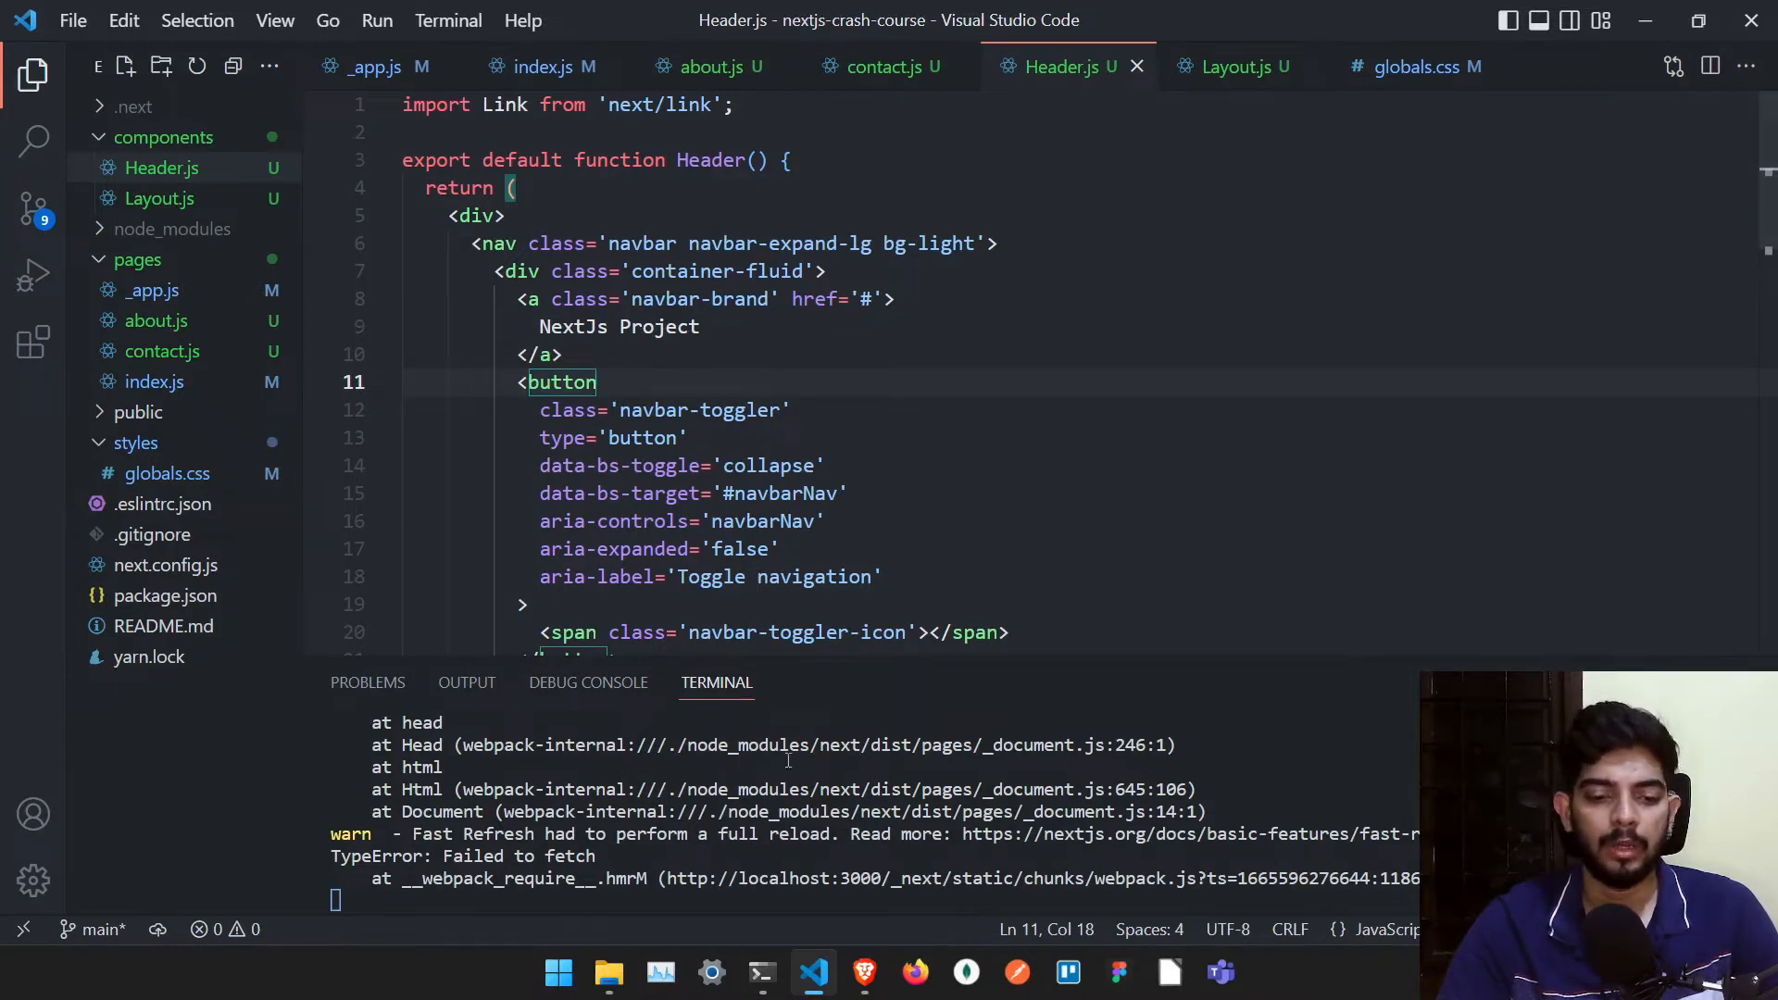
- Switch from VS Code to the Brave browser for GitHub's new-repository form
click(864, 971)
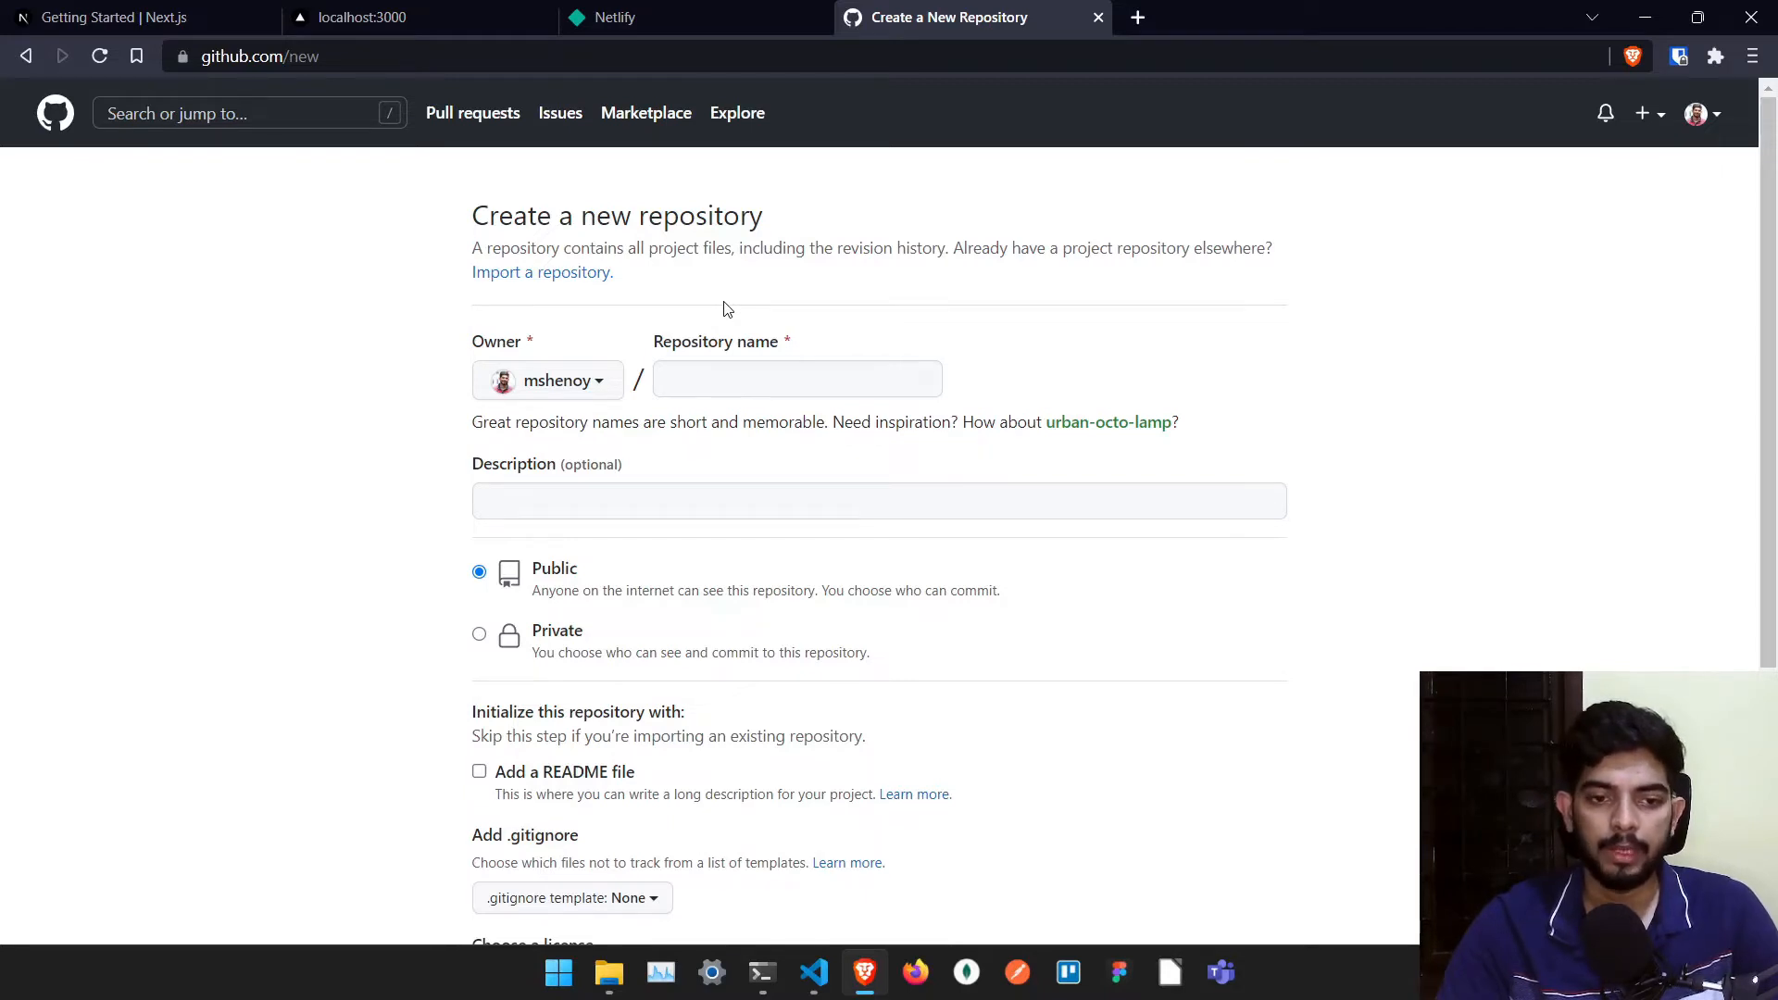
mouse_move(247, 264)
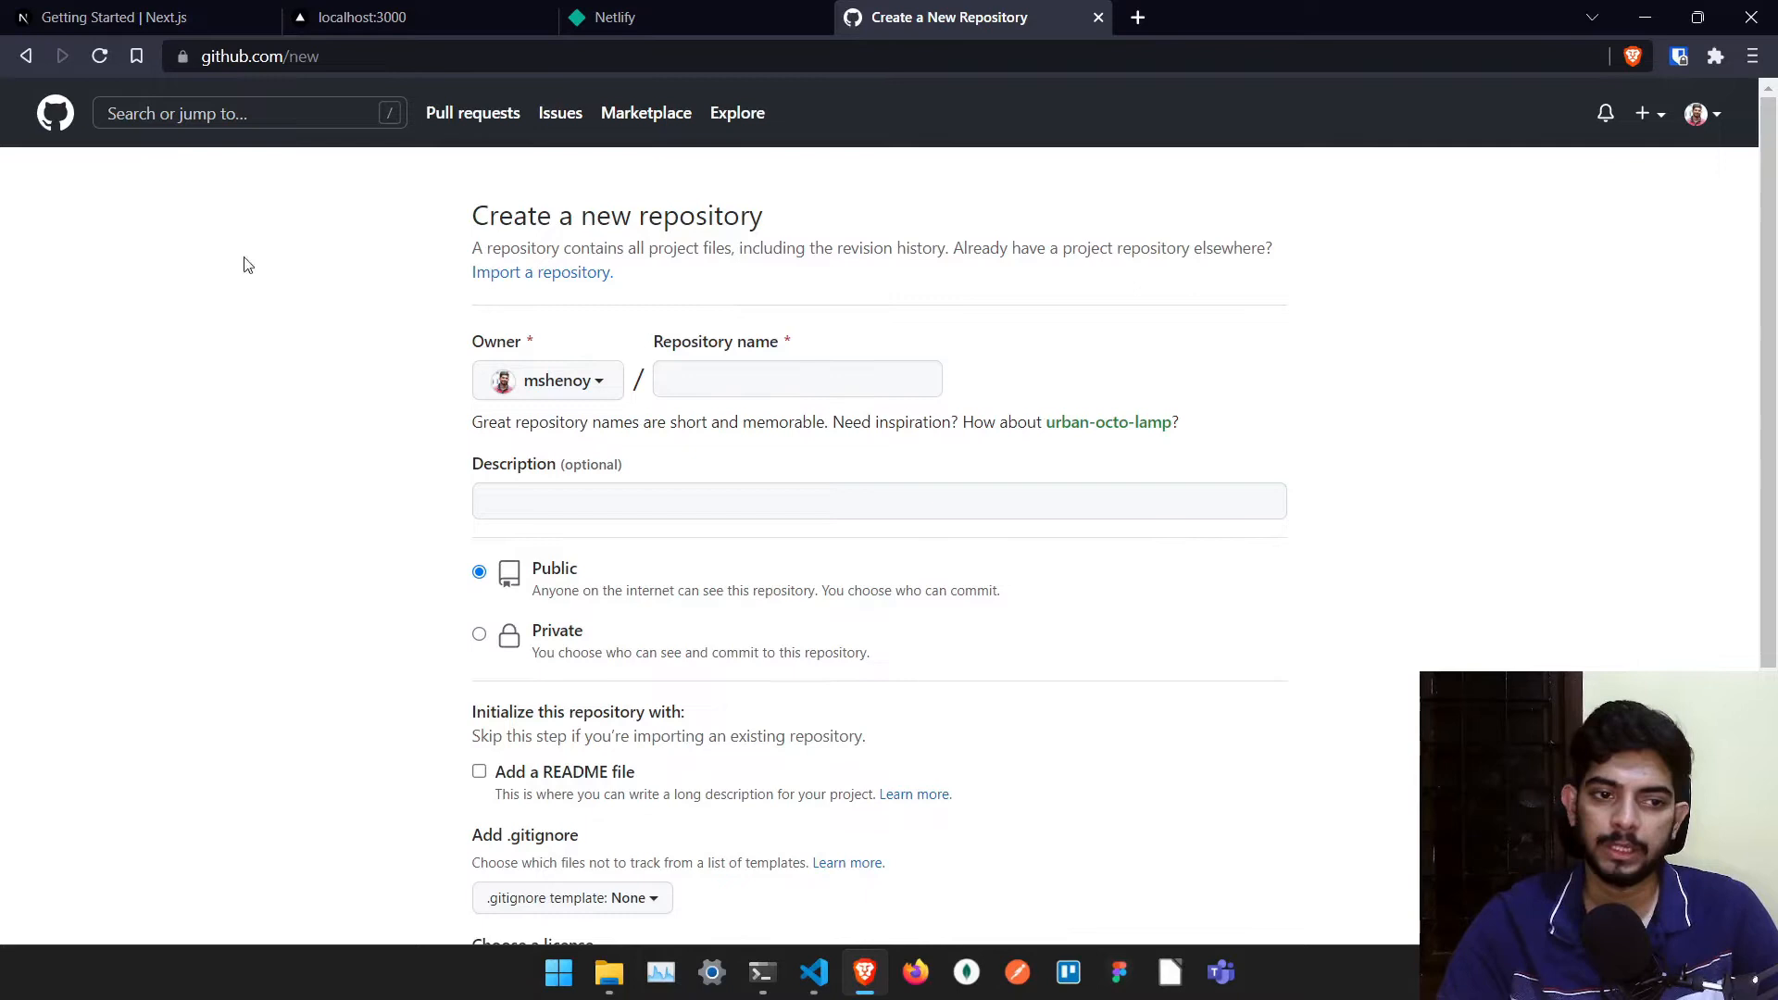
mouse_move(232, 249)
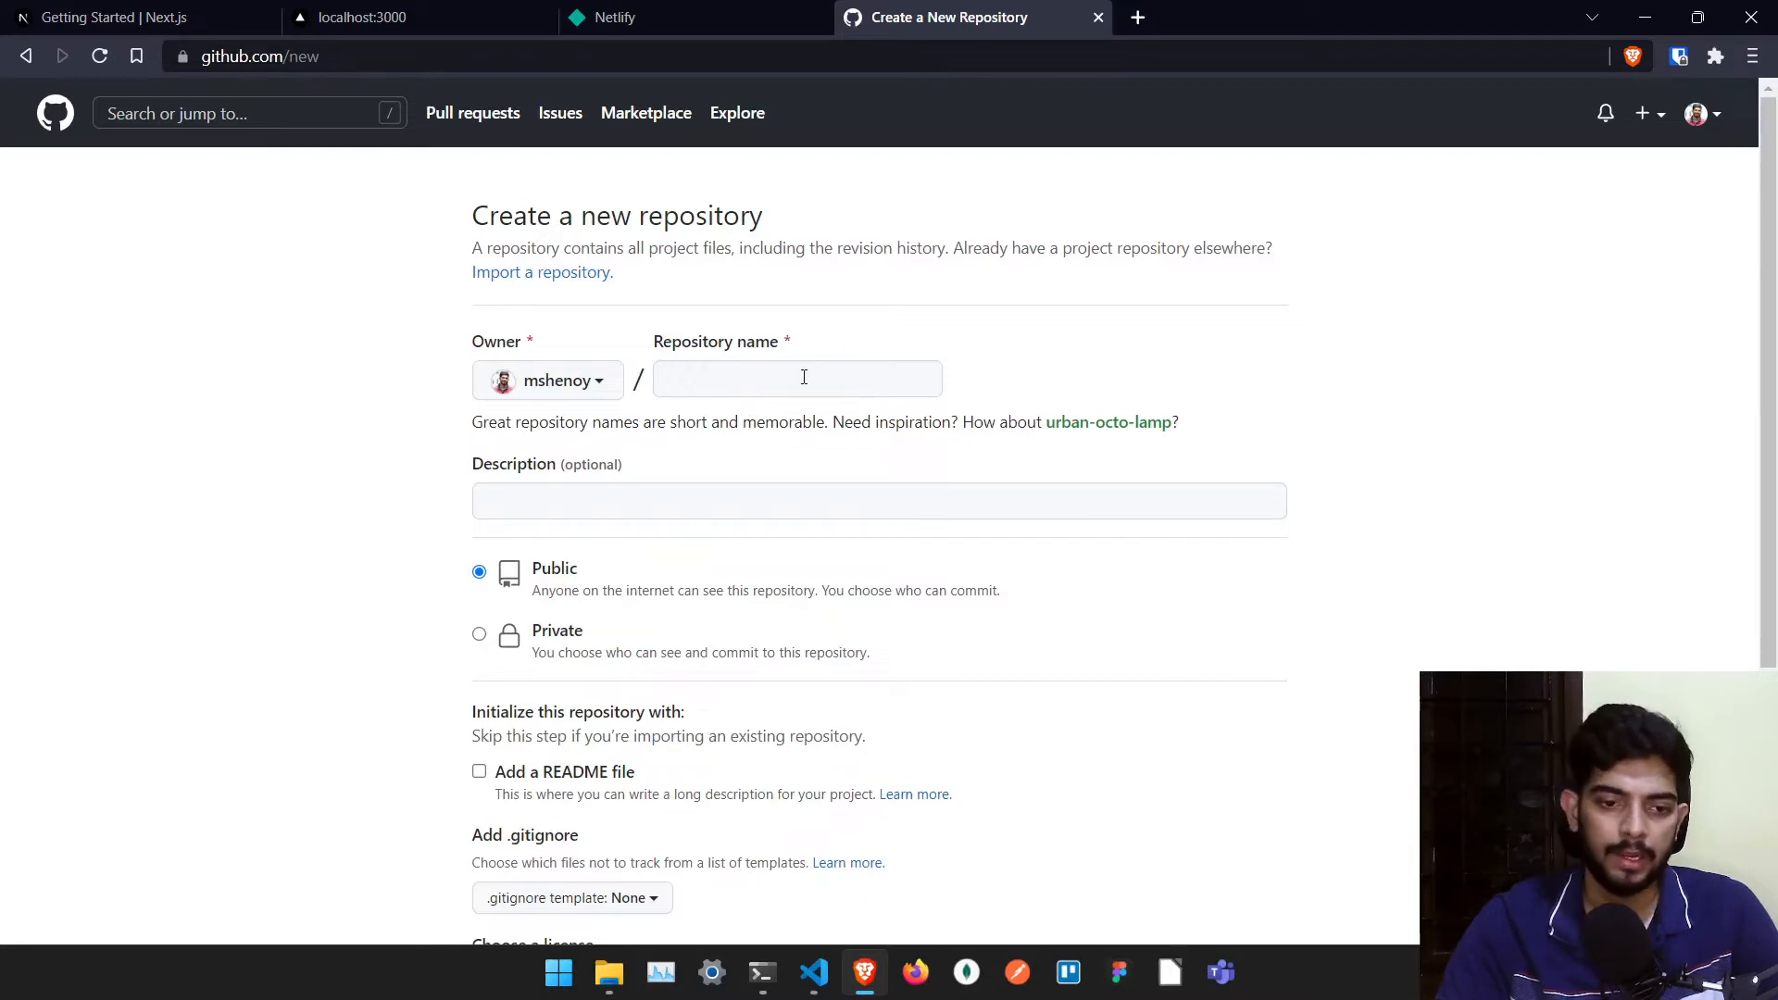
- Create the public GitHub repository 'nextjs-crash-course' with no README, gitignore or license
click(798, 379)
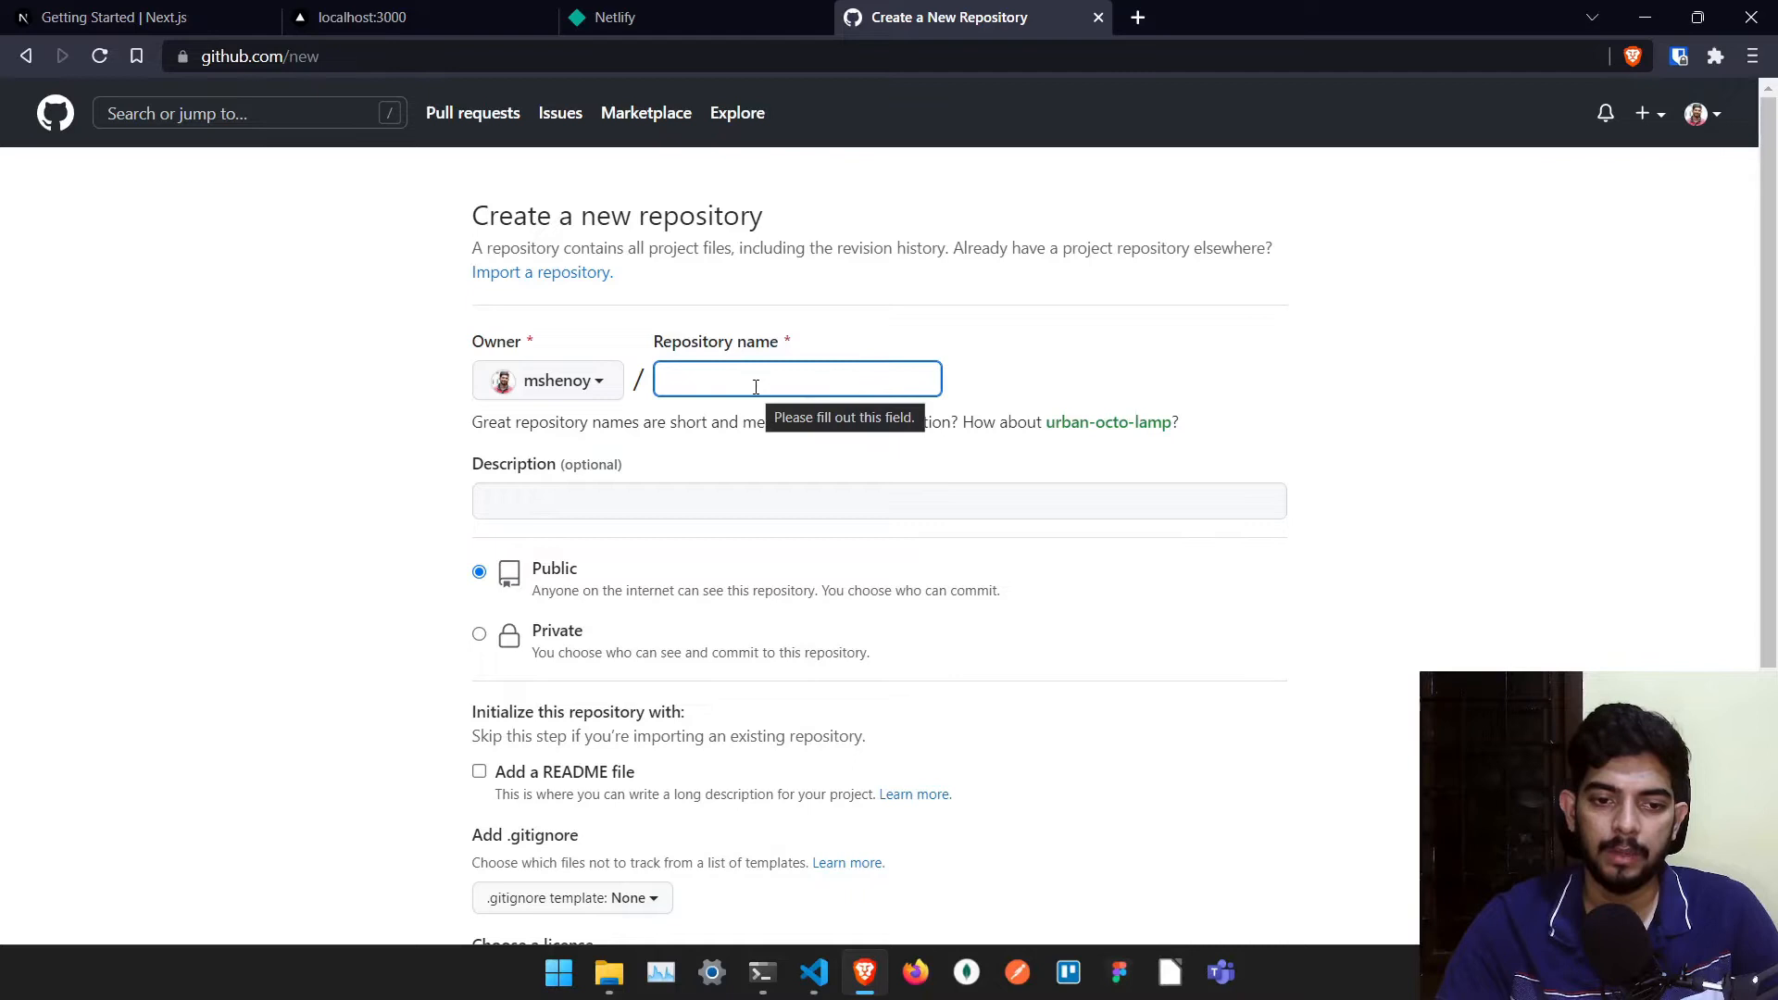
text(nextjs-crash-course)
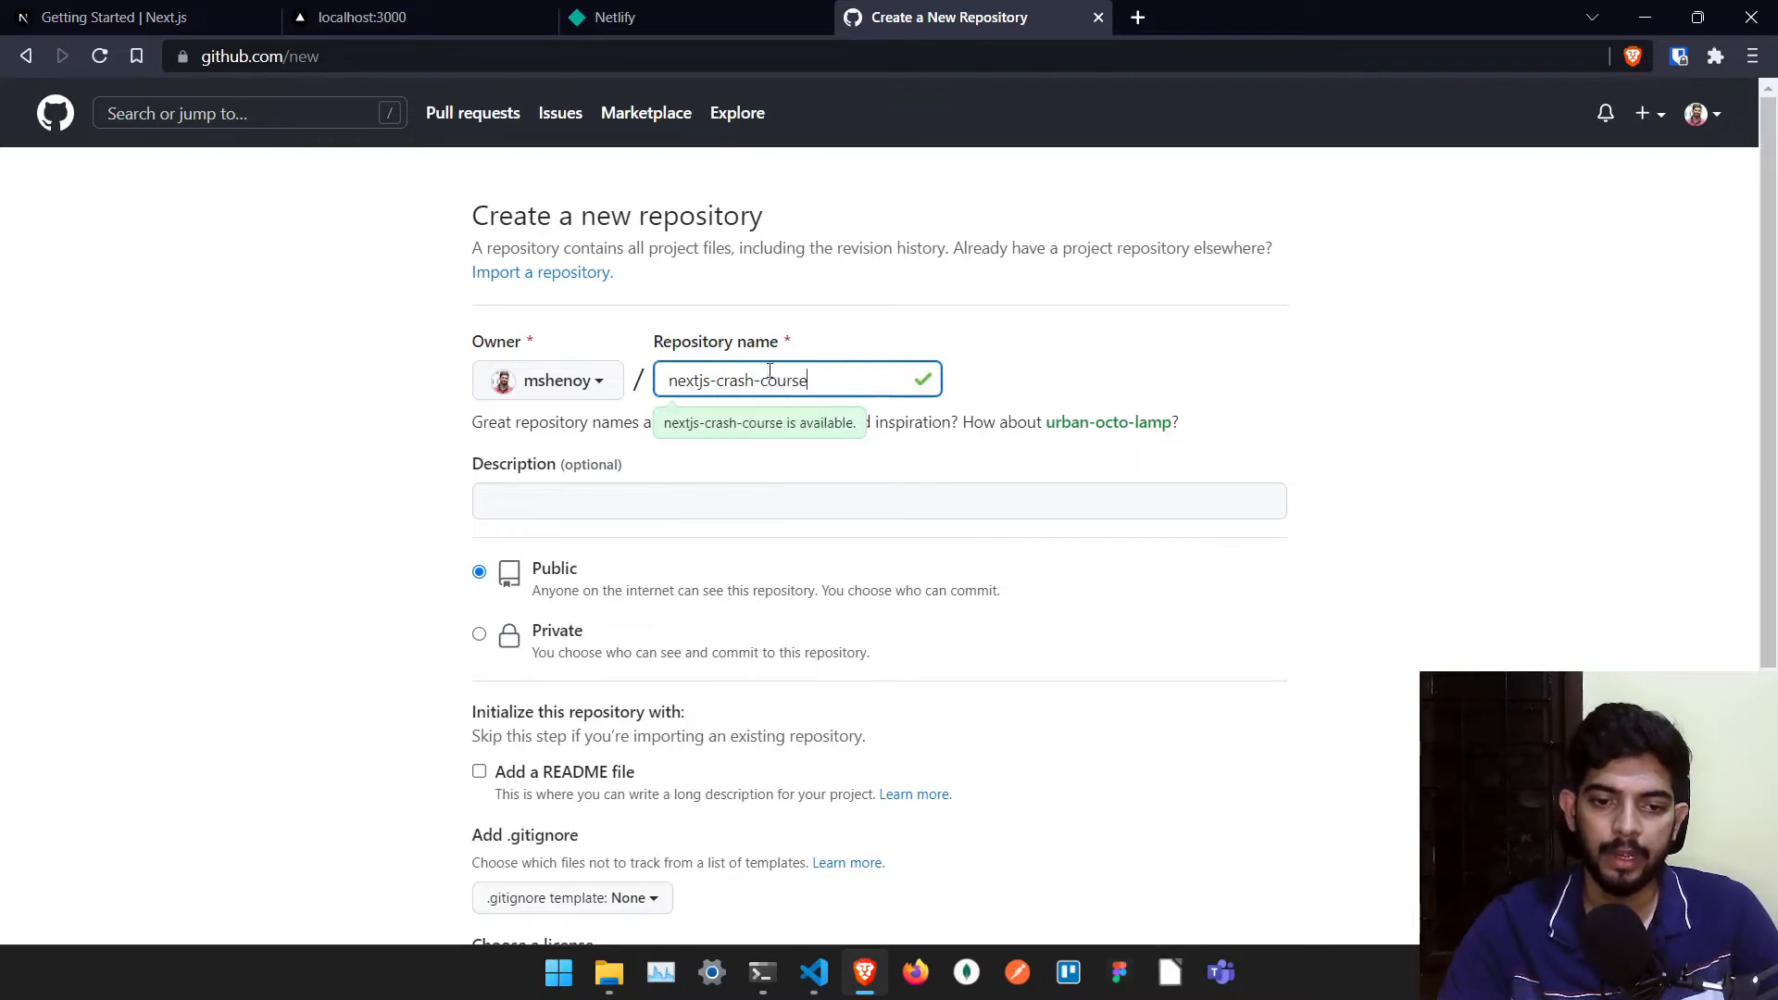
scroll(down, 3)
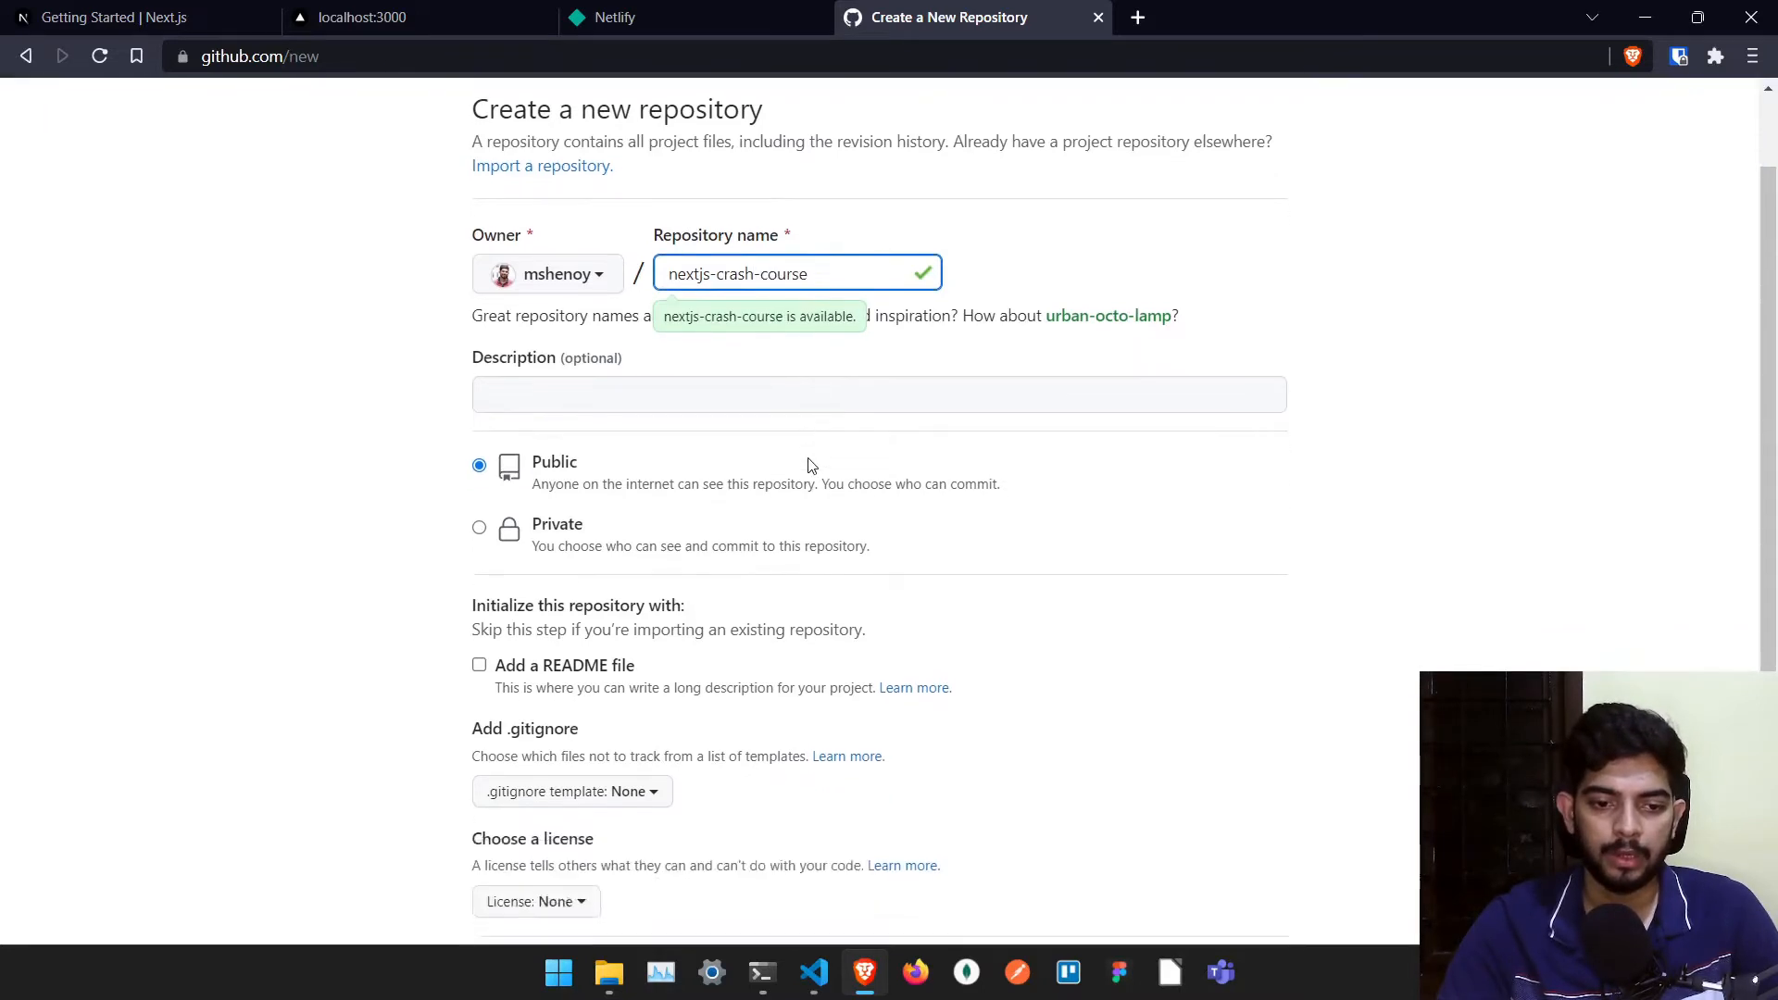
scroll(down, 3)
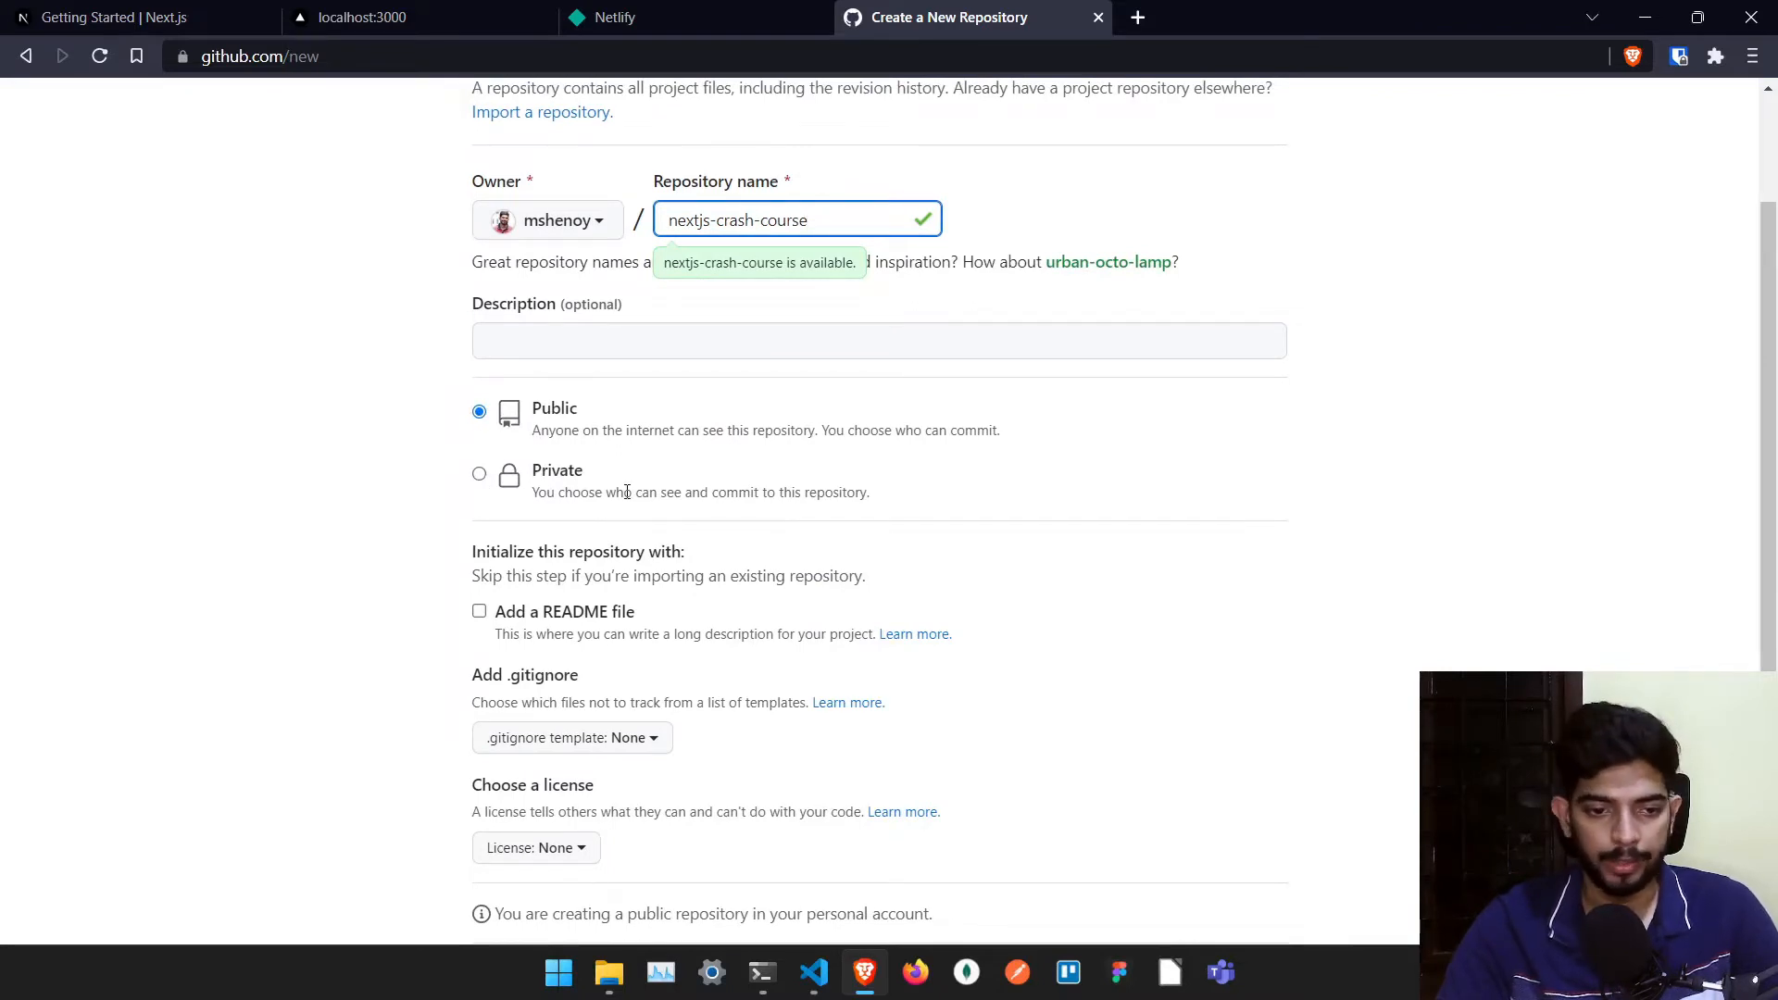
scroll(down, 3)
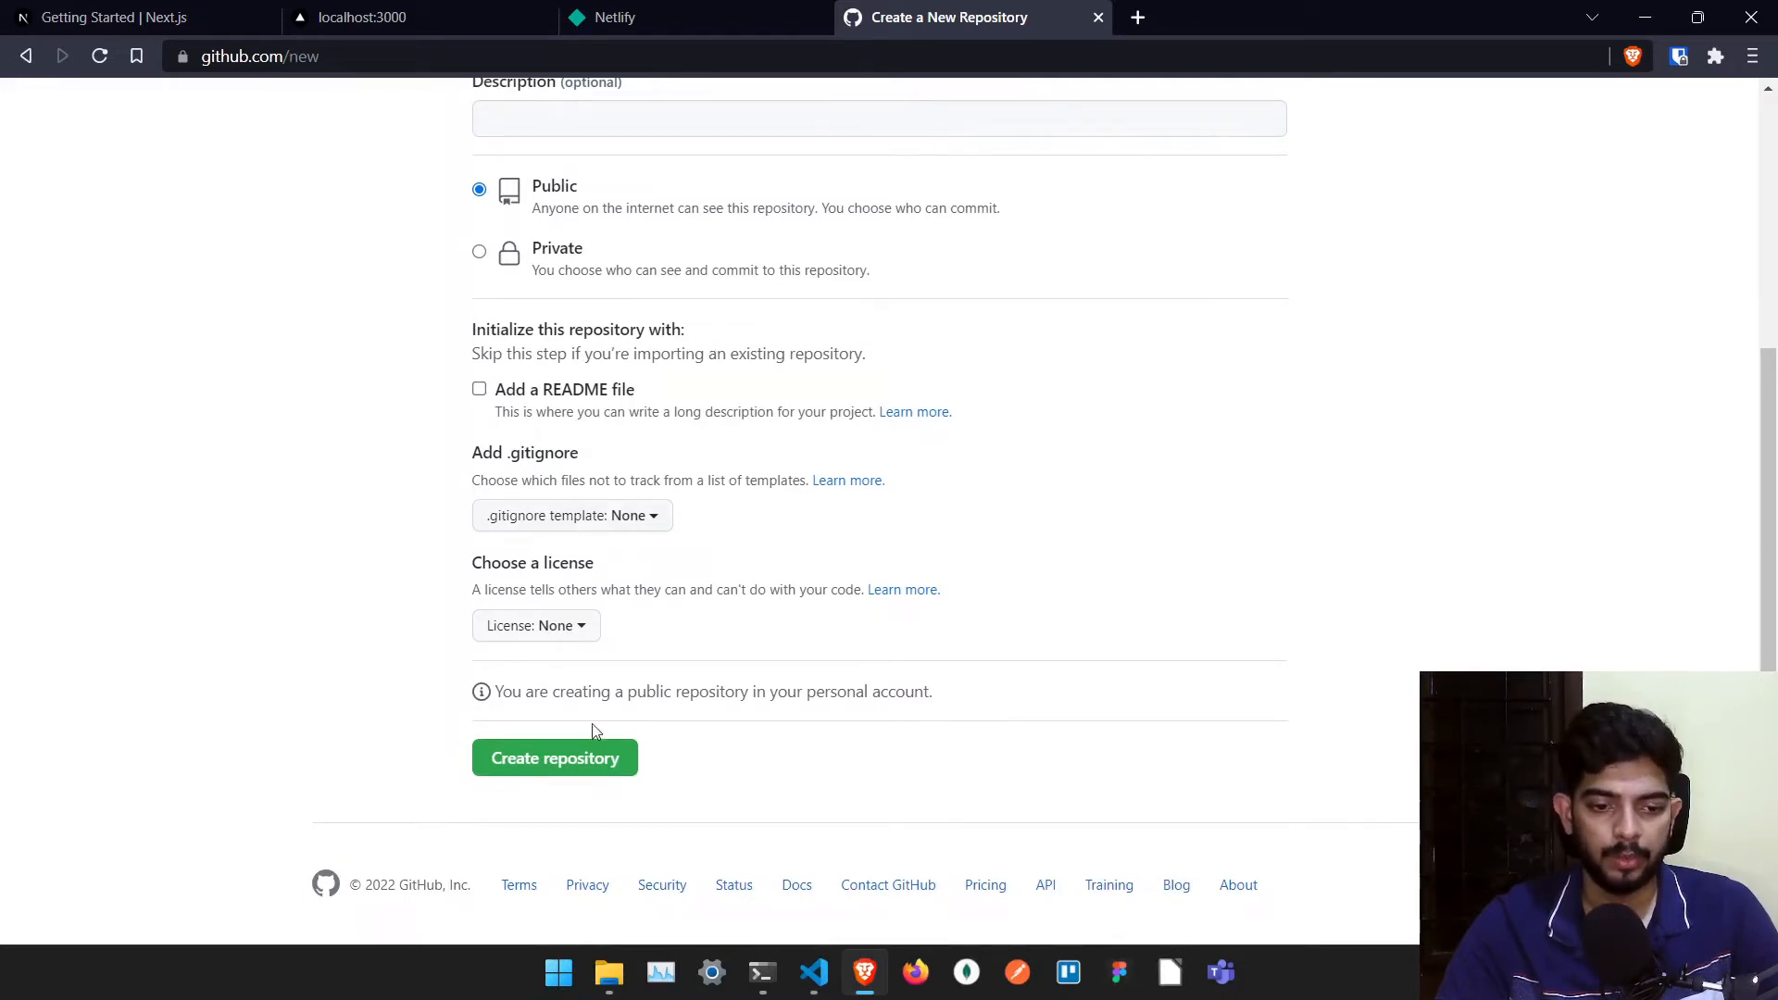
click(555, 757)
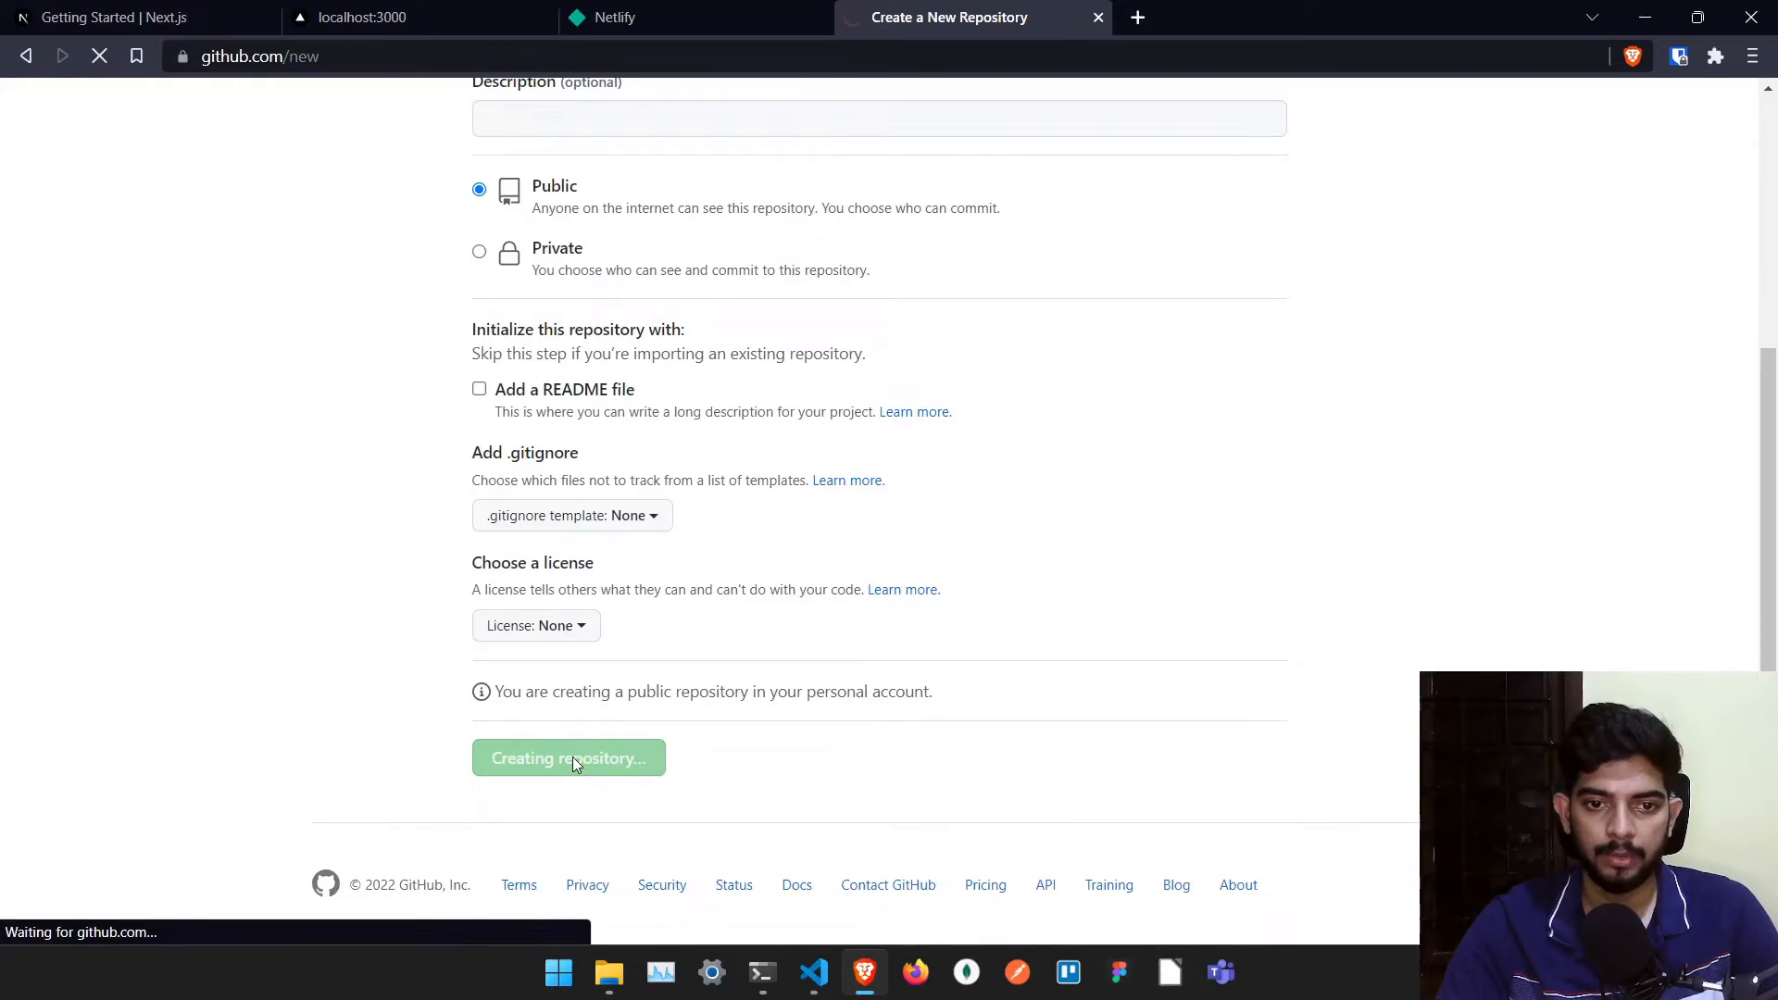
- Search the web for 'gitbash' after the repository is created
click(568, 757)
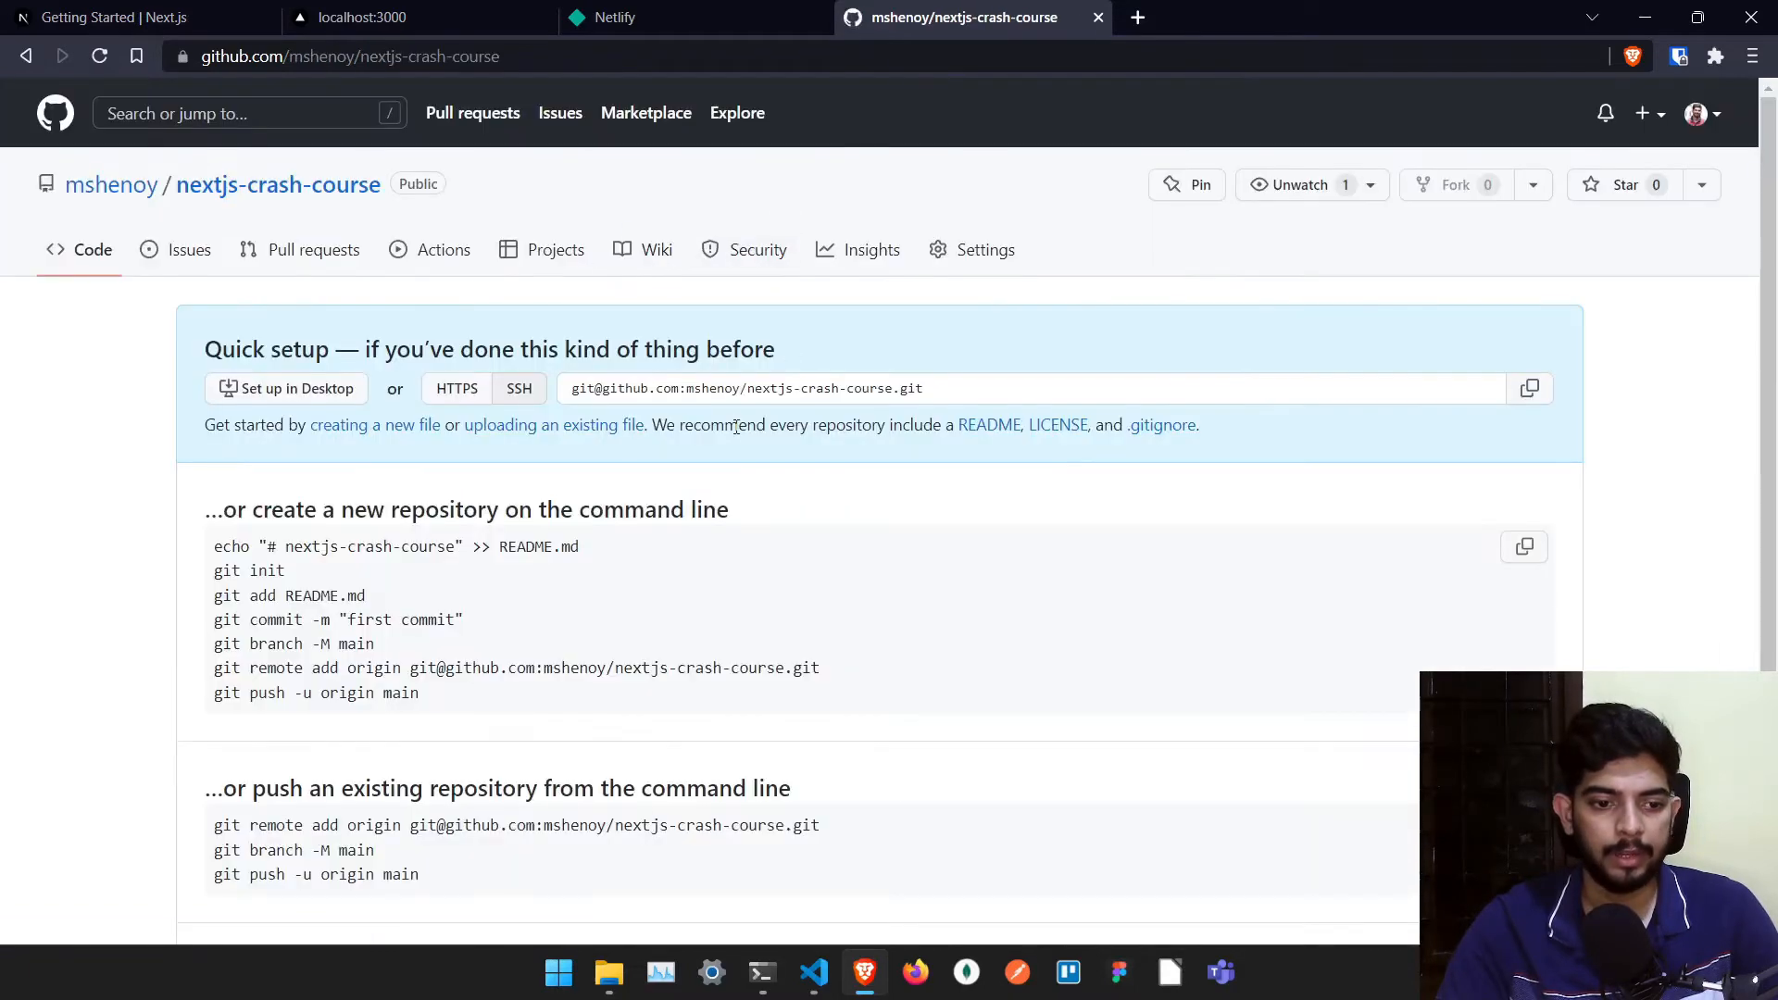
scroll(down, 3)
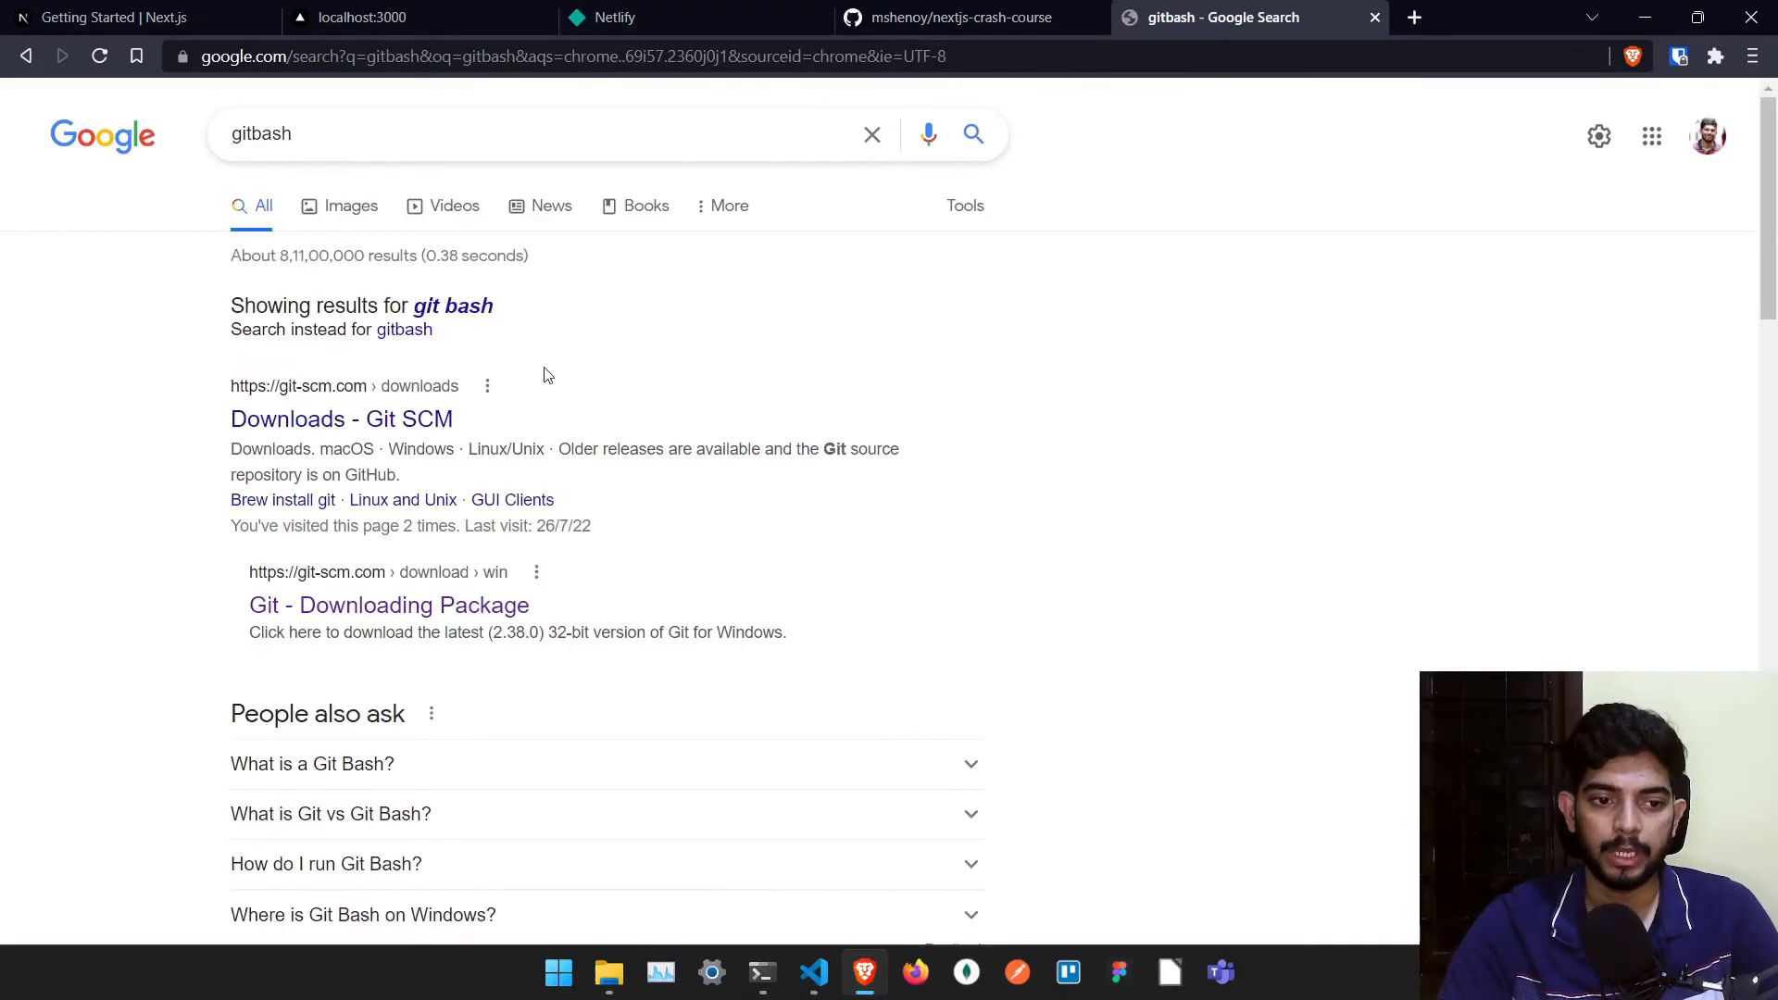
- Visit Git's downloads page, then return to the repository's push instructions
click(342, 419)
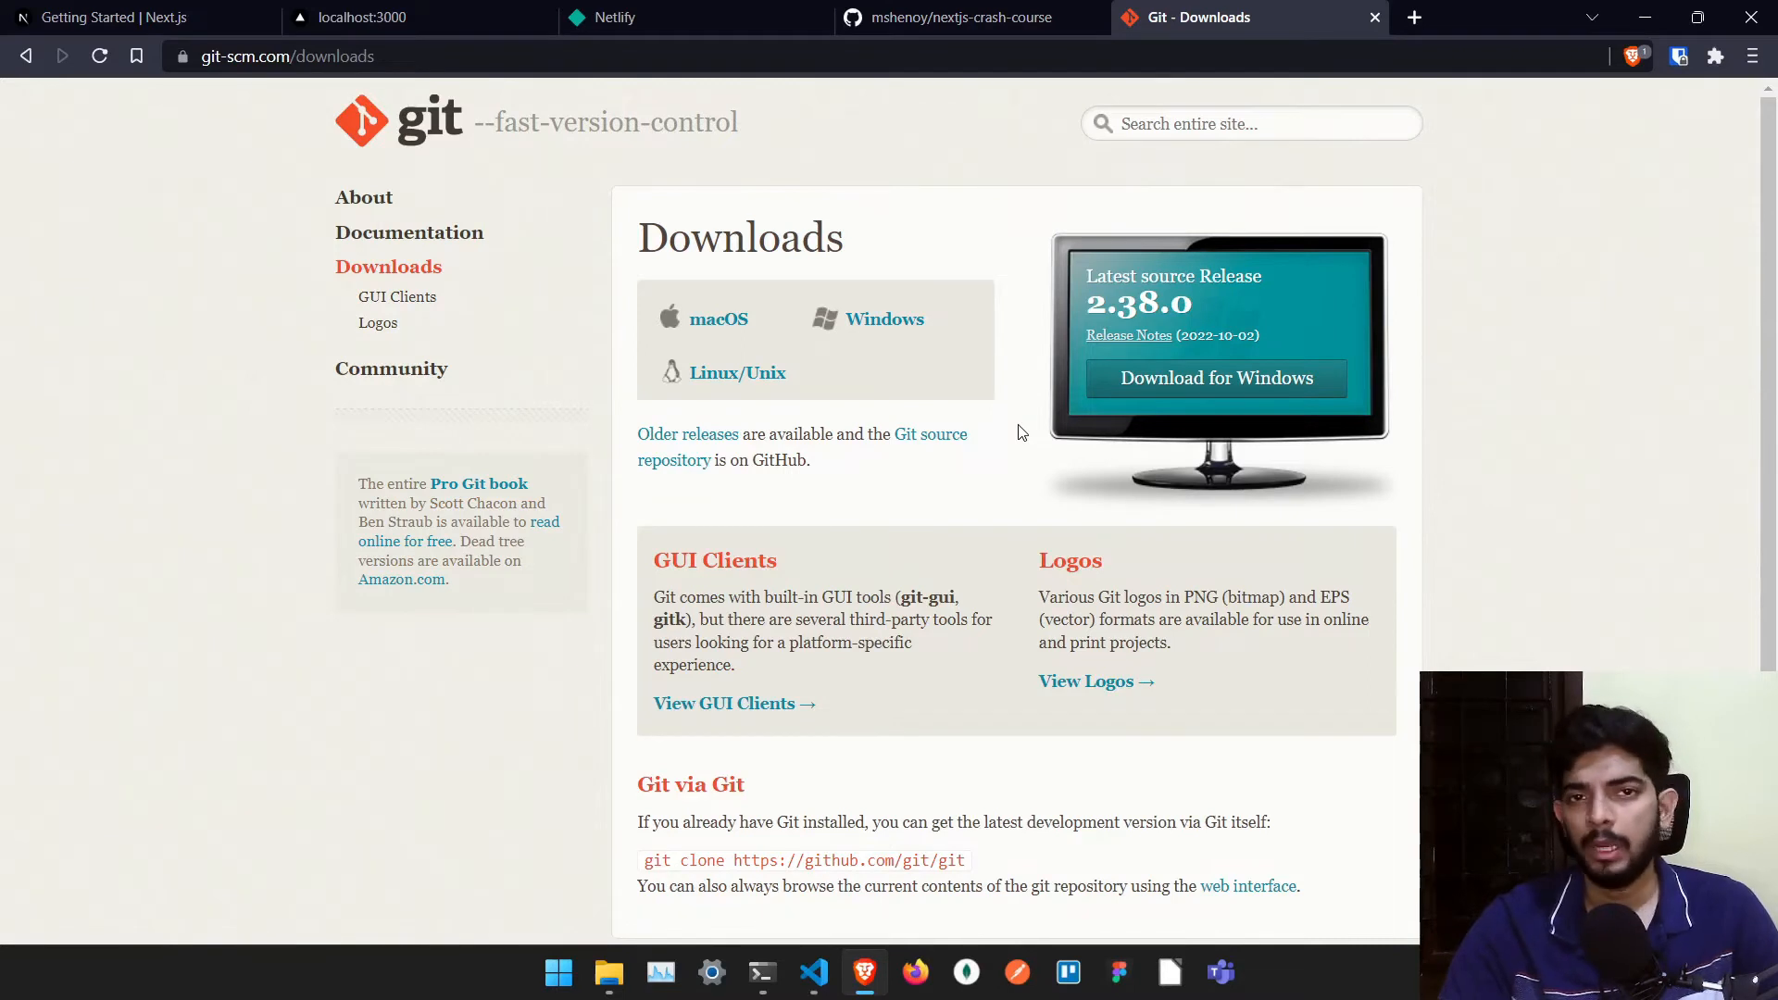
mouse_move(1043, 191)
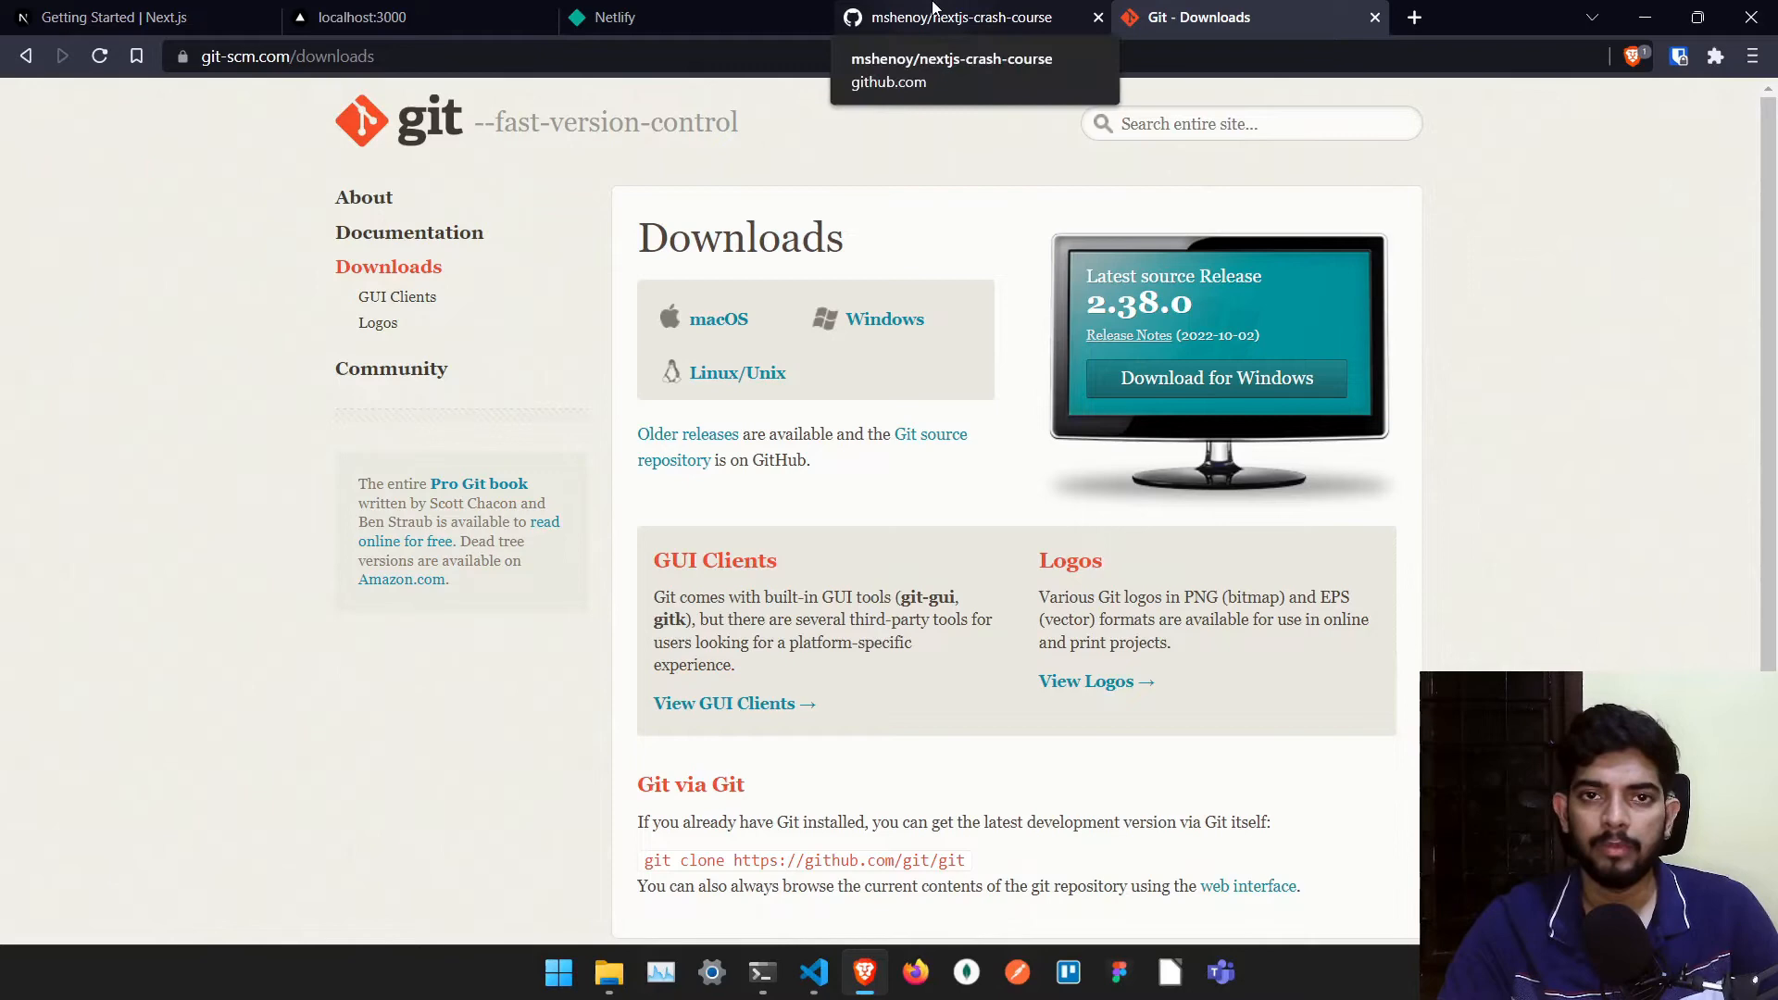
click(961, 16)
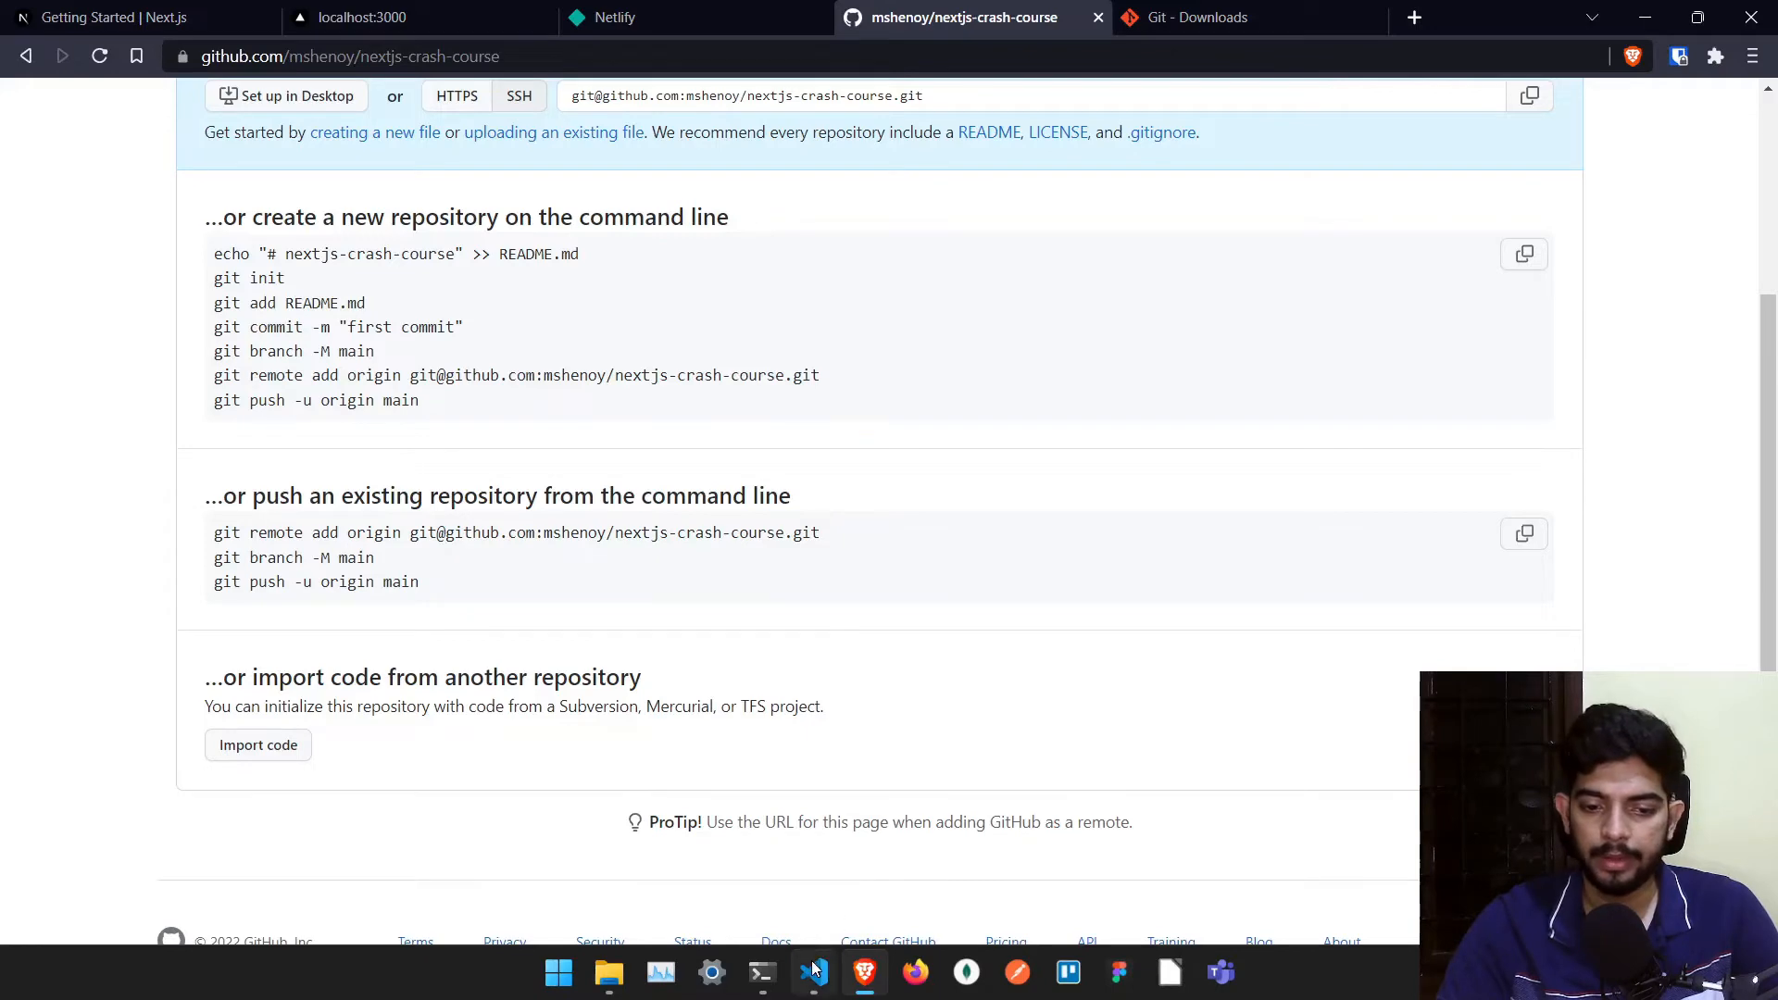
- Return to VS Code and show the Source Control panel's nine pending changes
click(814, 972)
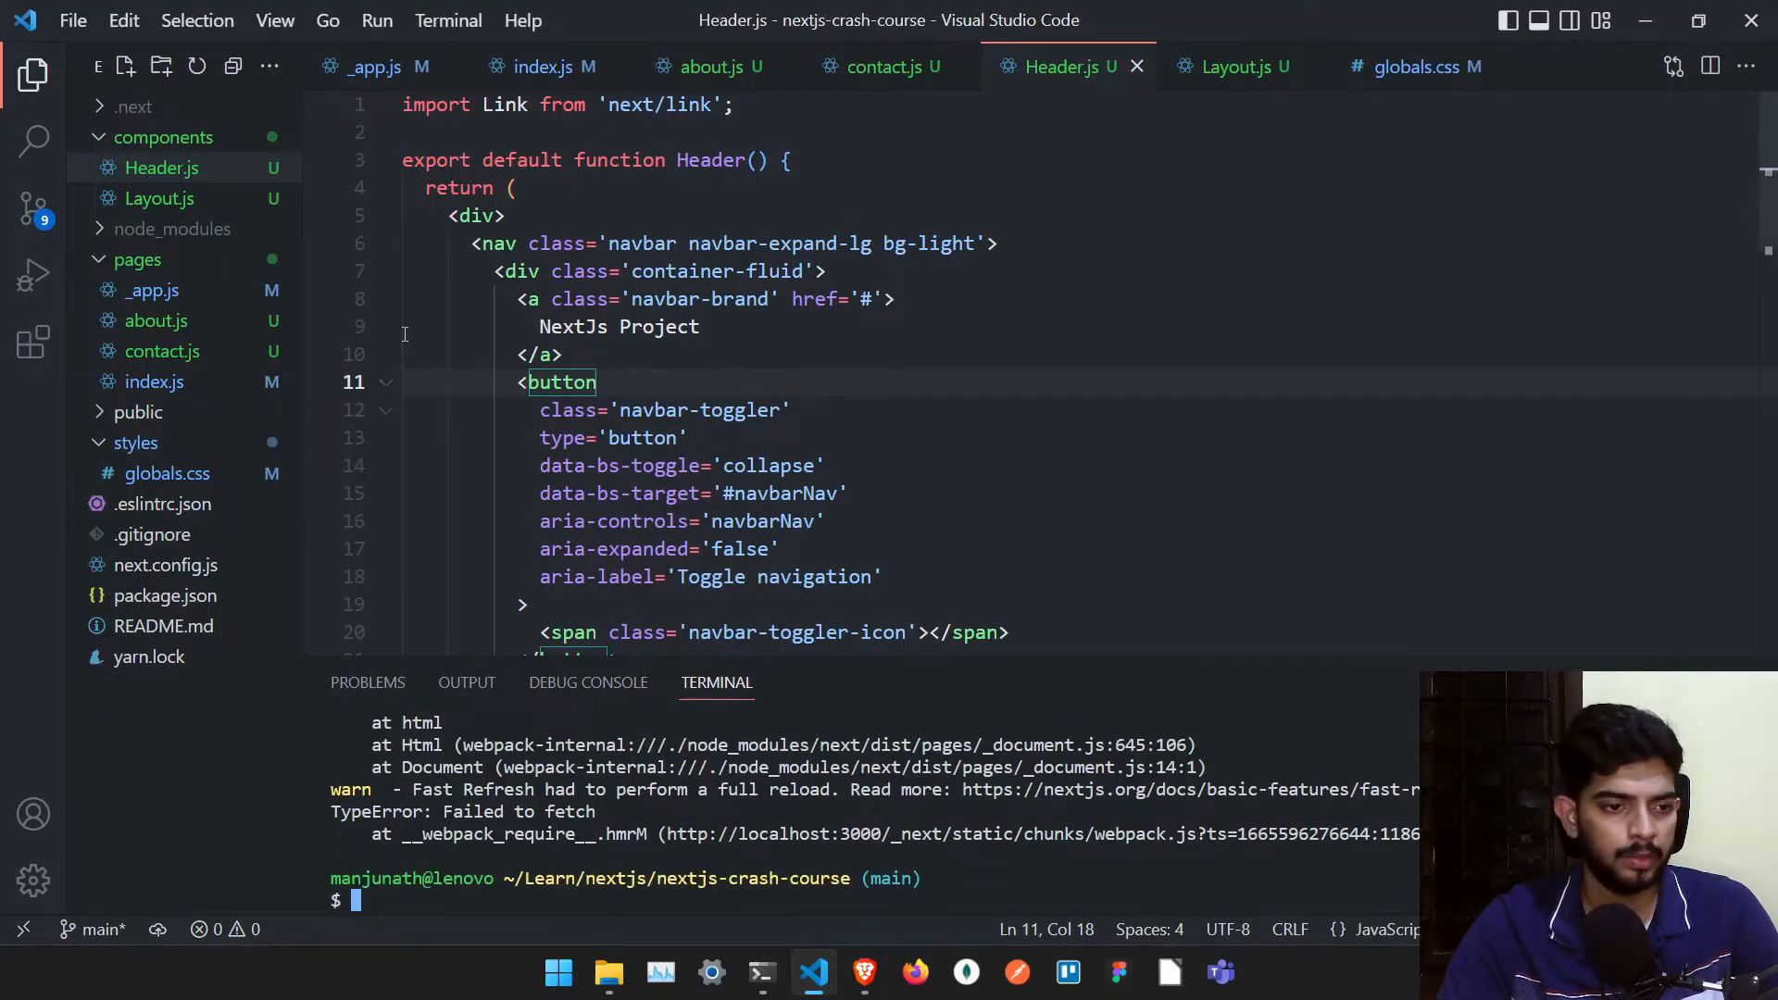
mouse_move(33, 211)
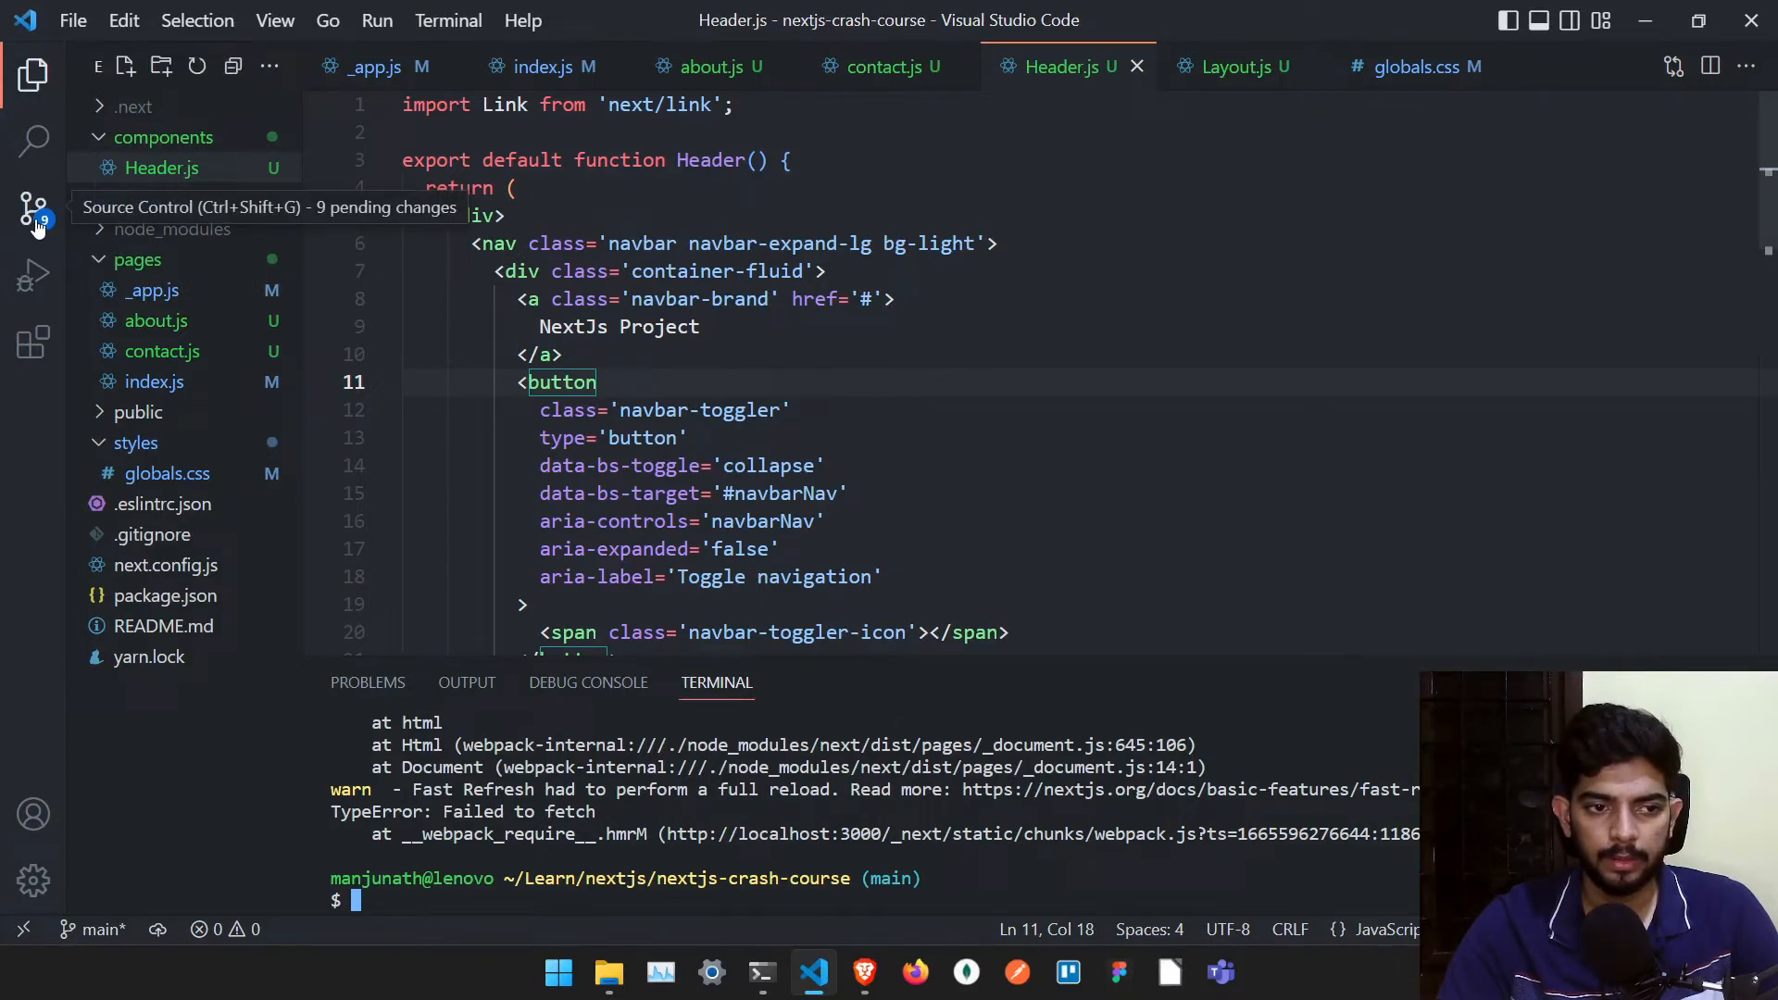
click(34, 210)
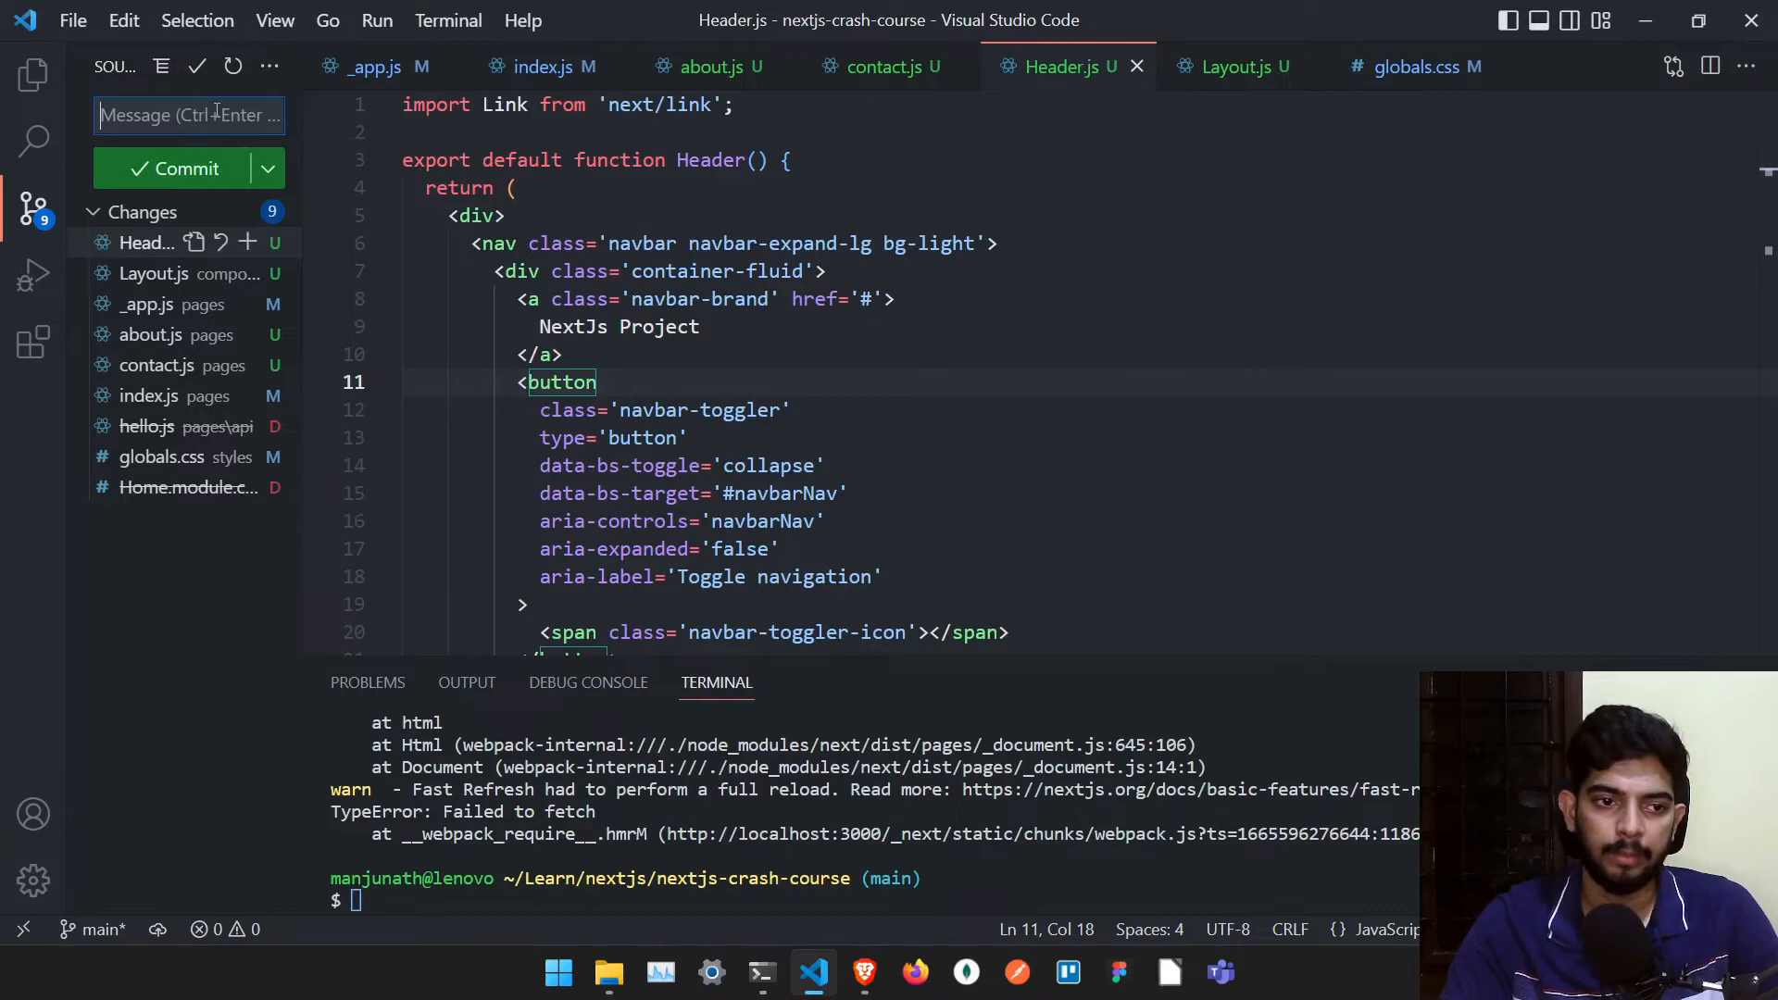
- Stage and commit all nine changes with the message 'Project setup'
text(P)
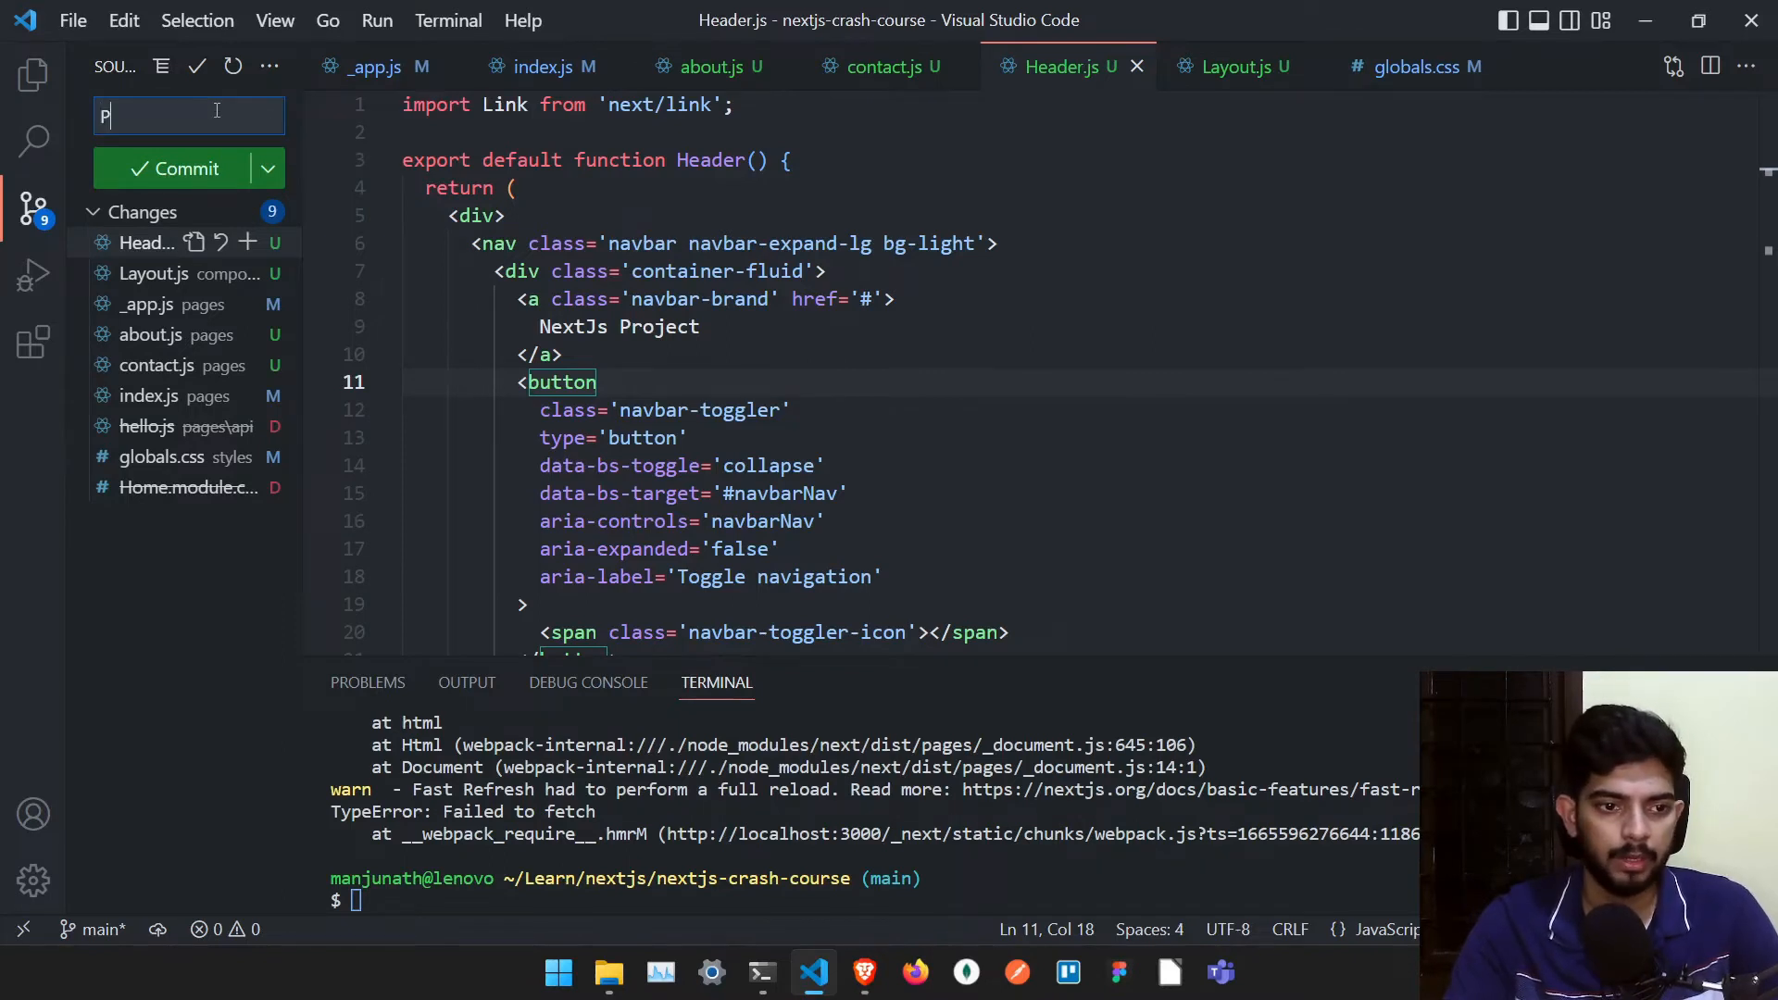
text(roject)
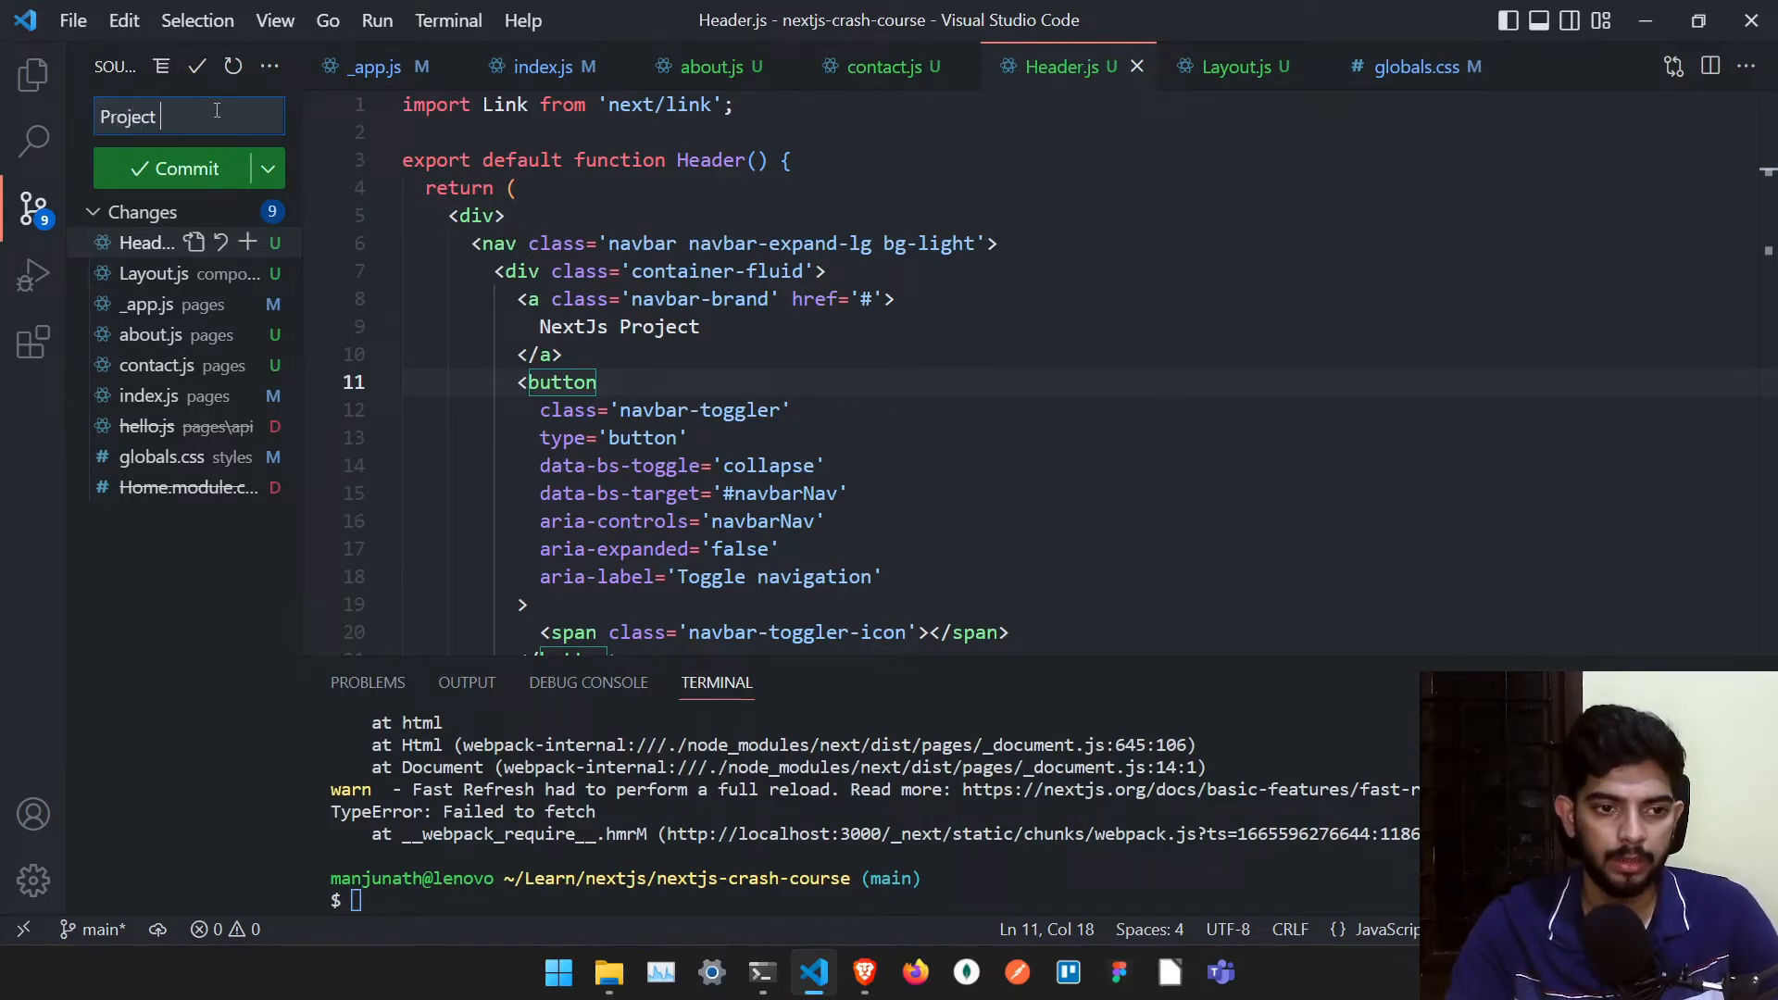
text(setup)
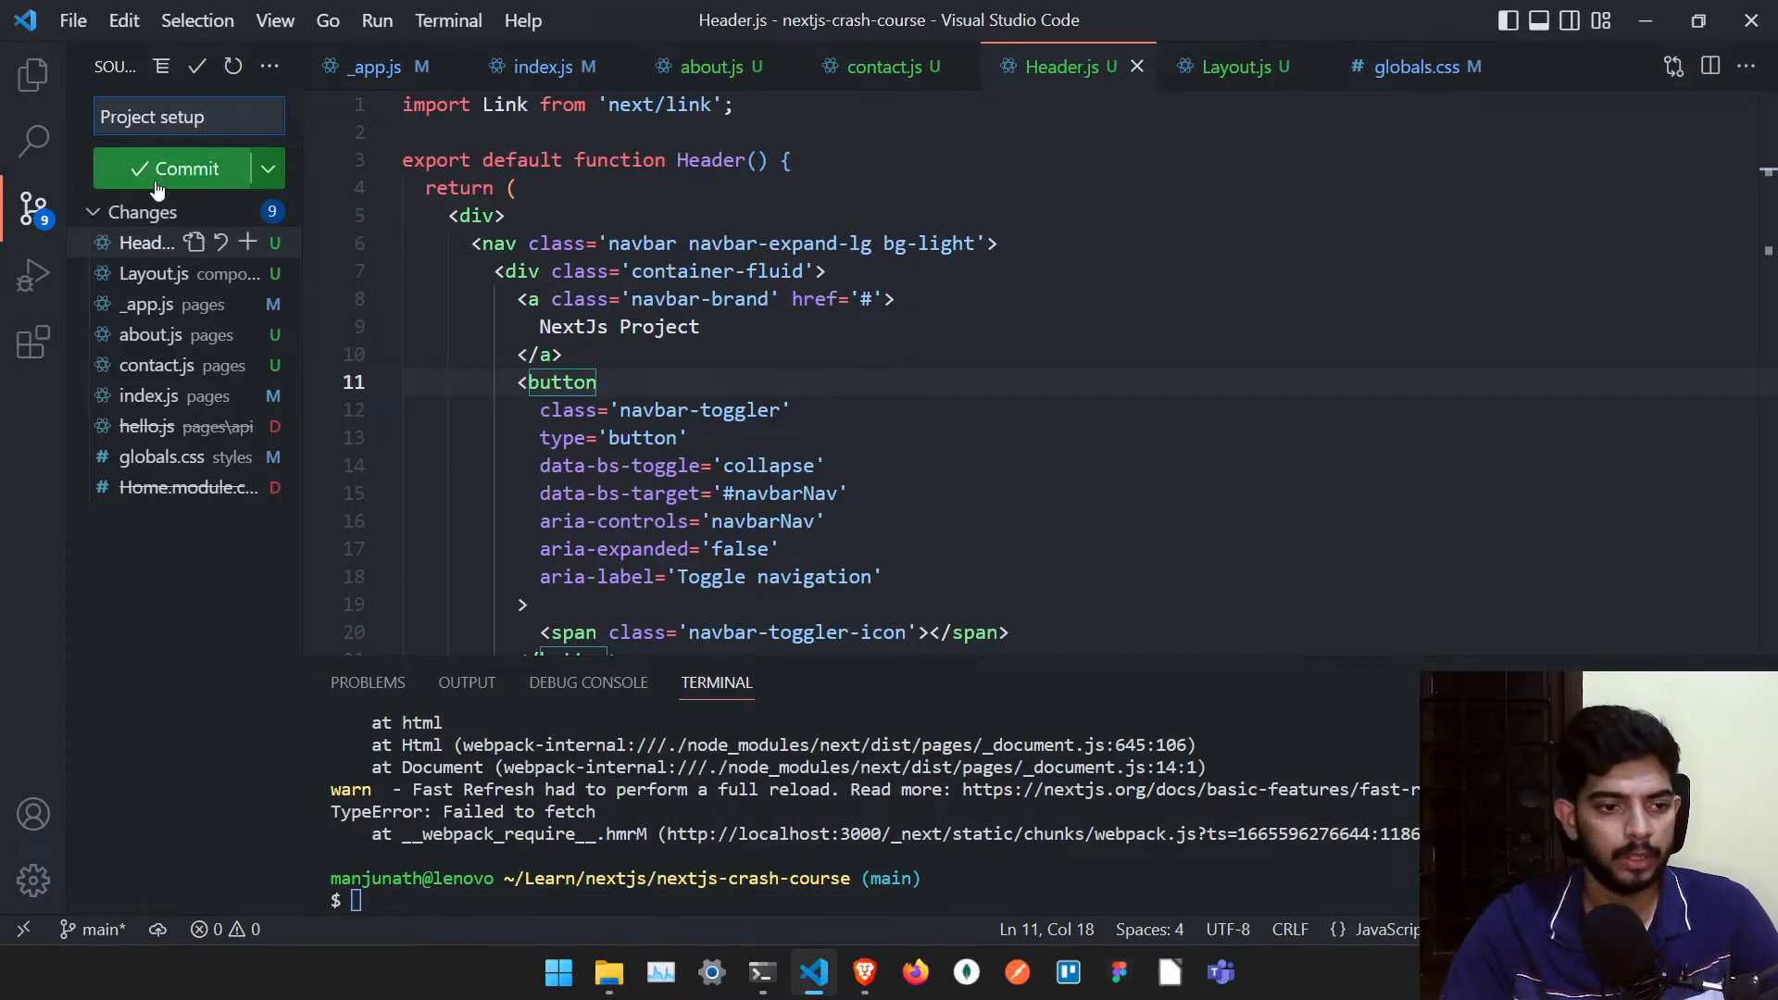
click(176, 168)
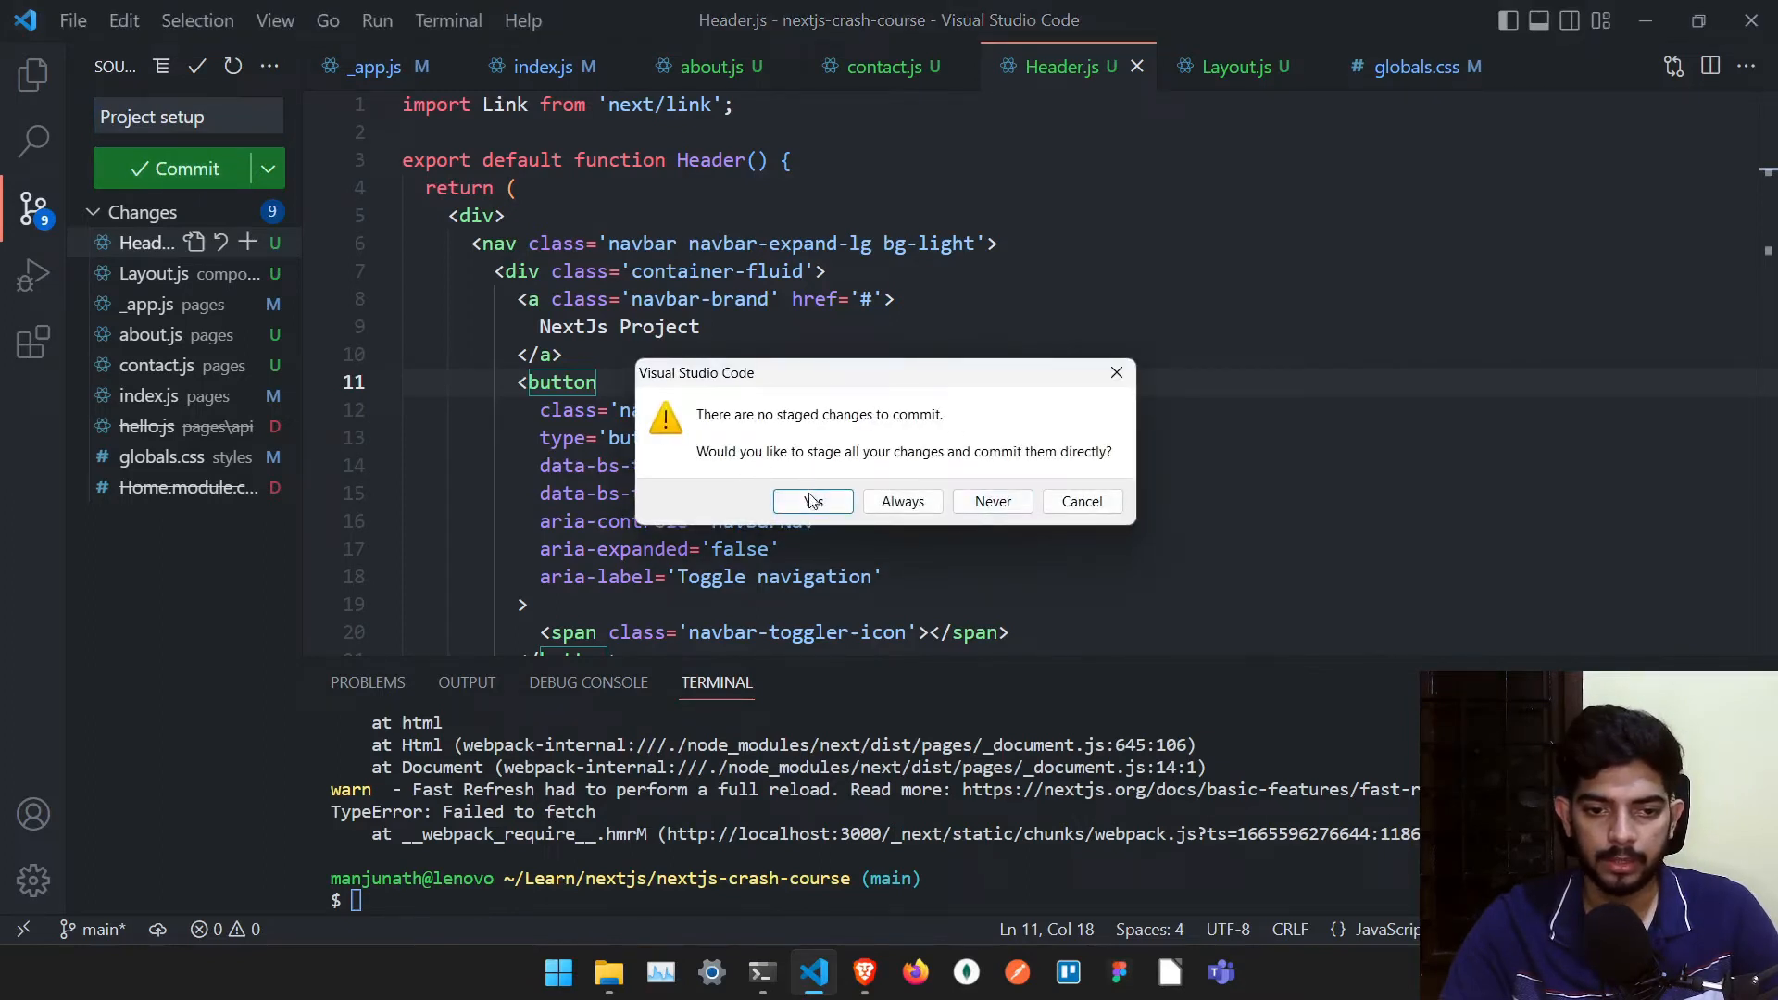
click(812, 501)
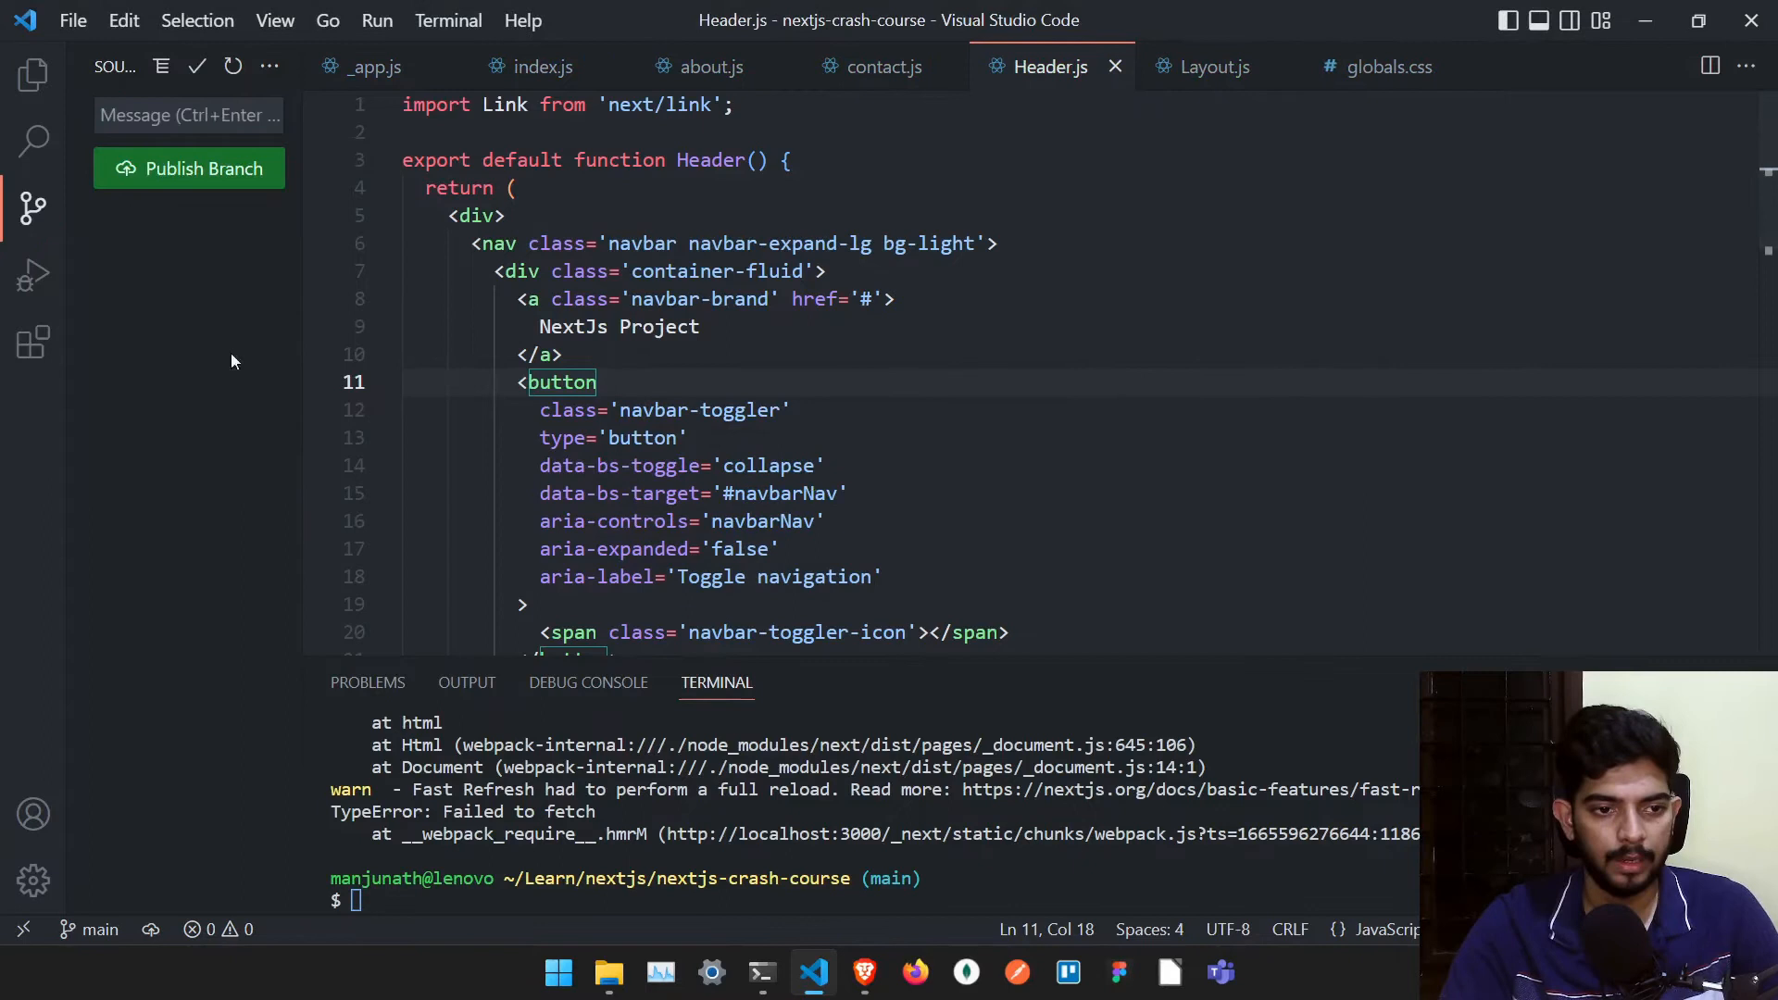
mouse_move(669, 675)
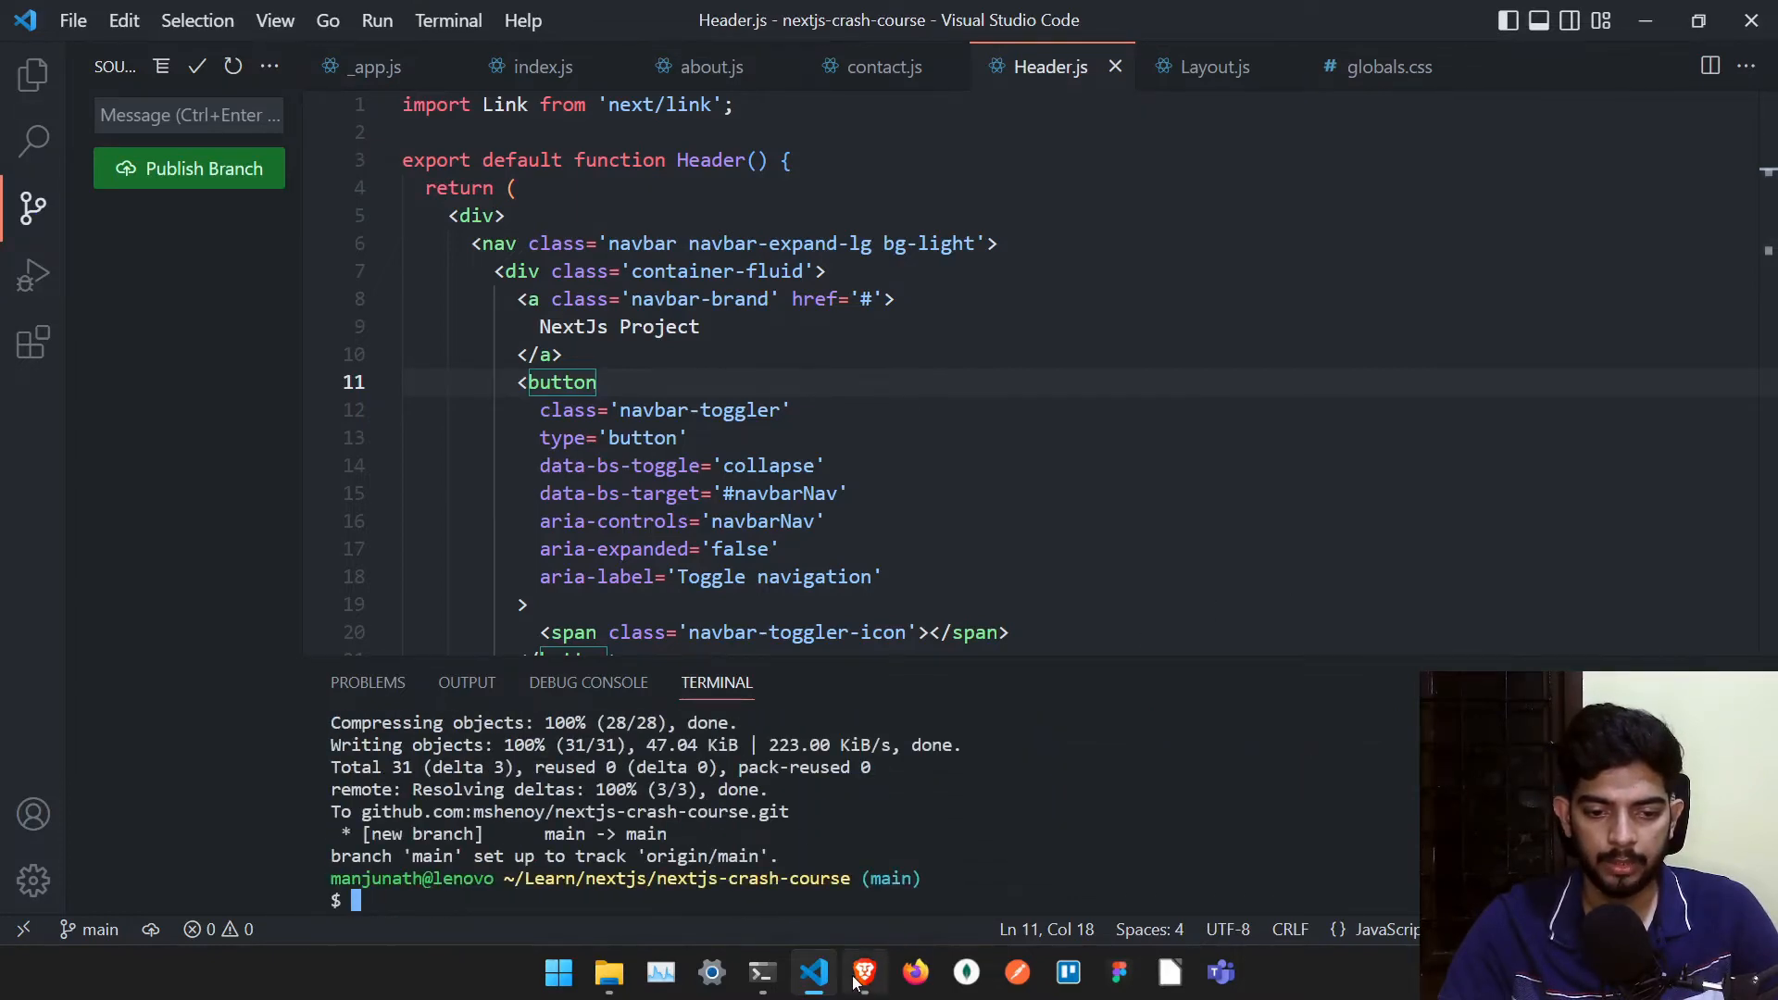
- Check the nextjs-crash-course repository on GitHub for the pushed Project setup commit
click(864, 972)
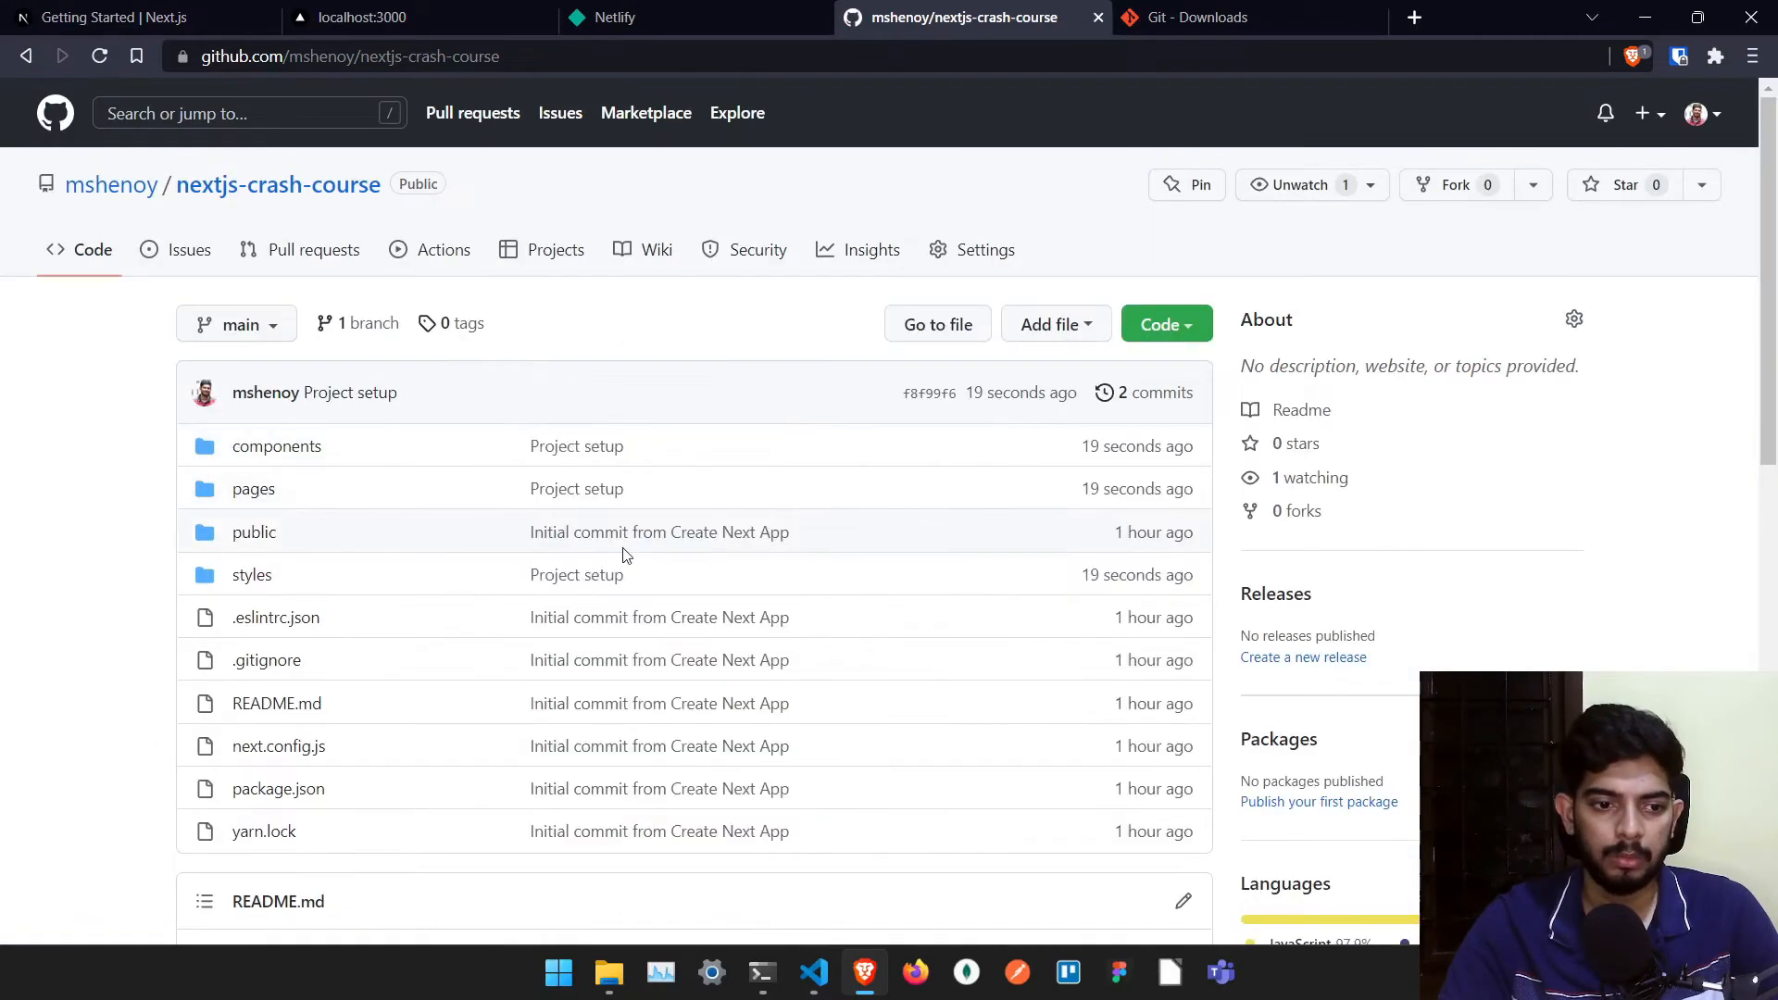
scroll(down, 3)
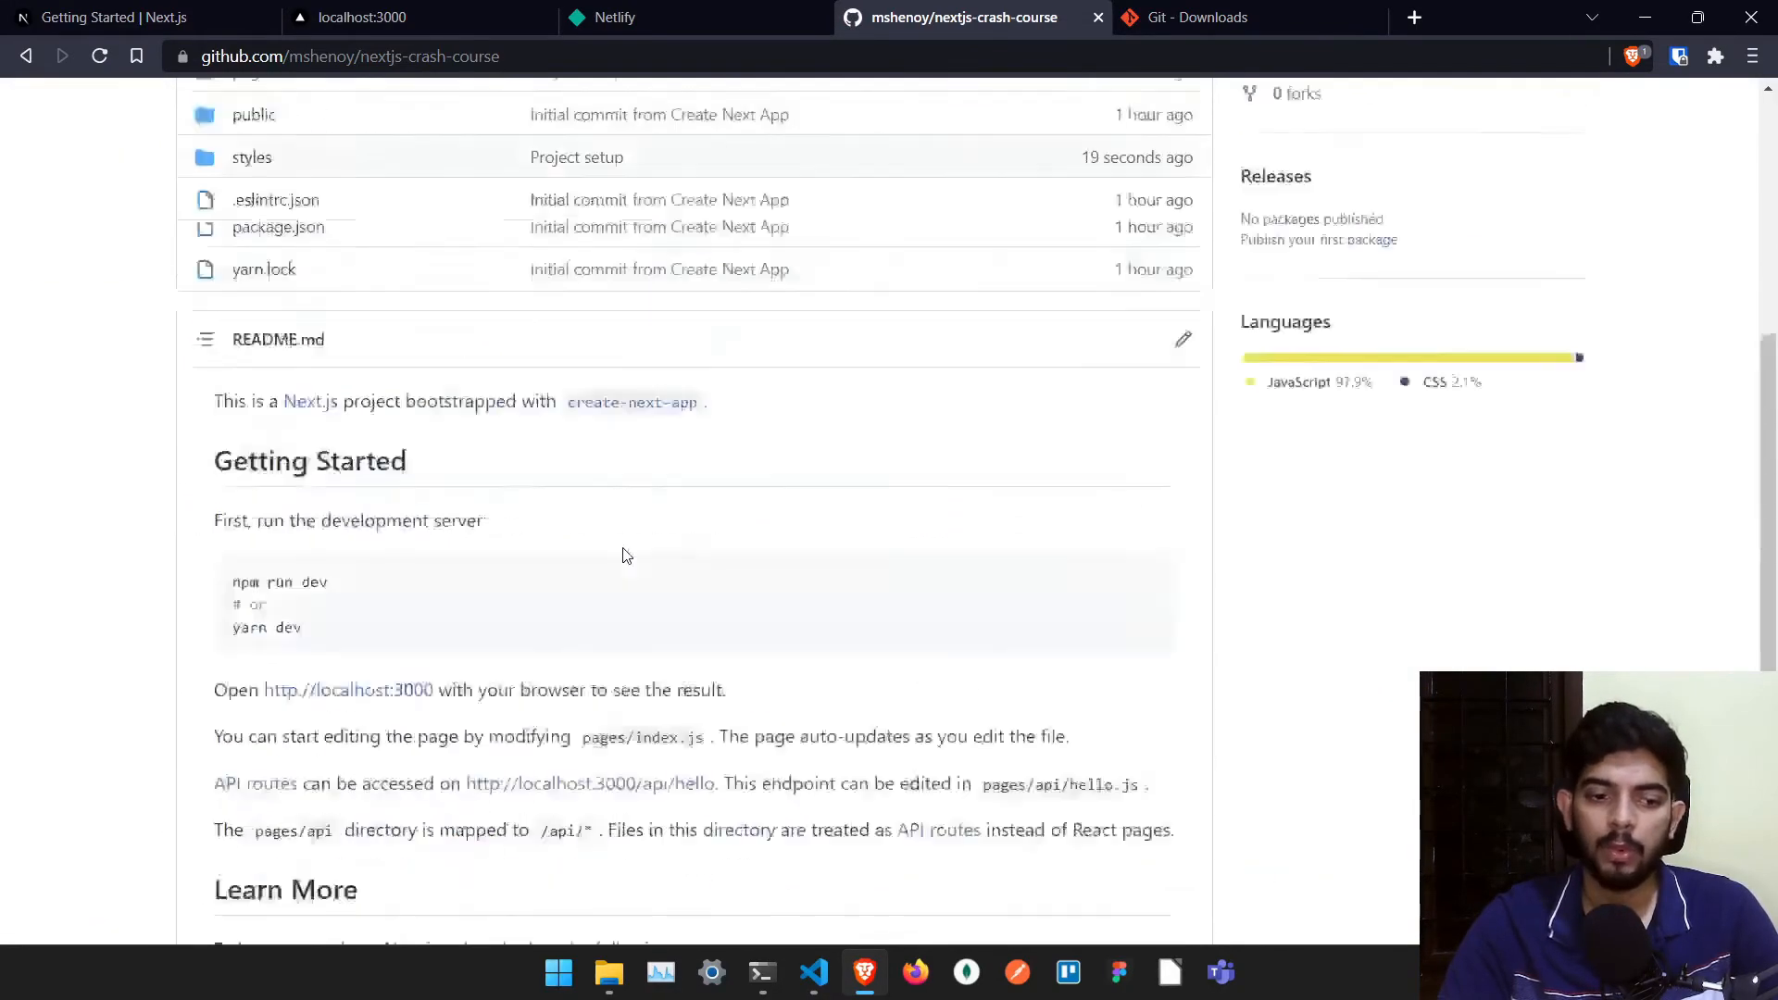
scroll(up, 3)
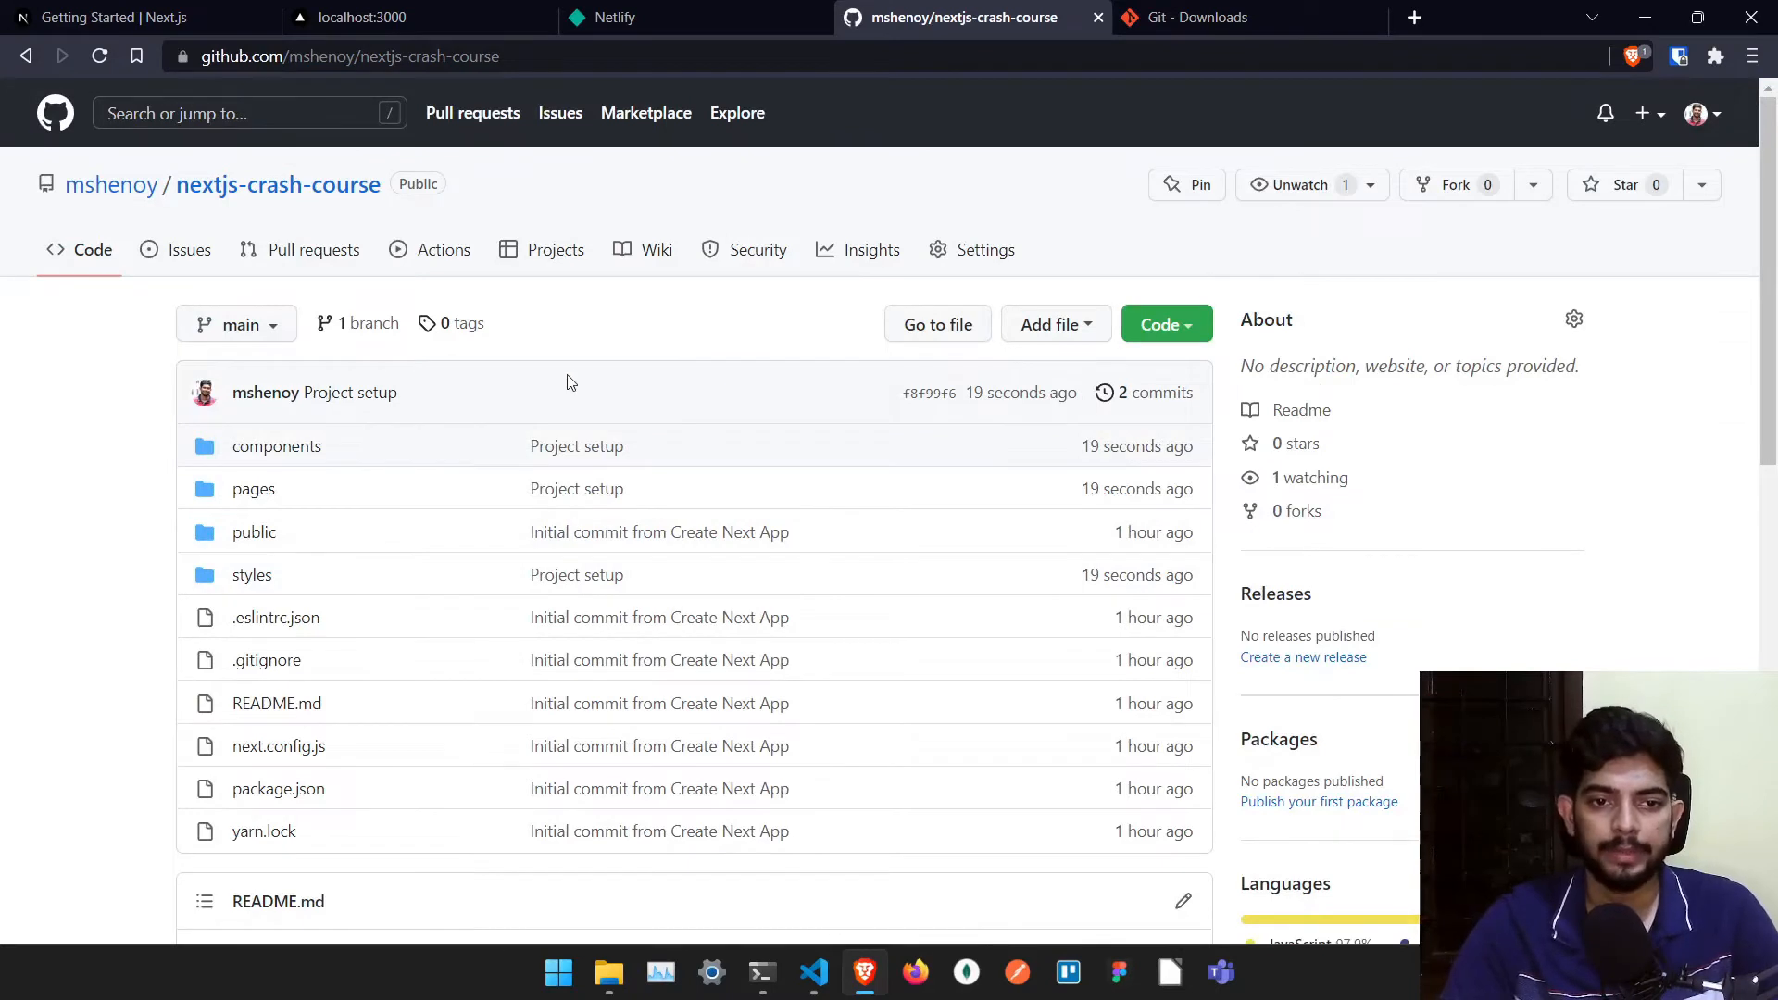
mouse_move(621, 374)
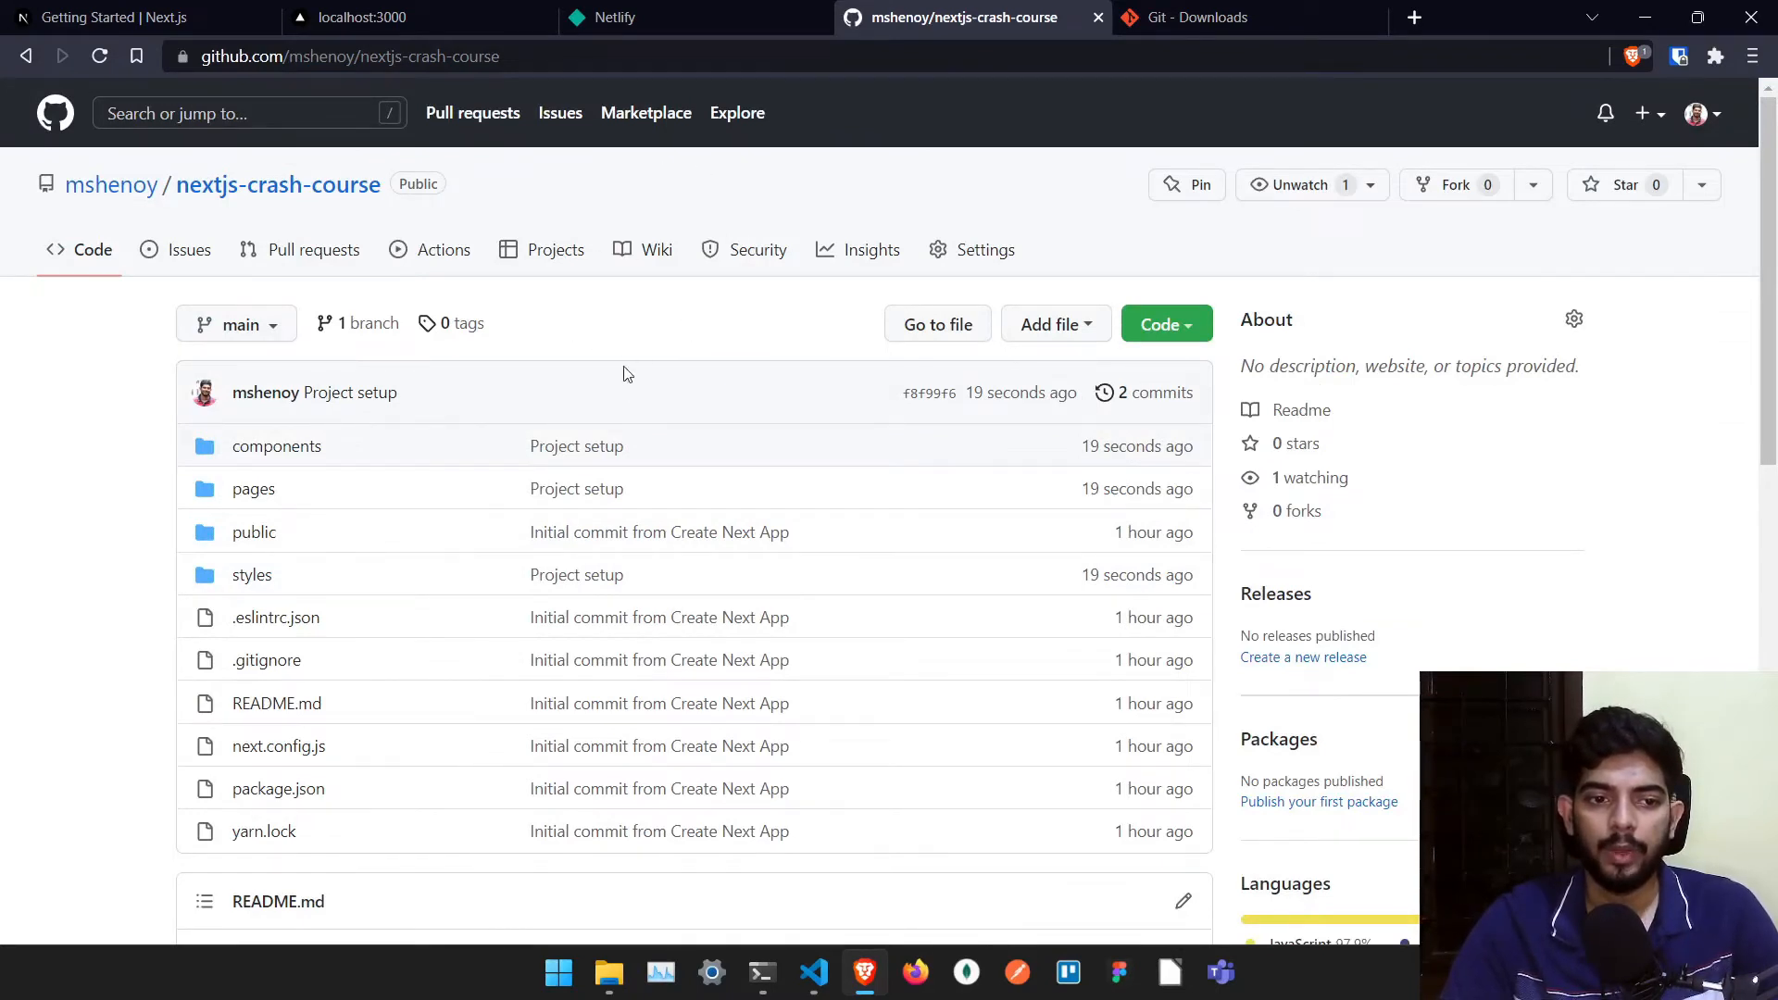
mouse_move(624, 210)
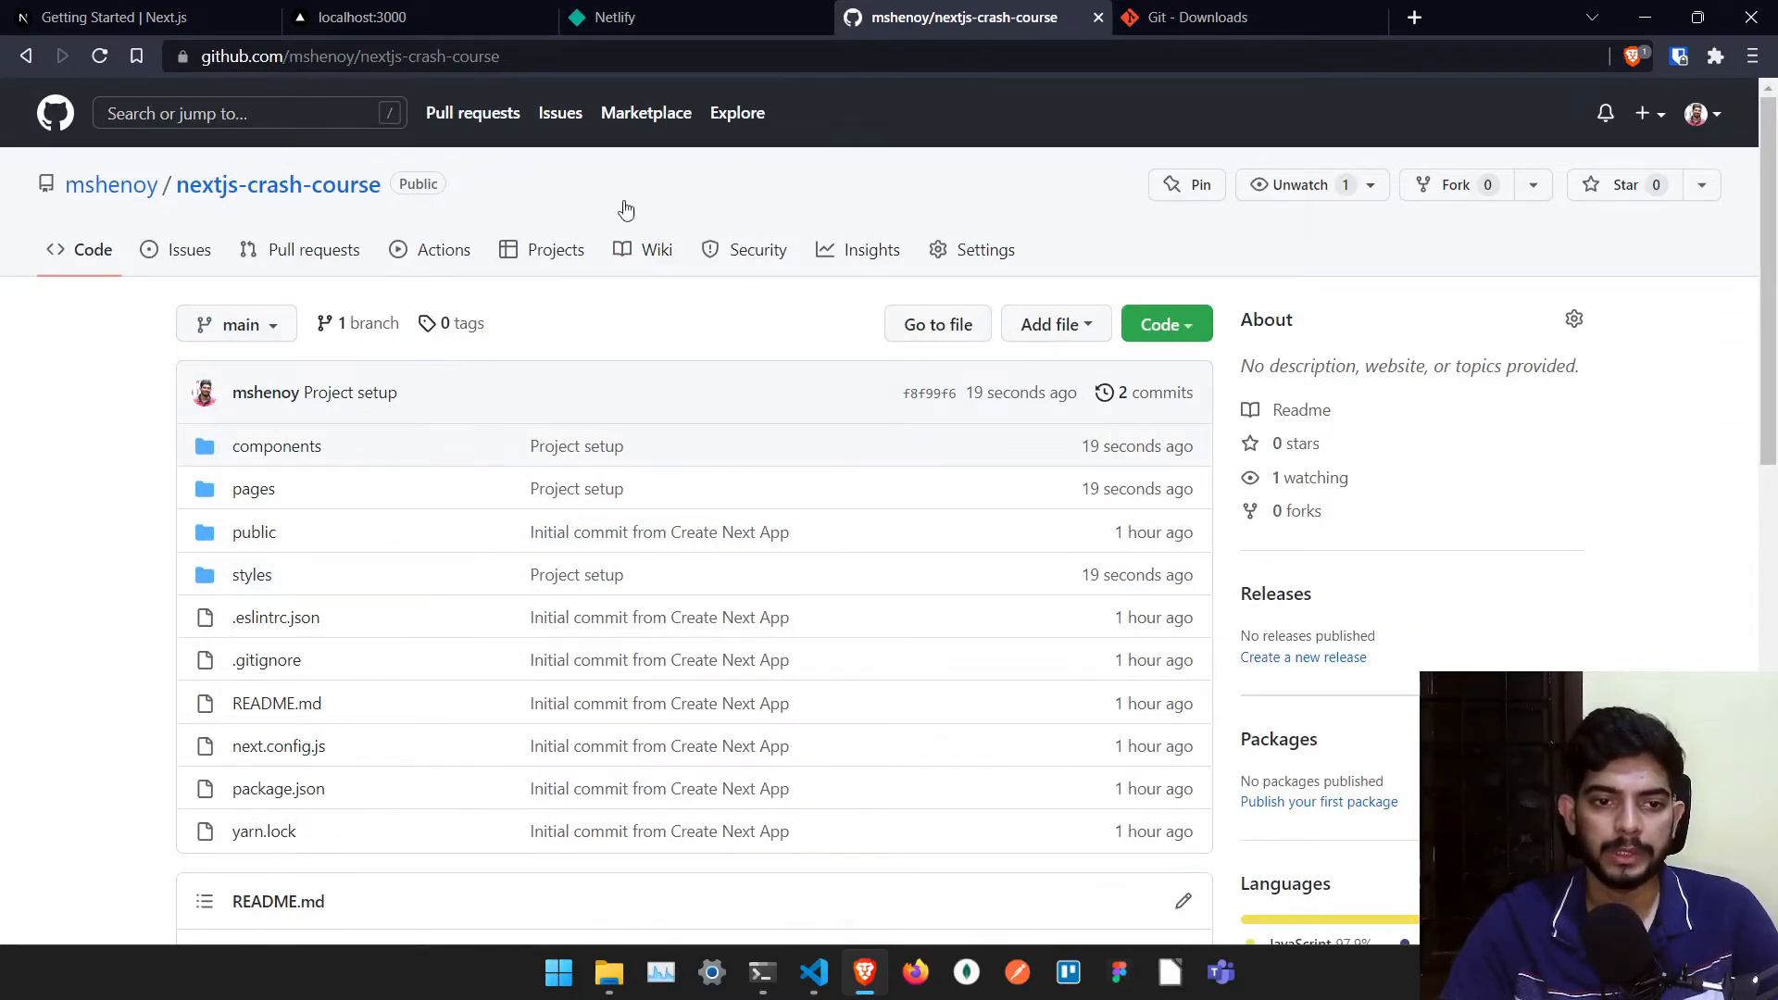
mouse_move(748, 176)
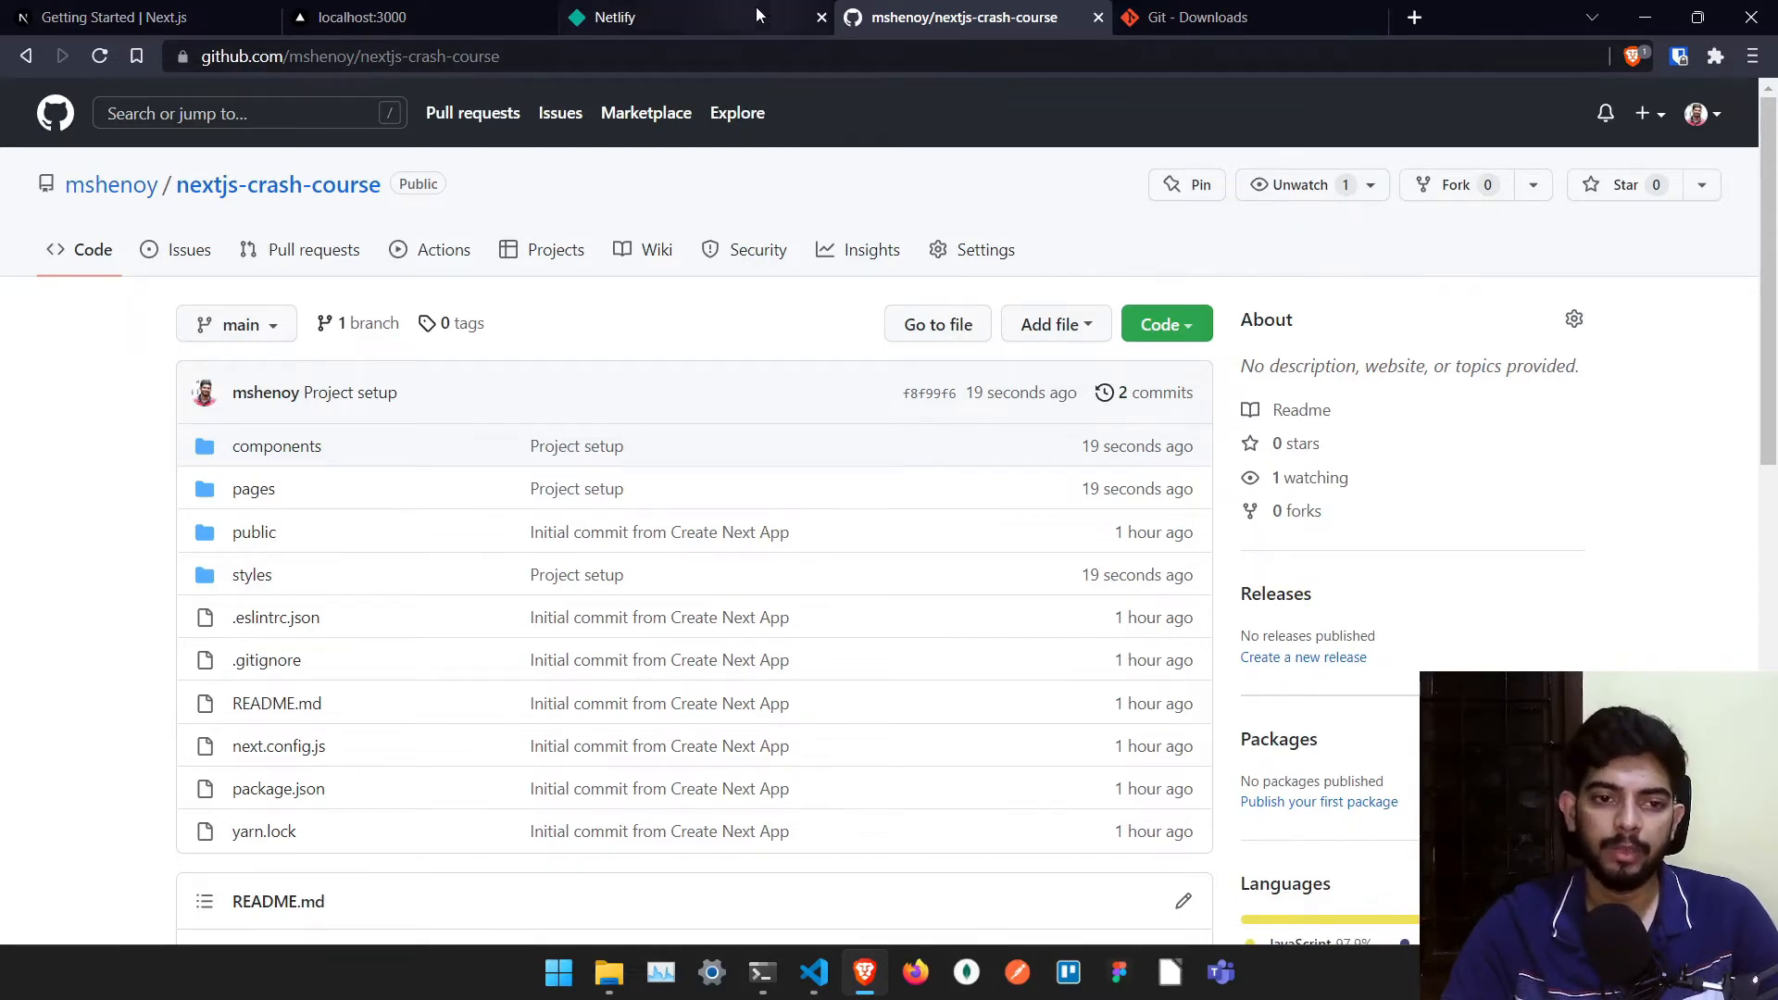
- Reveal Netlify's 'Add new site' options from the team overview
click(615, 17)
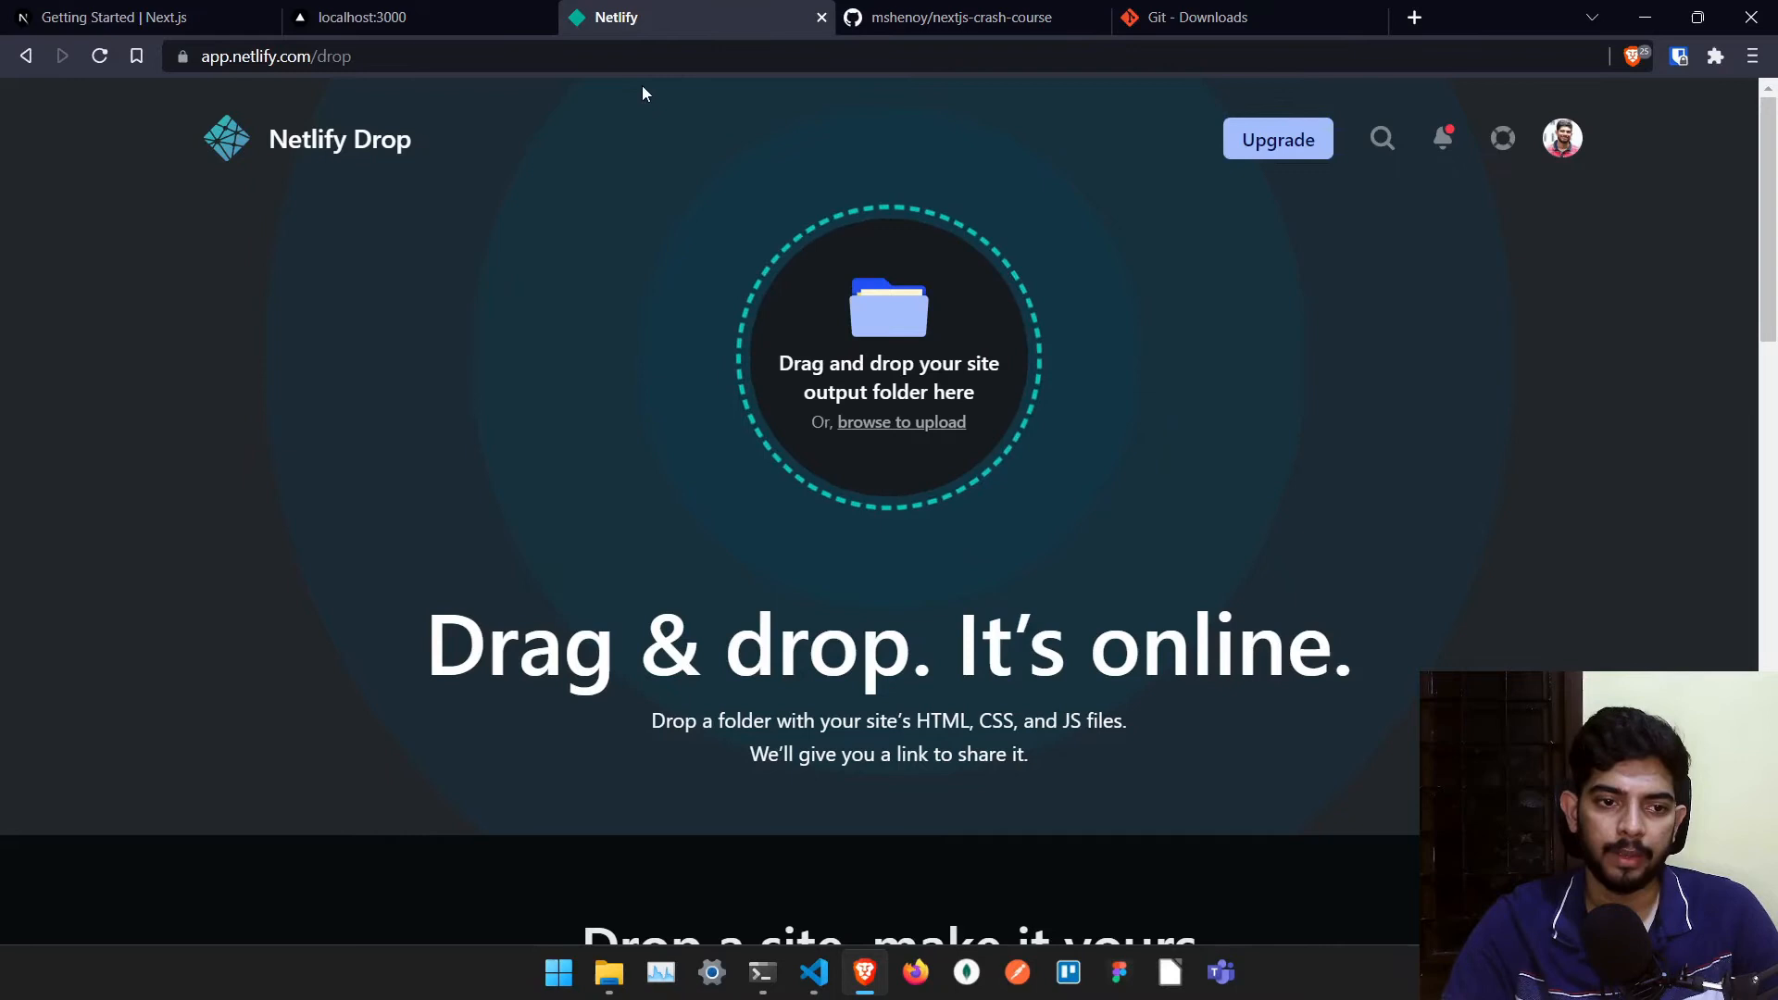
mouse_move(428, 150)
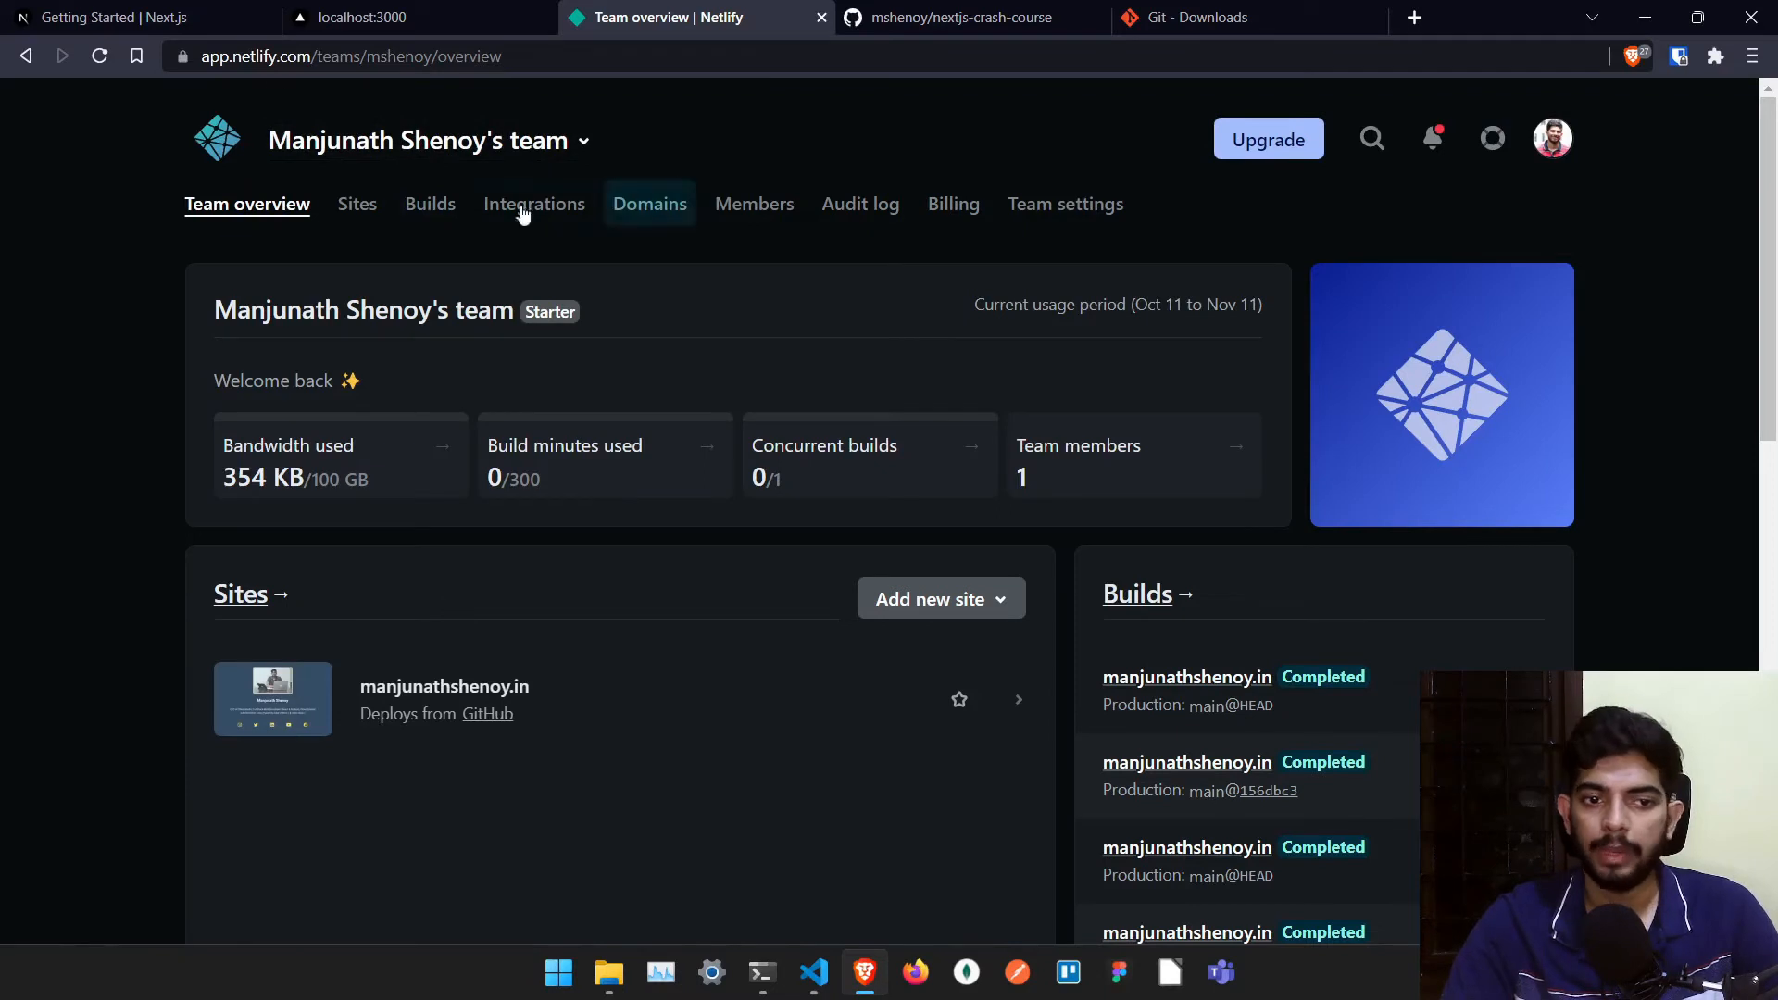
mouse_move(1020, 504)
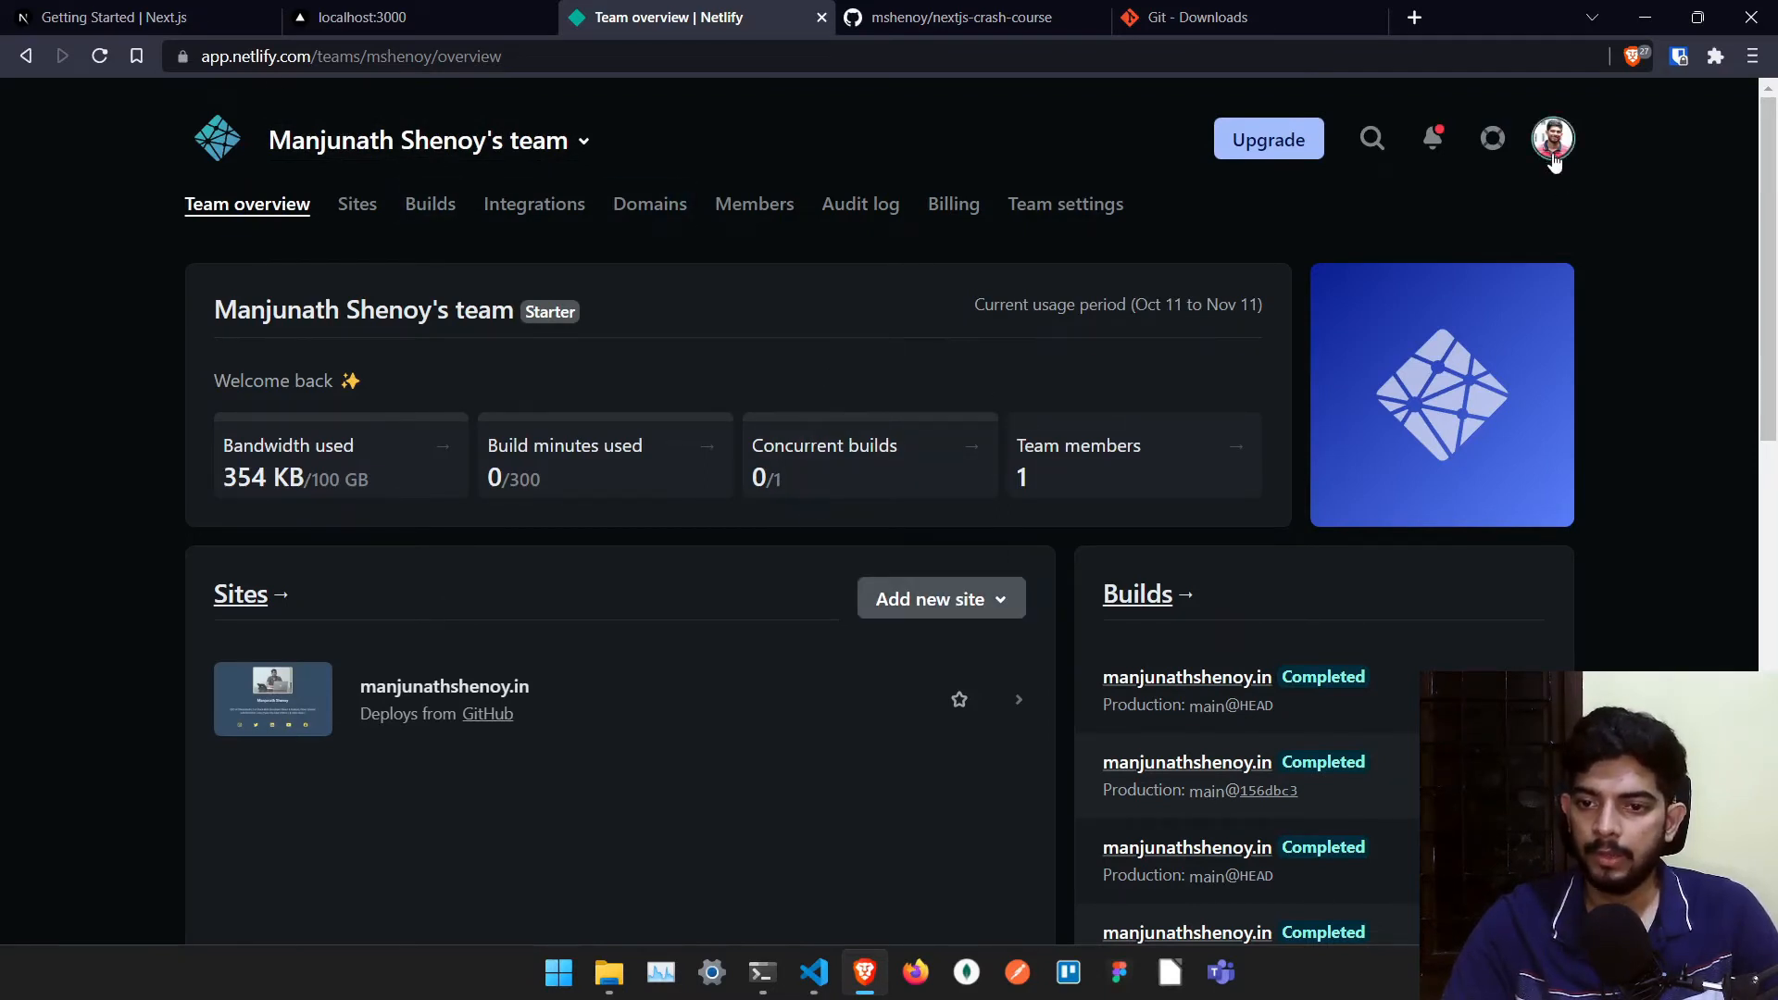
mouse_move(1143, 504)
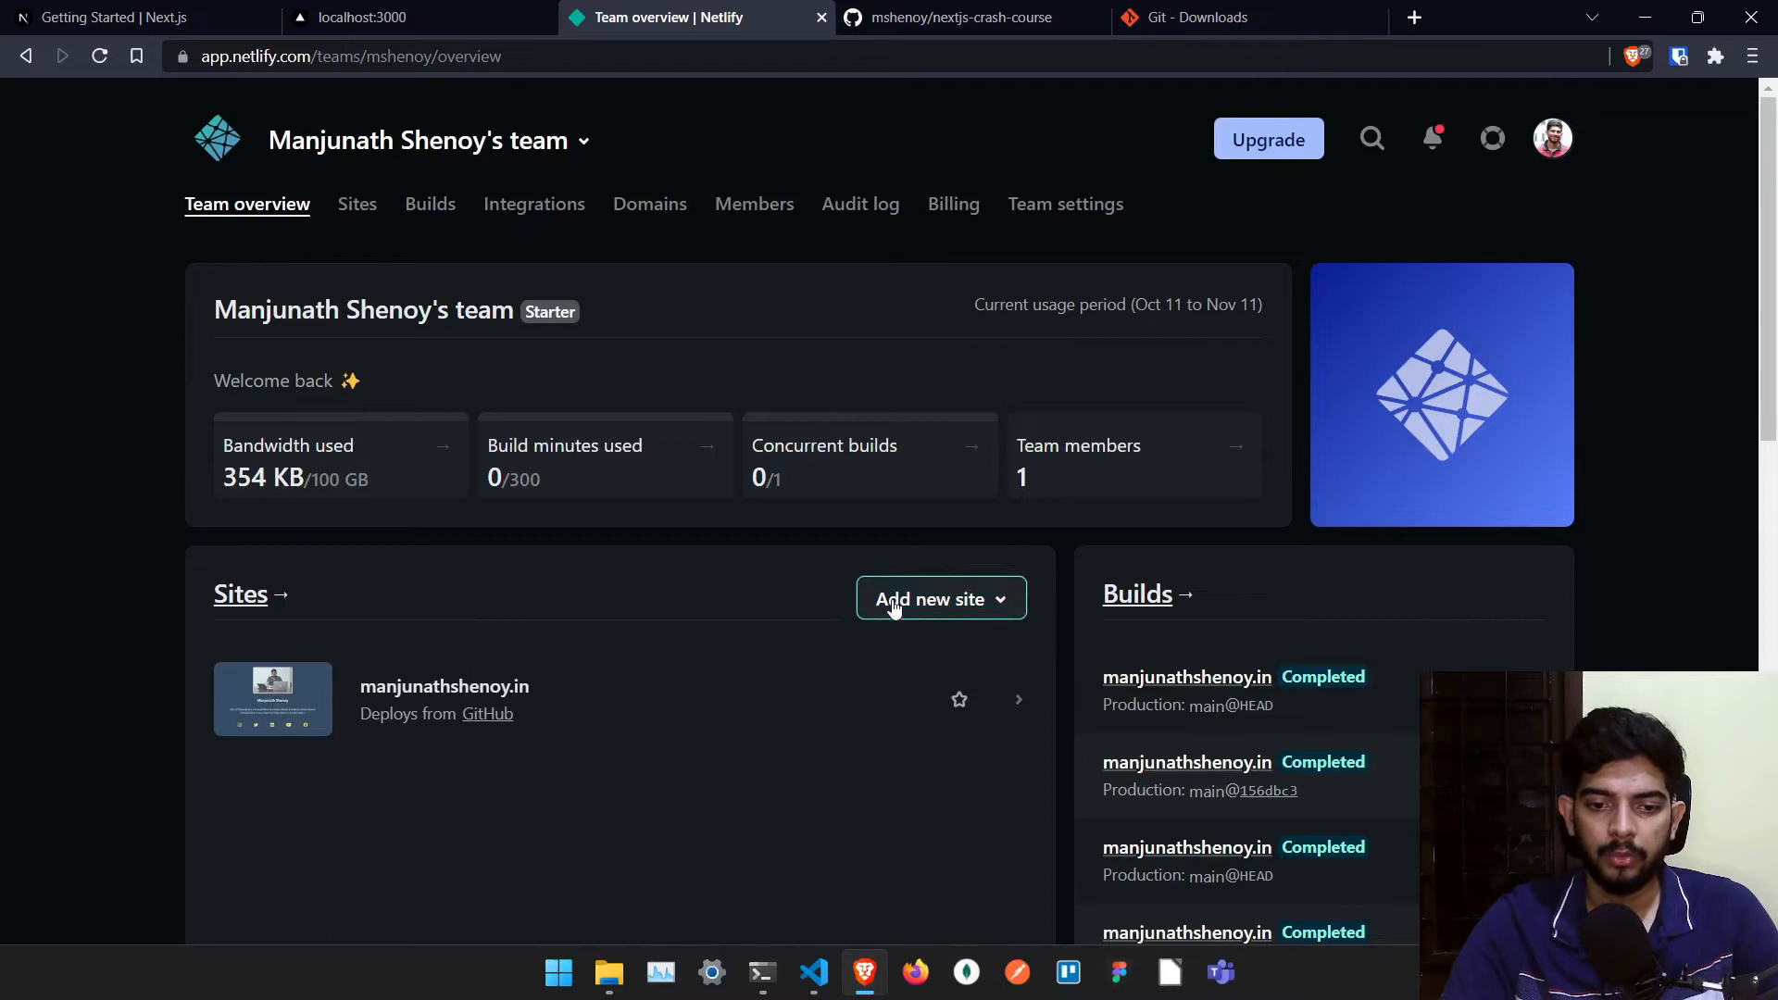
click(939, 599)
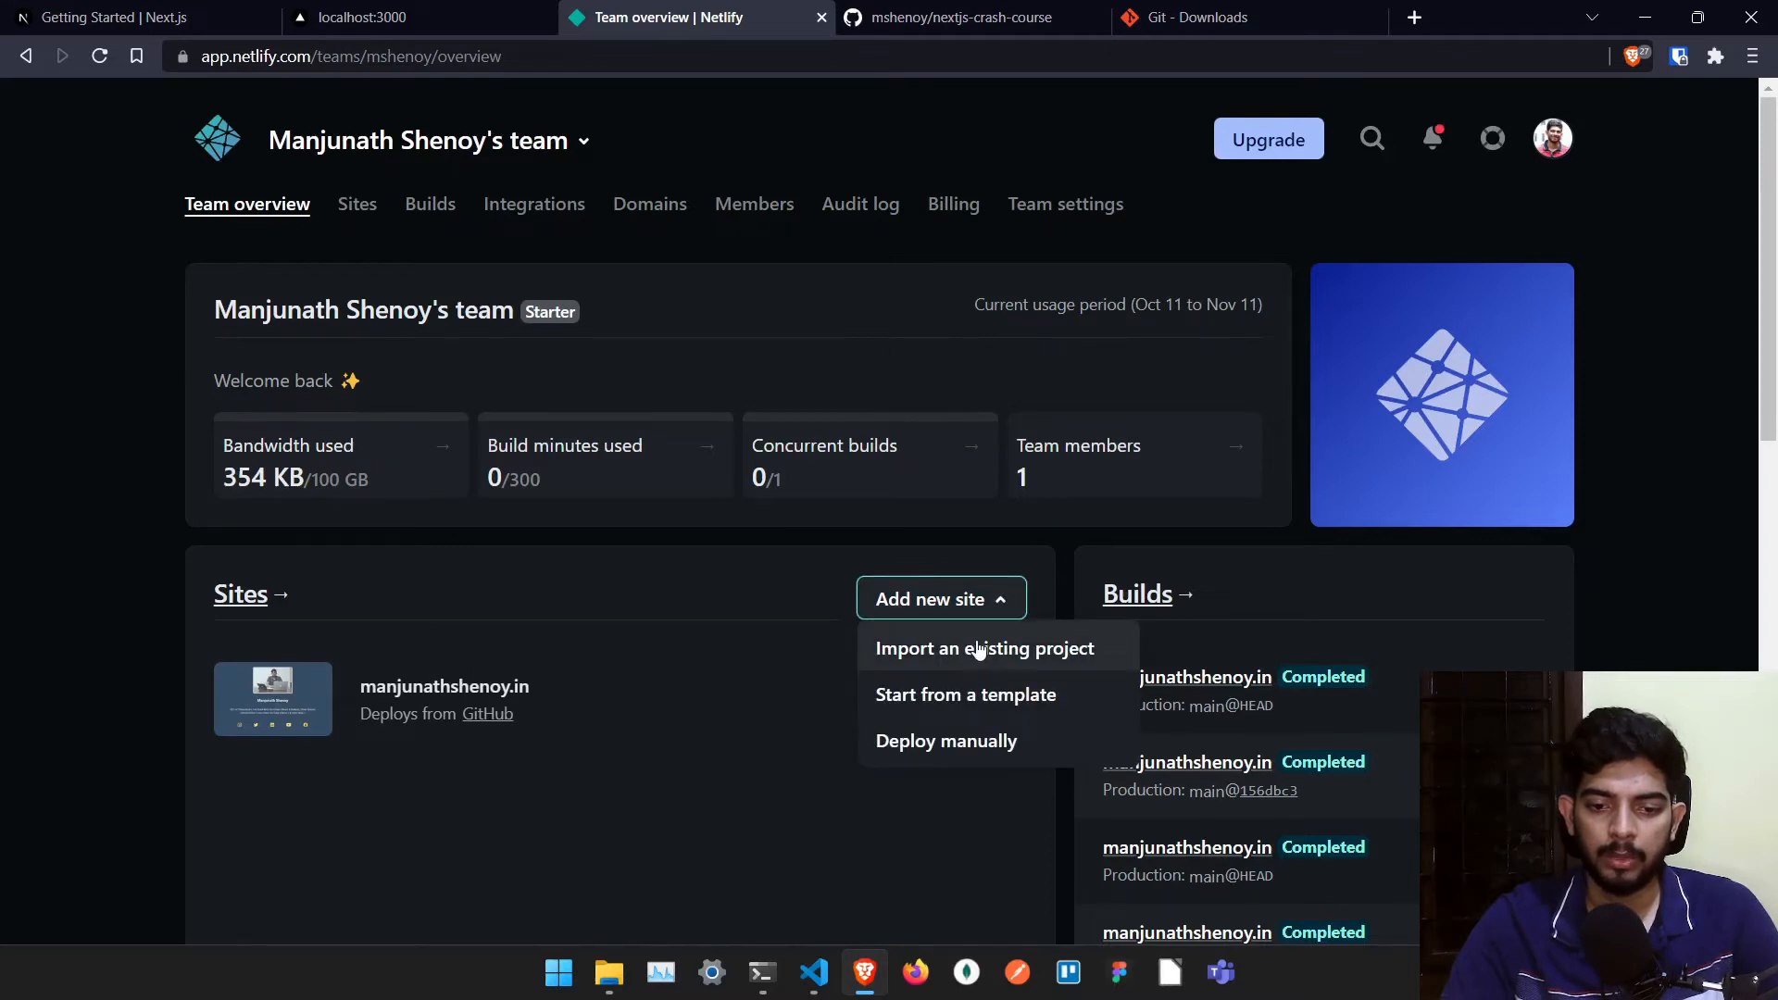
- Import an existing project into Netlify using GitHub as the Git provider
click(984, 647)
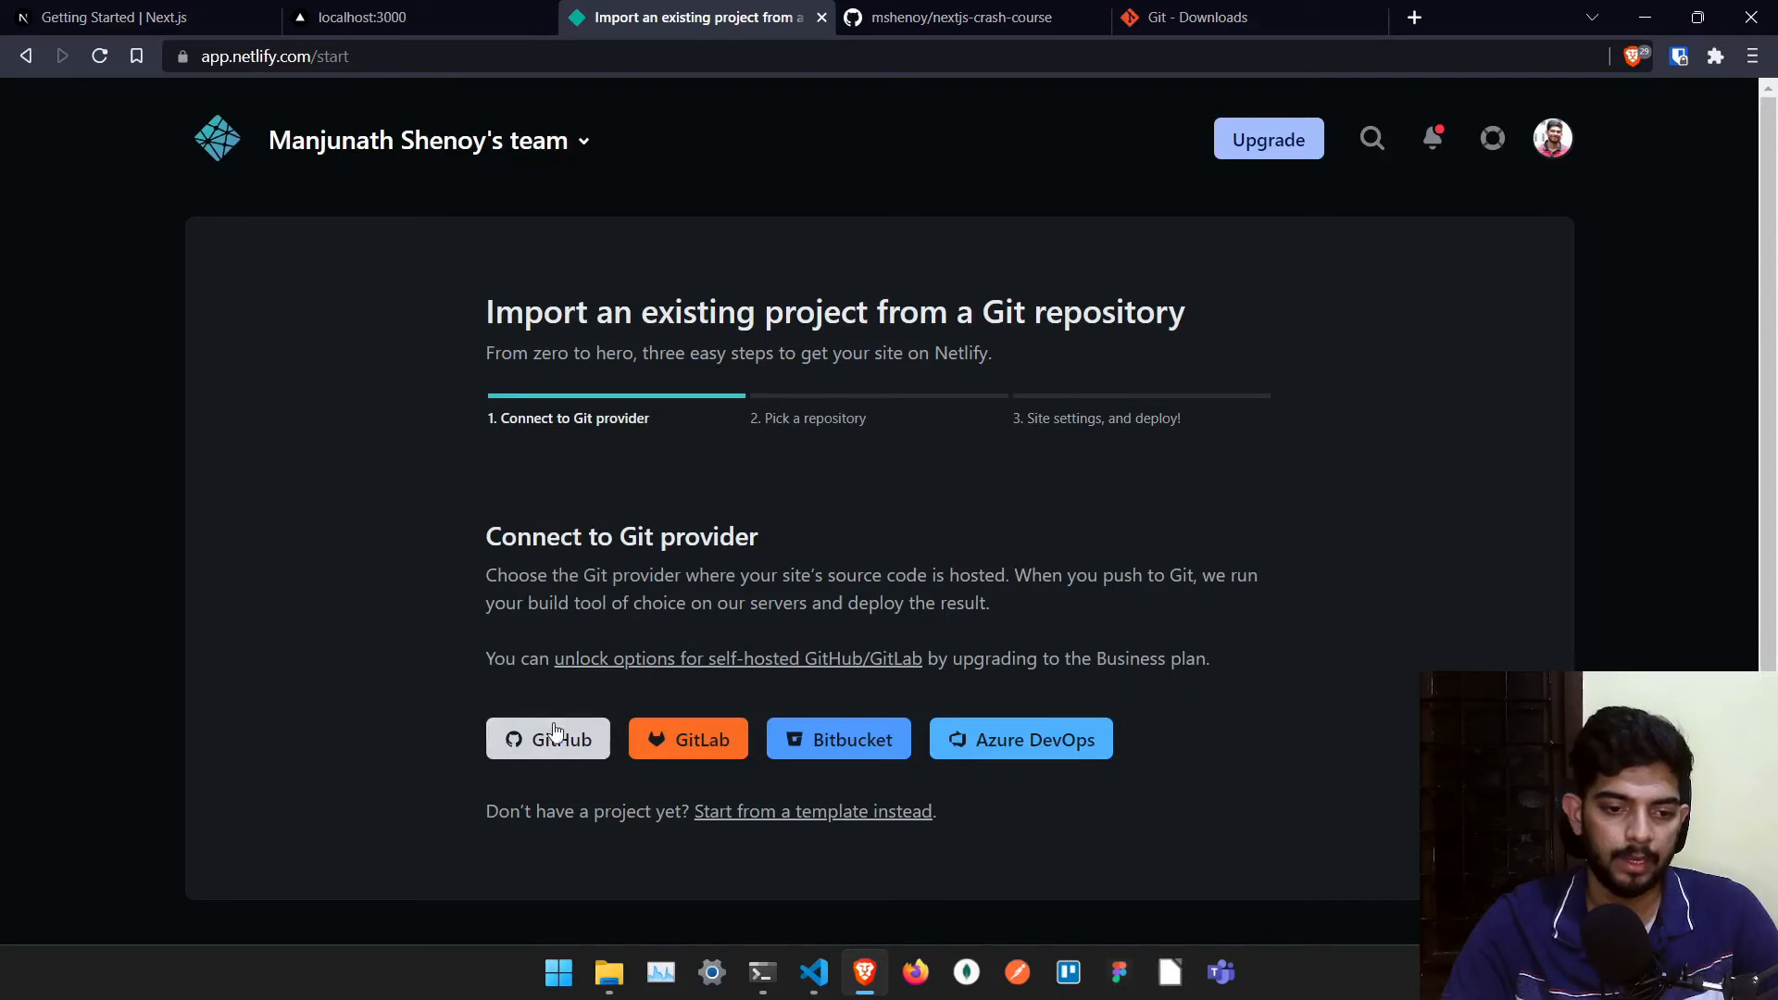
mouse_move(726, 759)
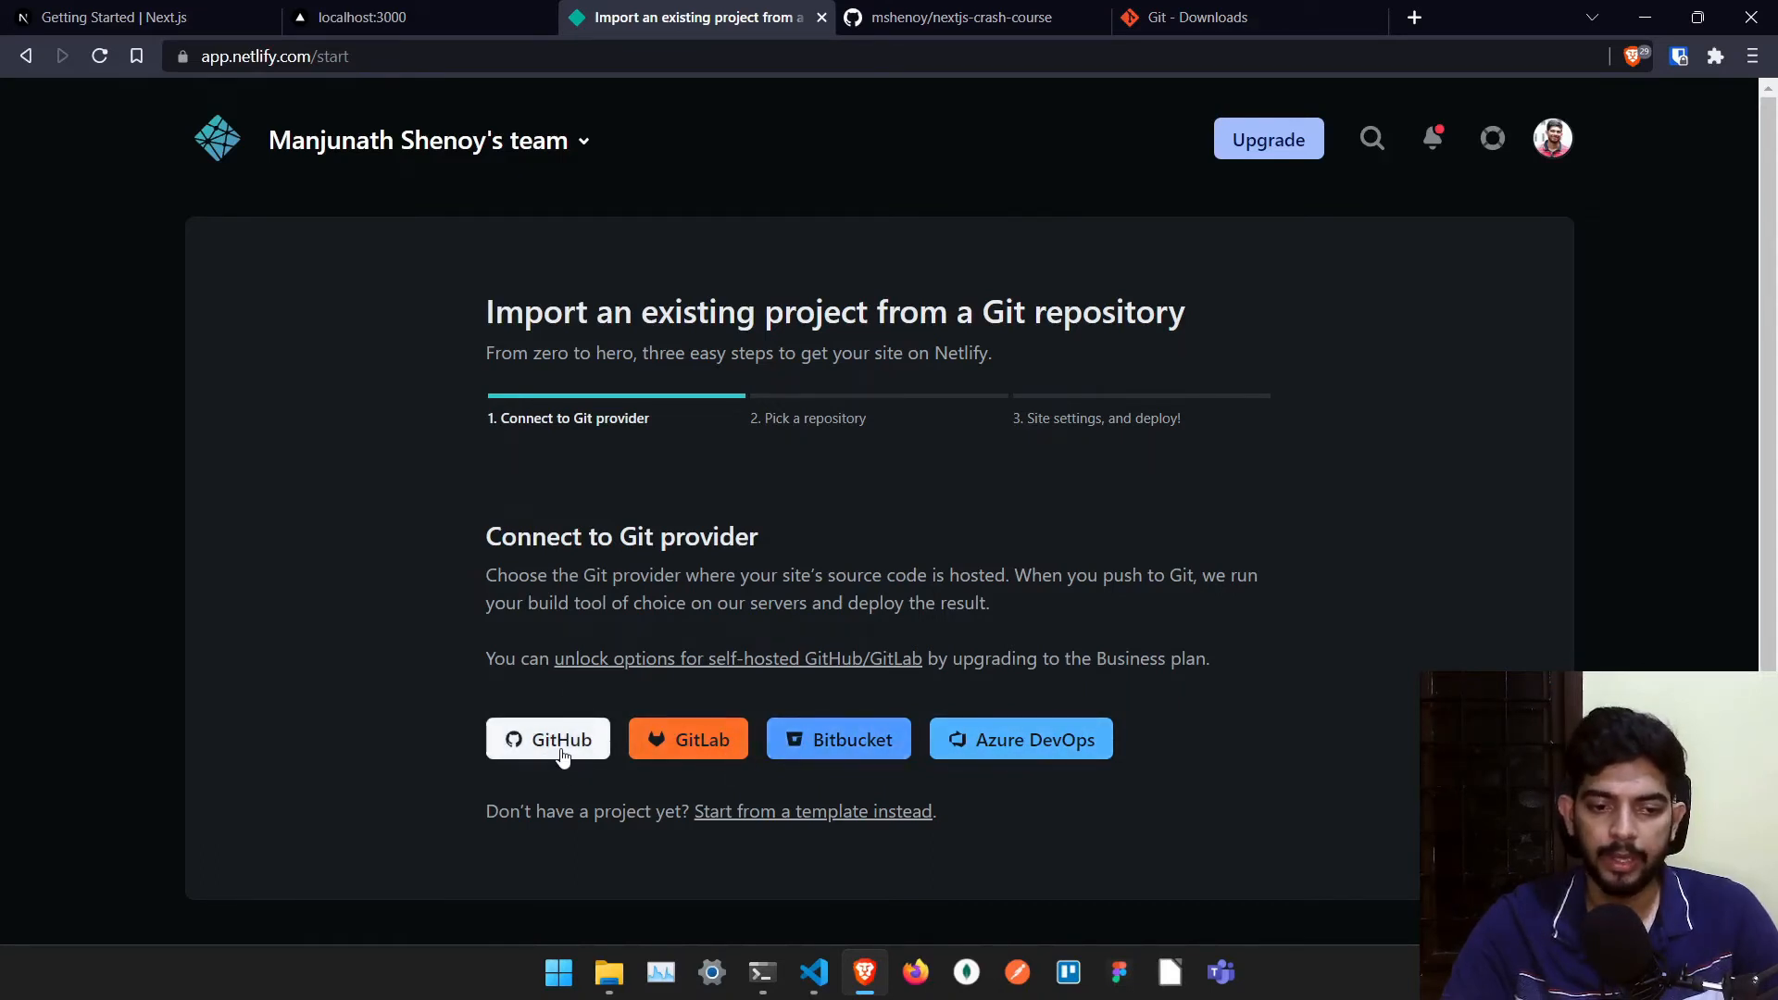
click(547, 739)
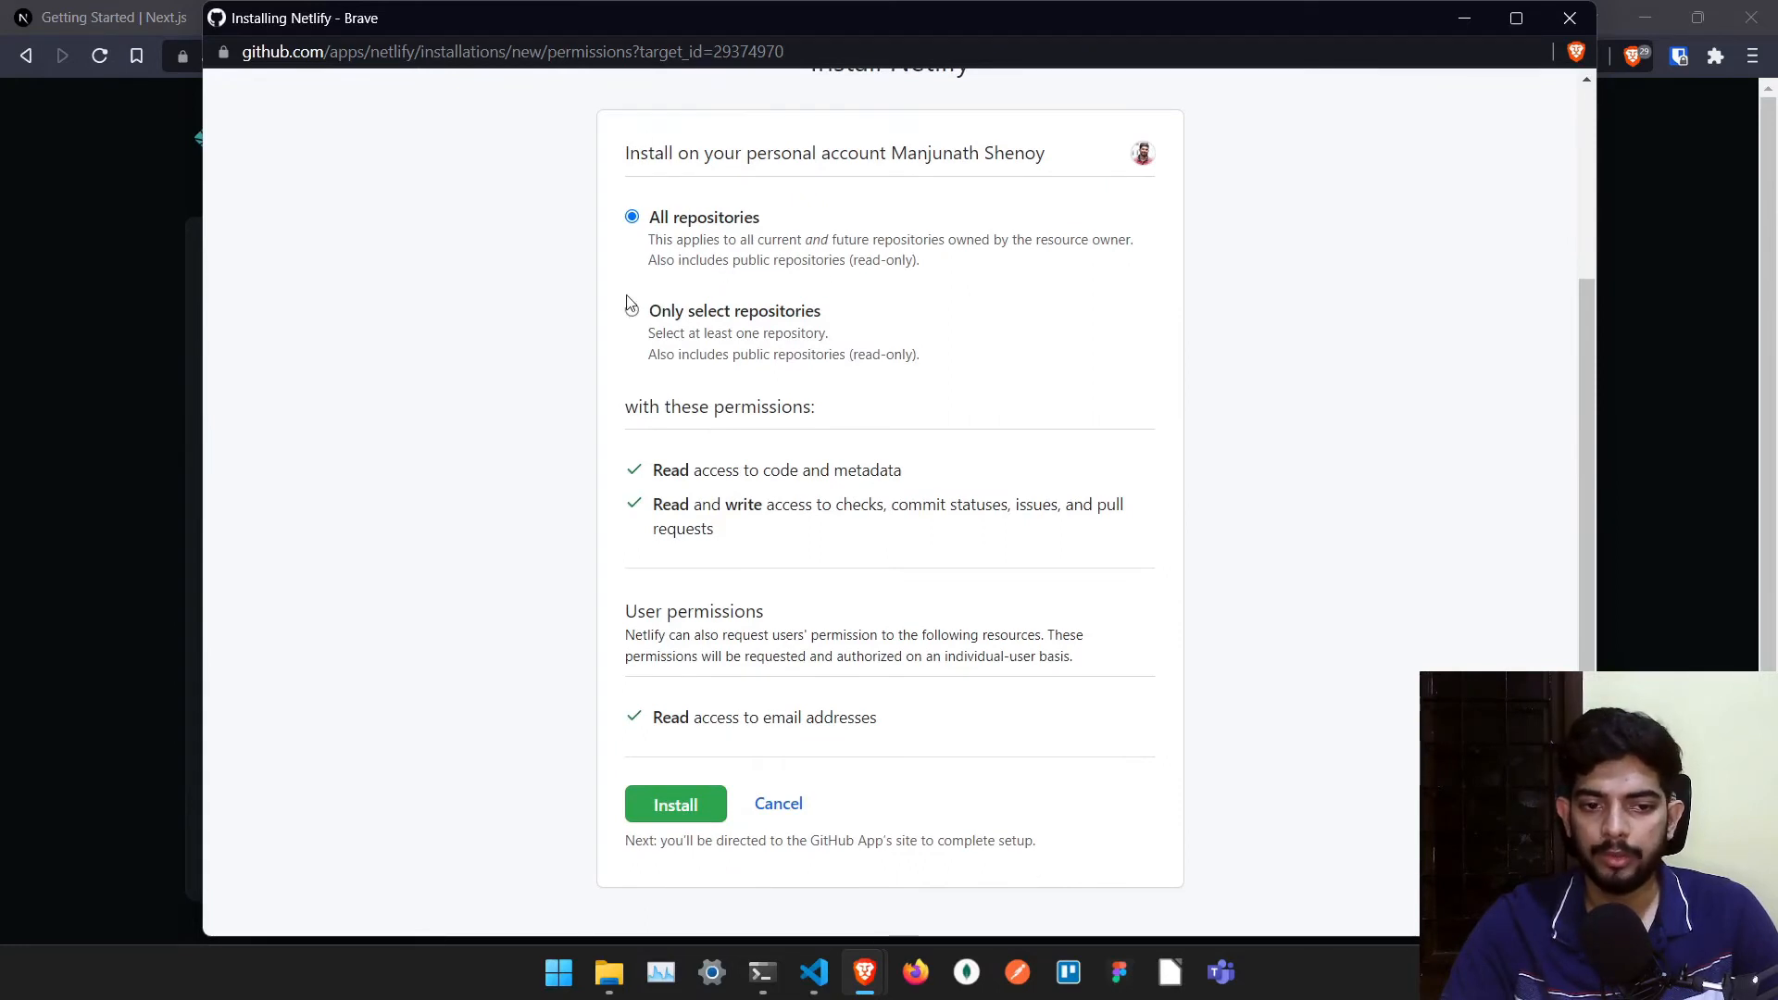
- Install Netlify on GitHub with access to only the nextjs-crash-course repository
click(632, 310)
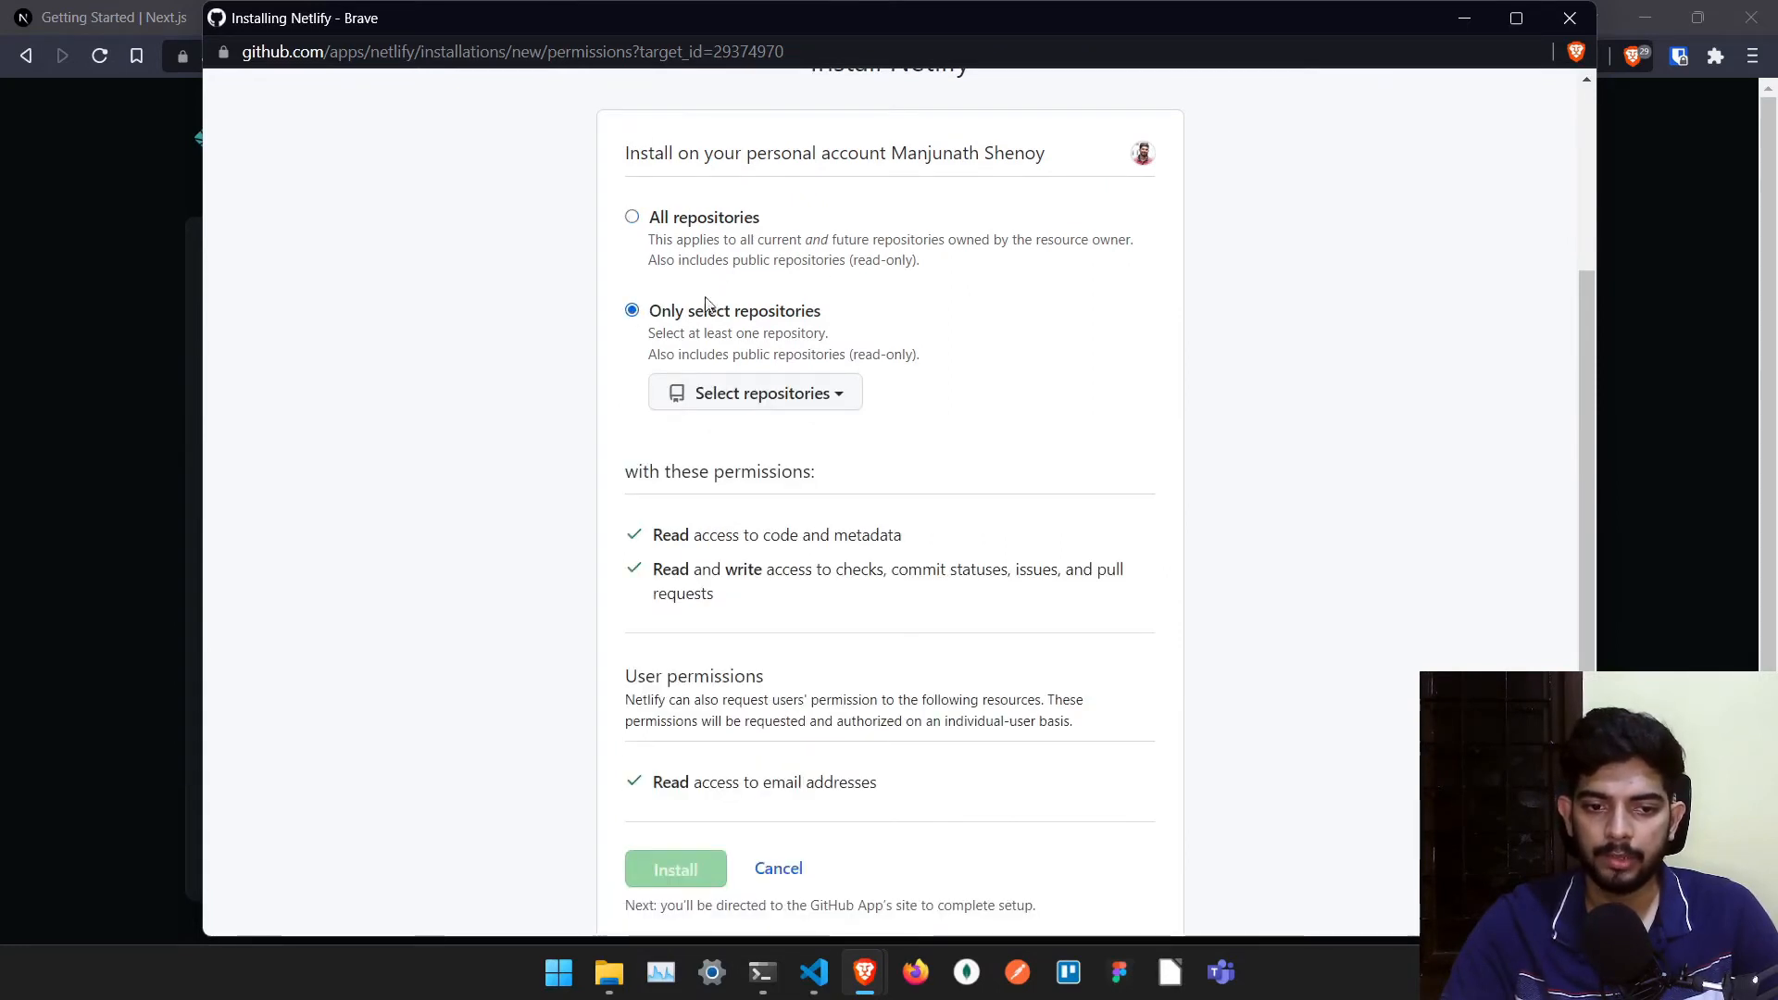
click(755, 393)
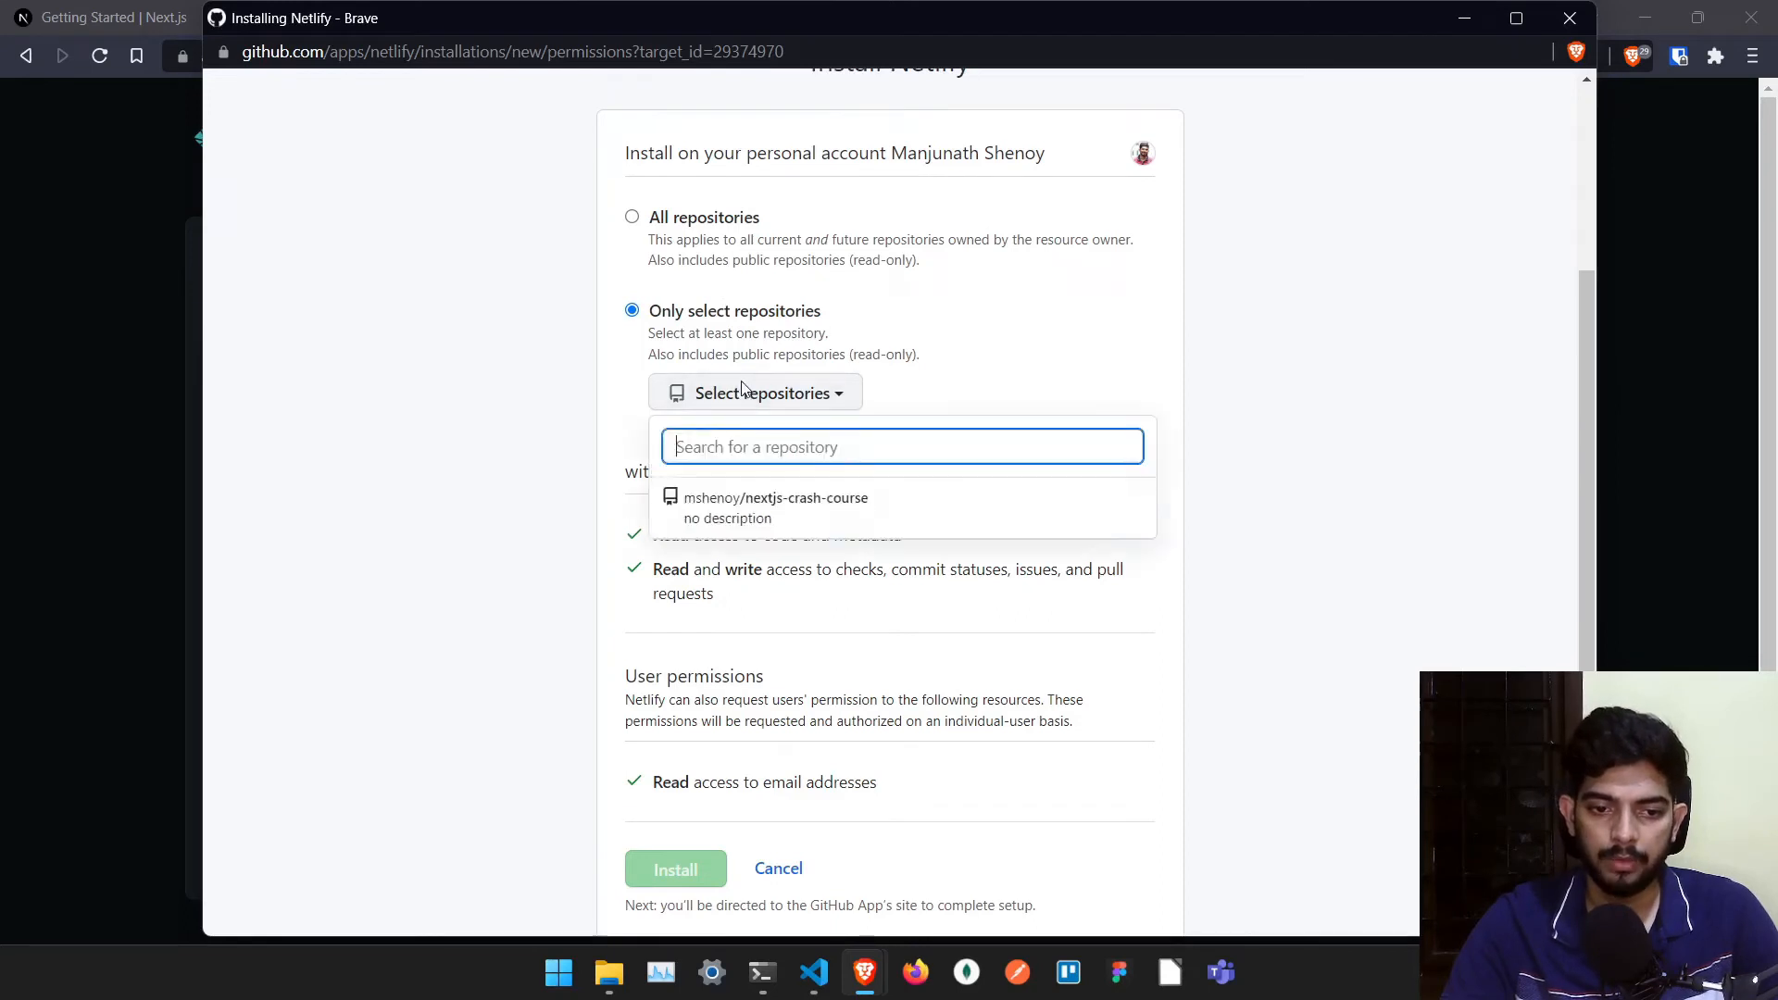
mouse_move(726, 507)
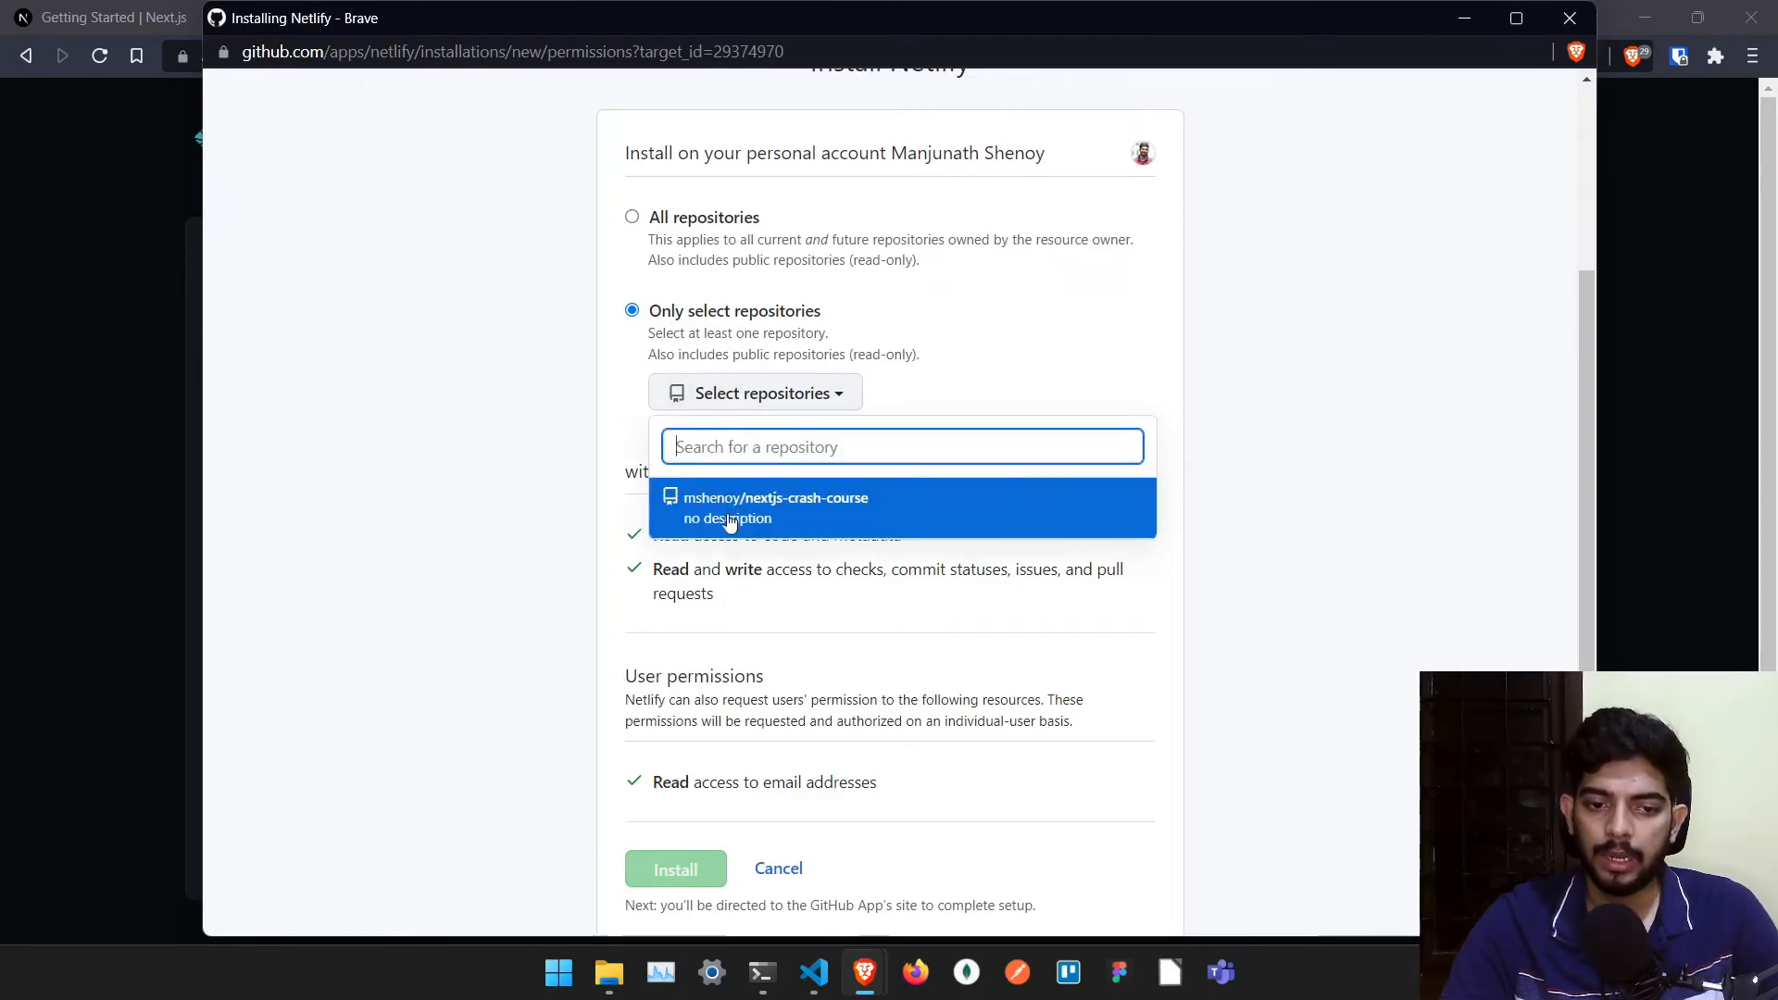
click(774, 497)
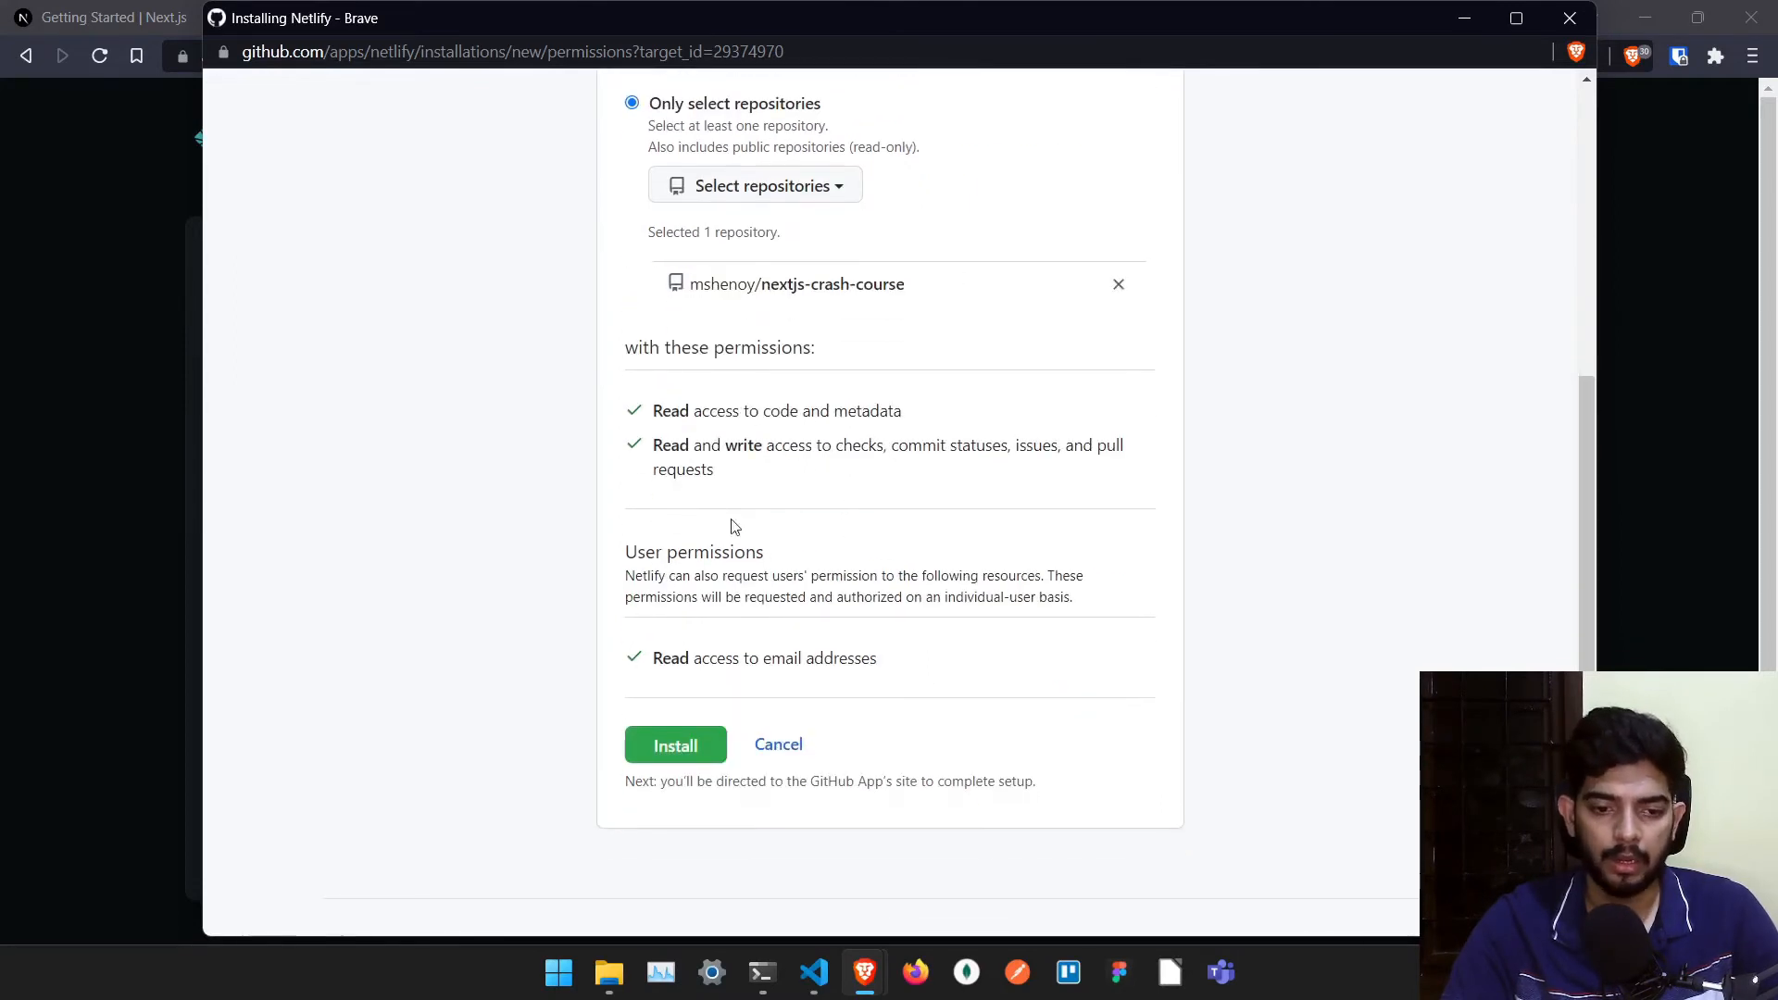
click(675, 744)
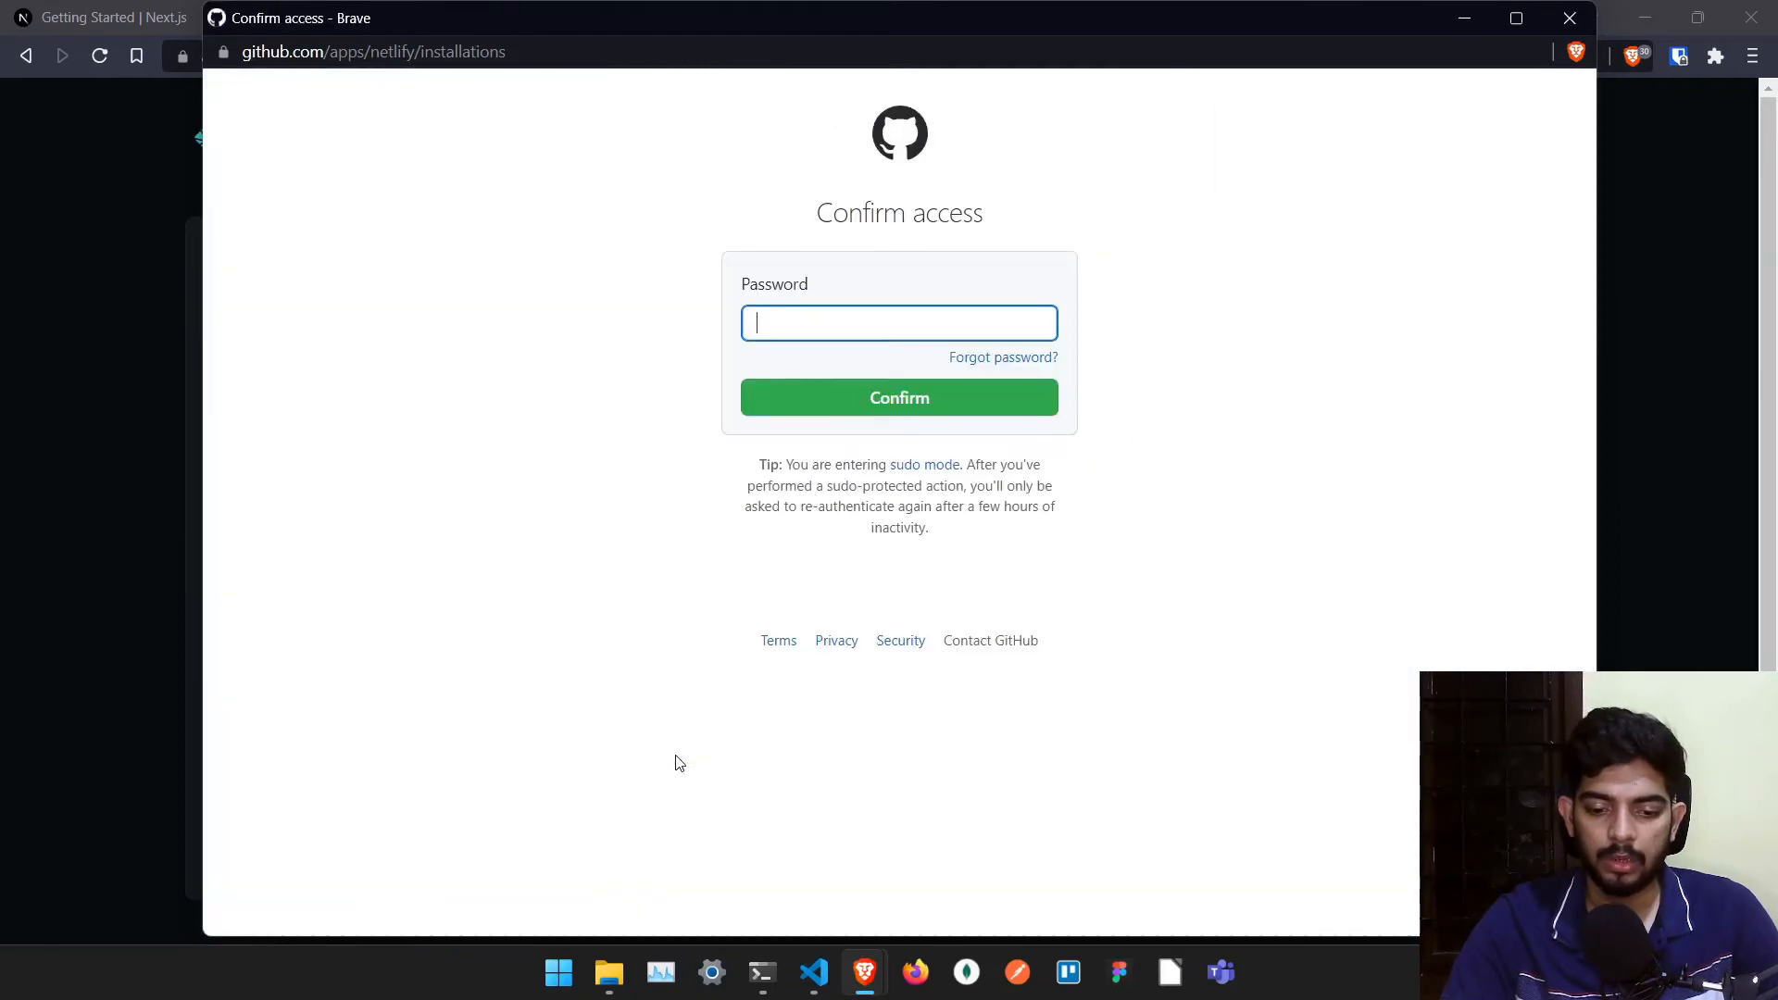
- Confirm GitHub access with the account password to finish the Netlify installation
text(password)
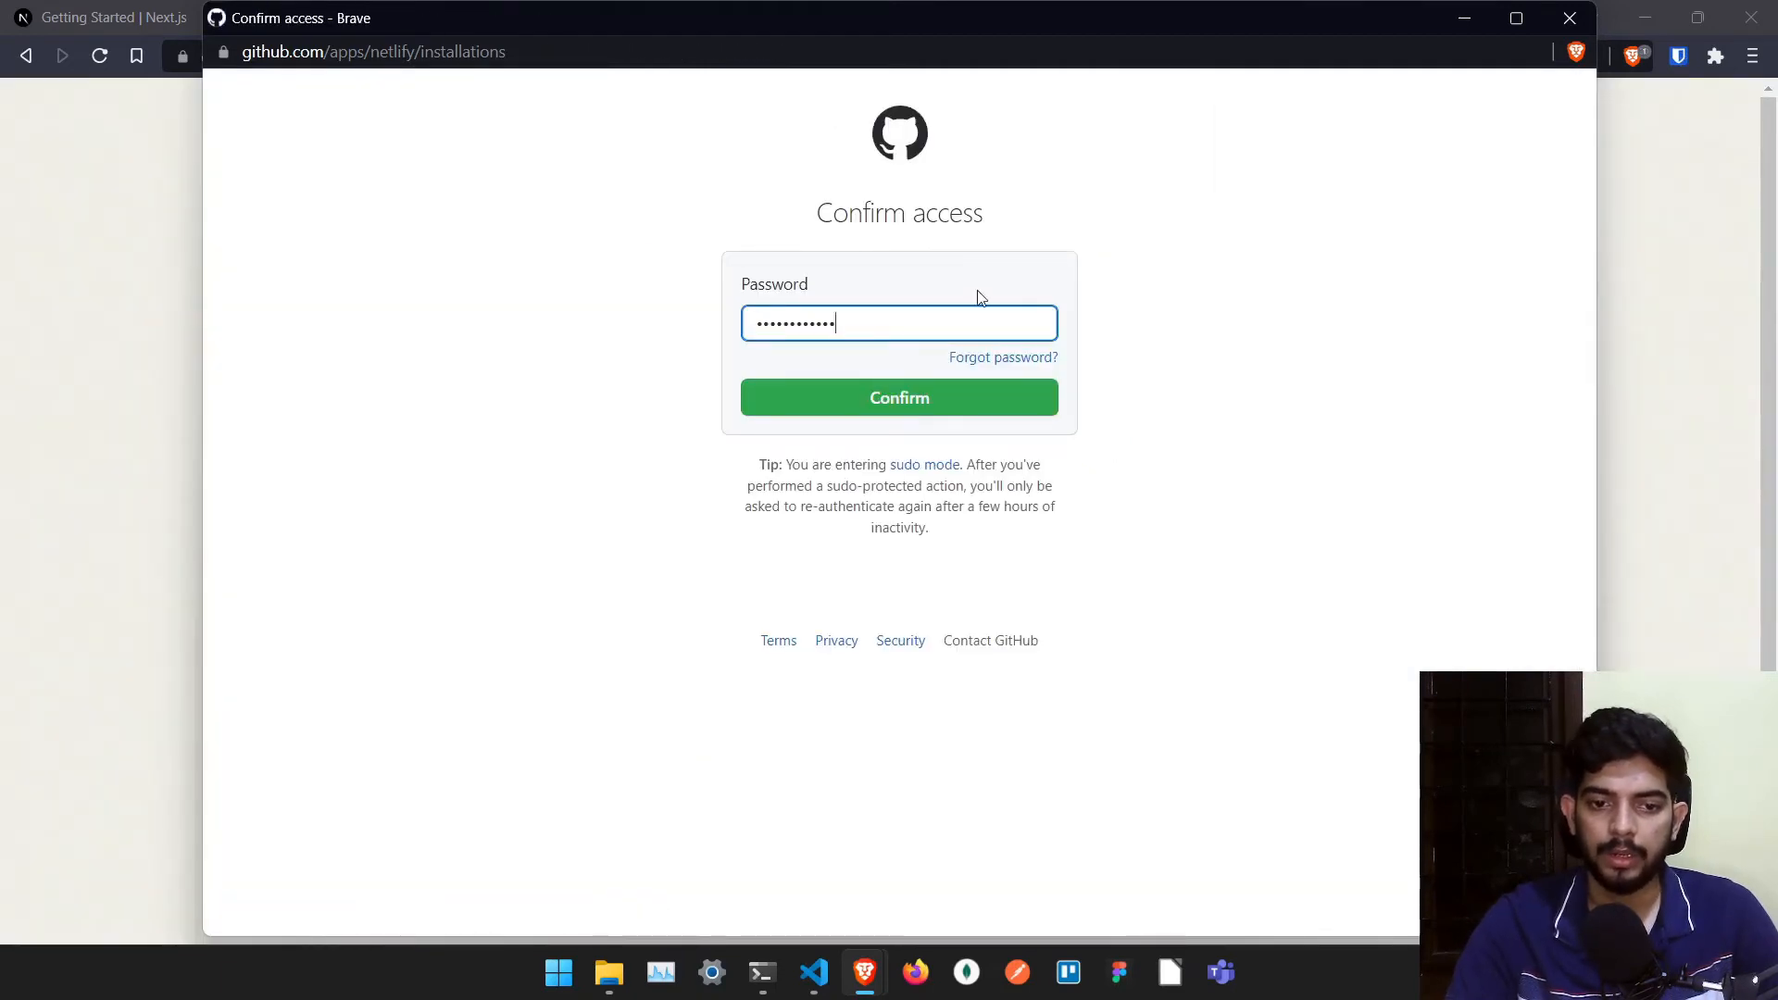
click(898, 397)
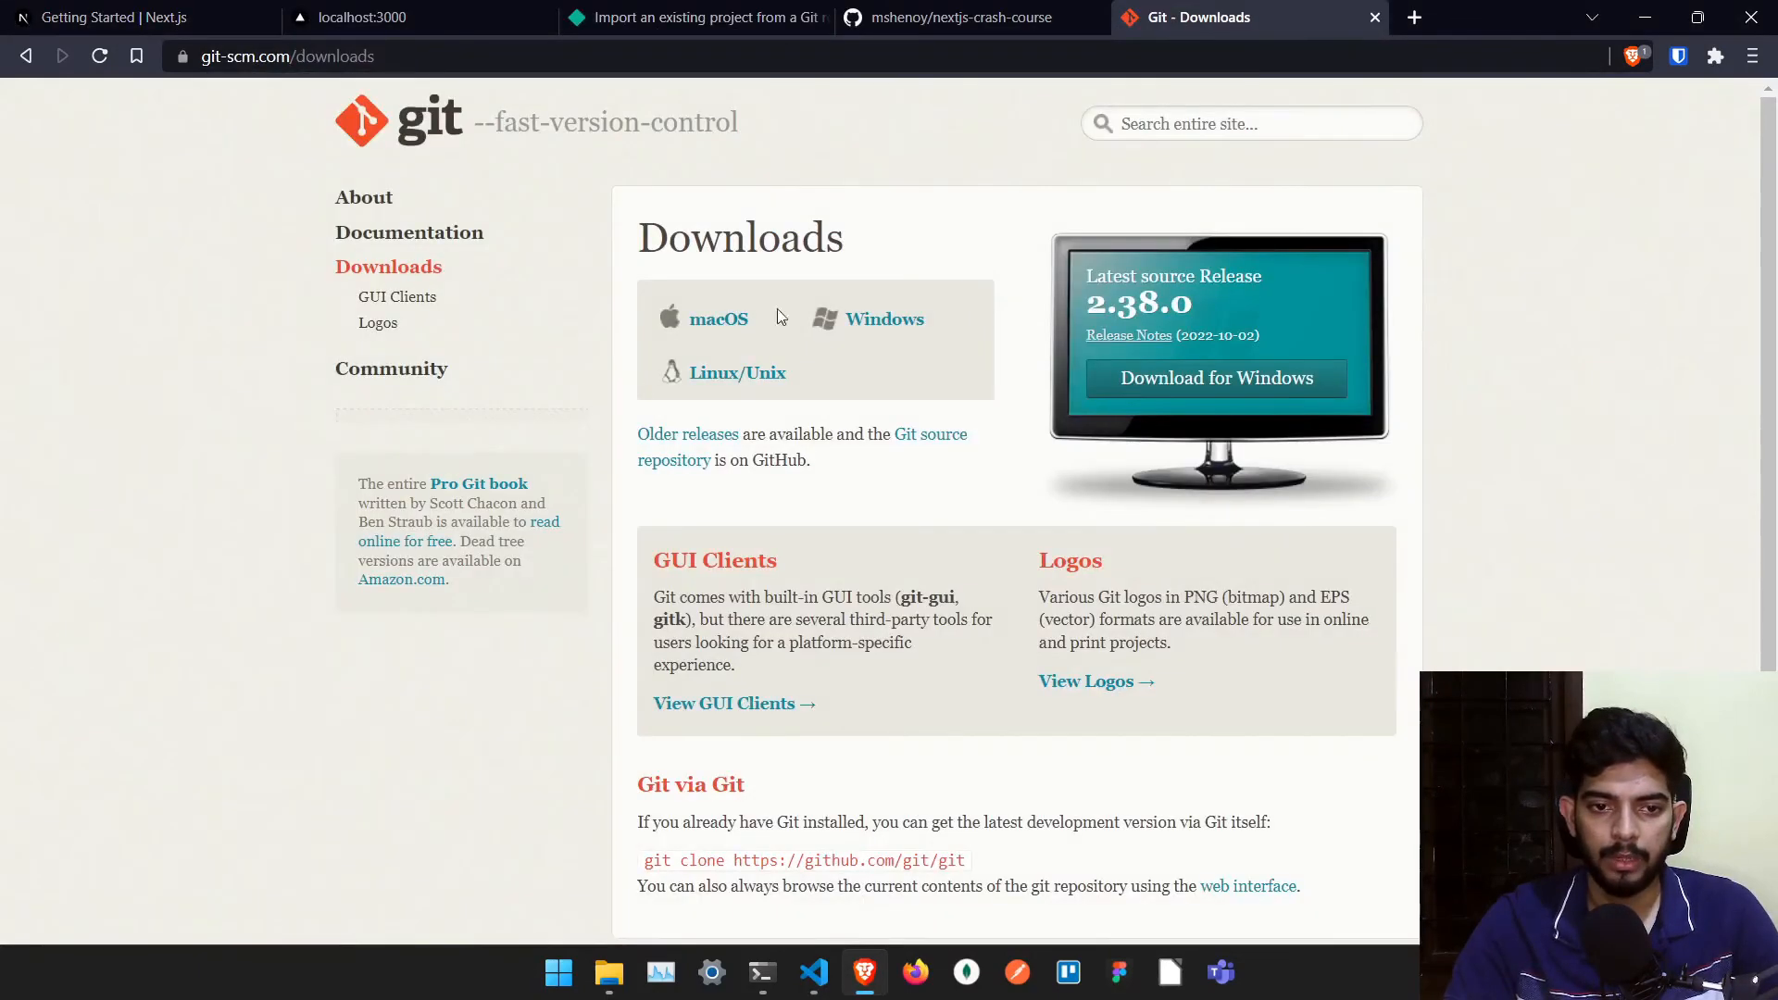
- Return to Netlify's 'Import an existing project' tab listing nextjs-crash-course
click(692, 17)
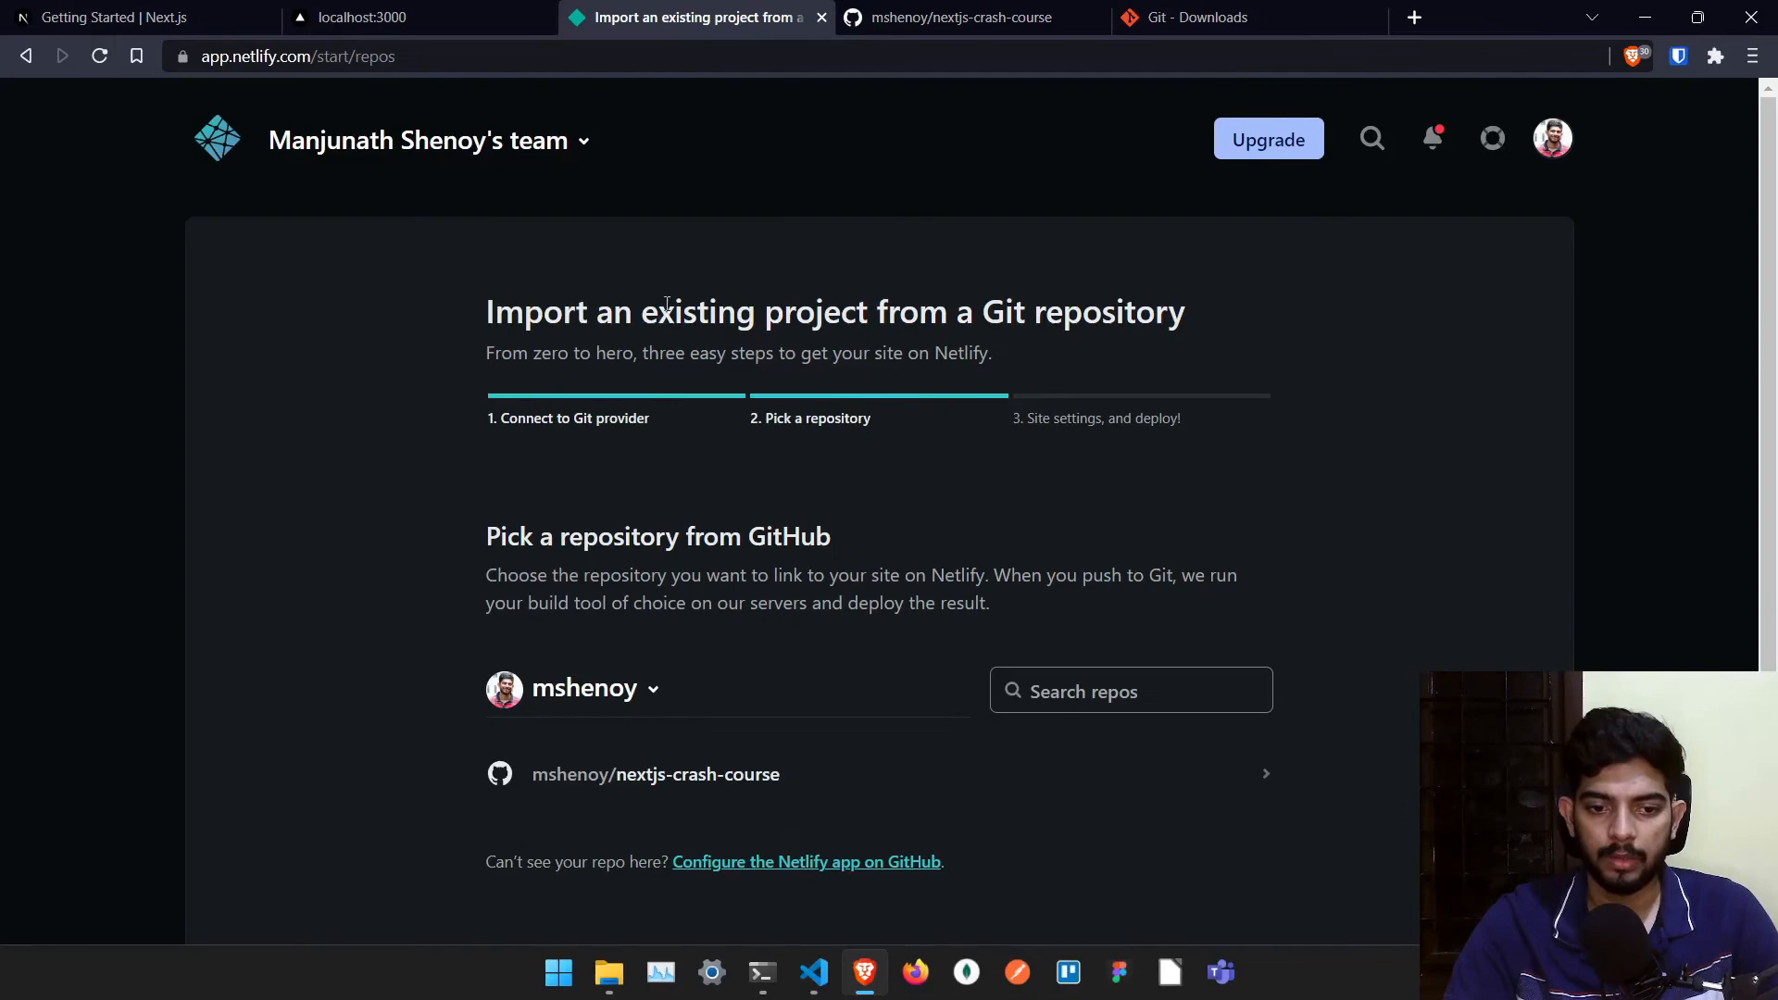
scroll(down, 3)
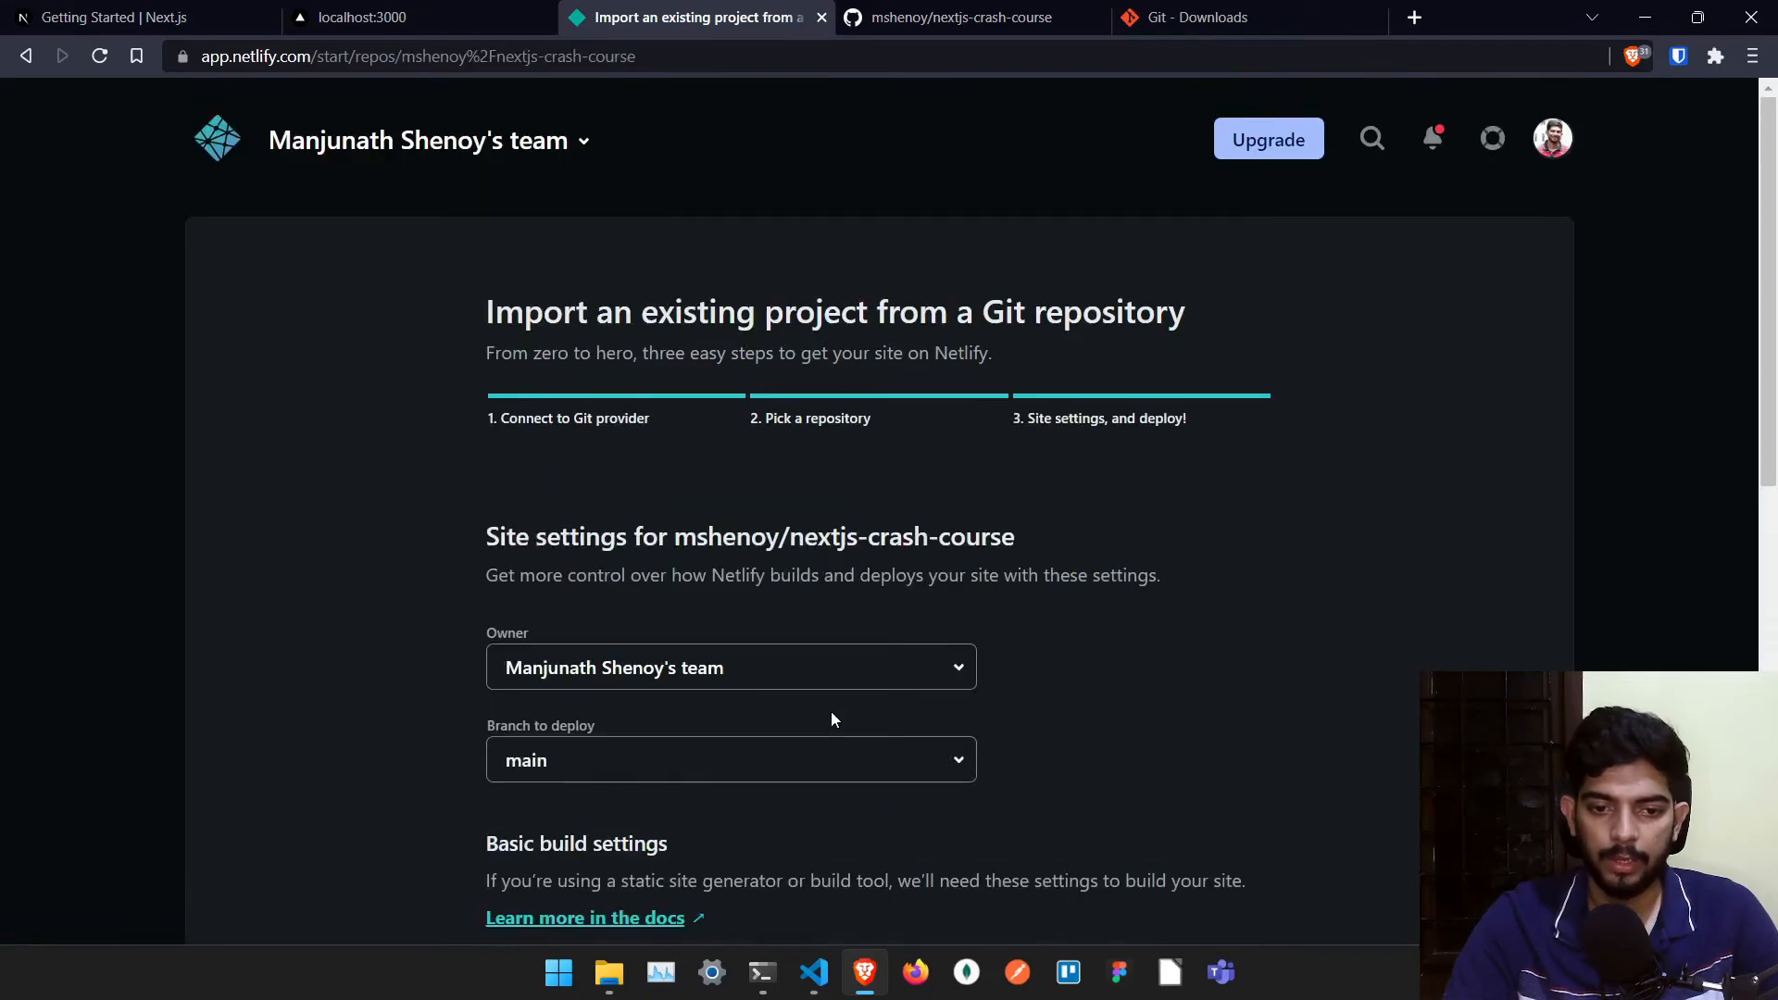
- Deploy nextjs-crash-course from main with build command 'yarn build' and publish directory '.next'
scroll(down, 3)
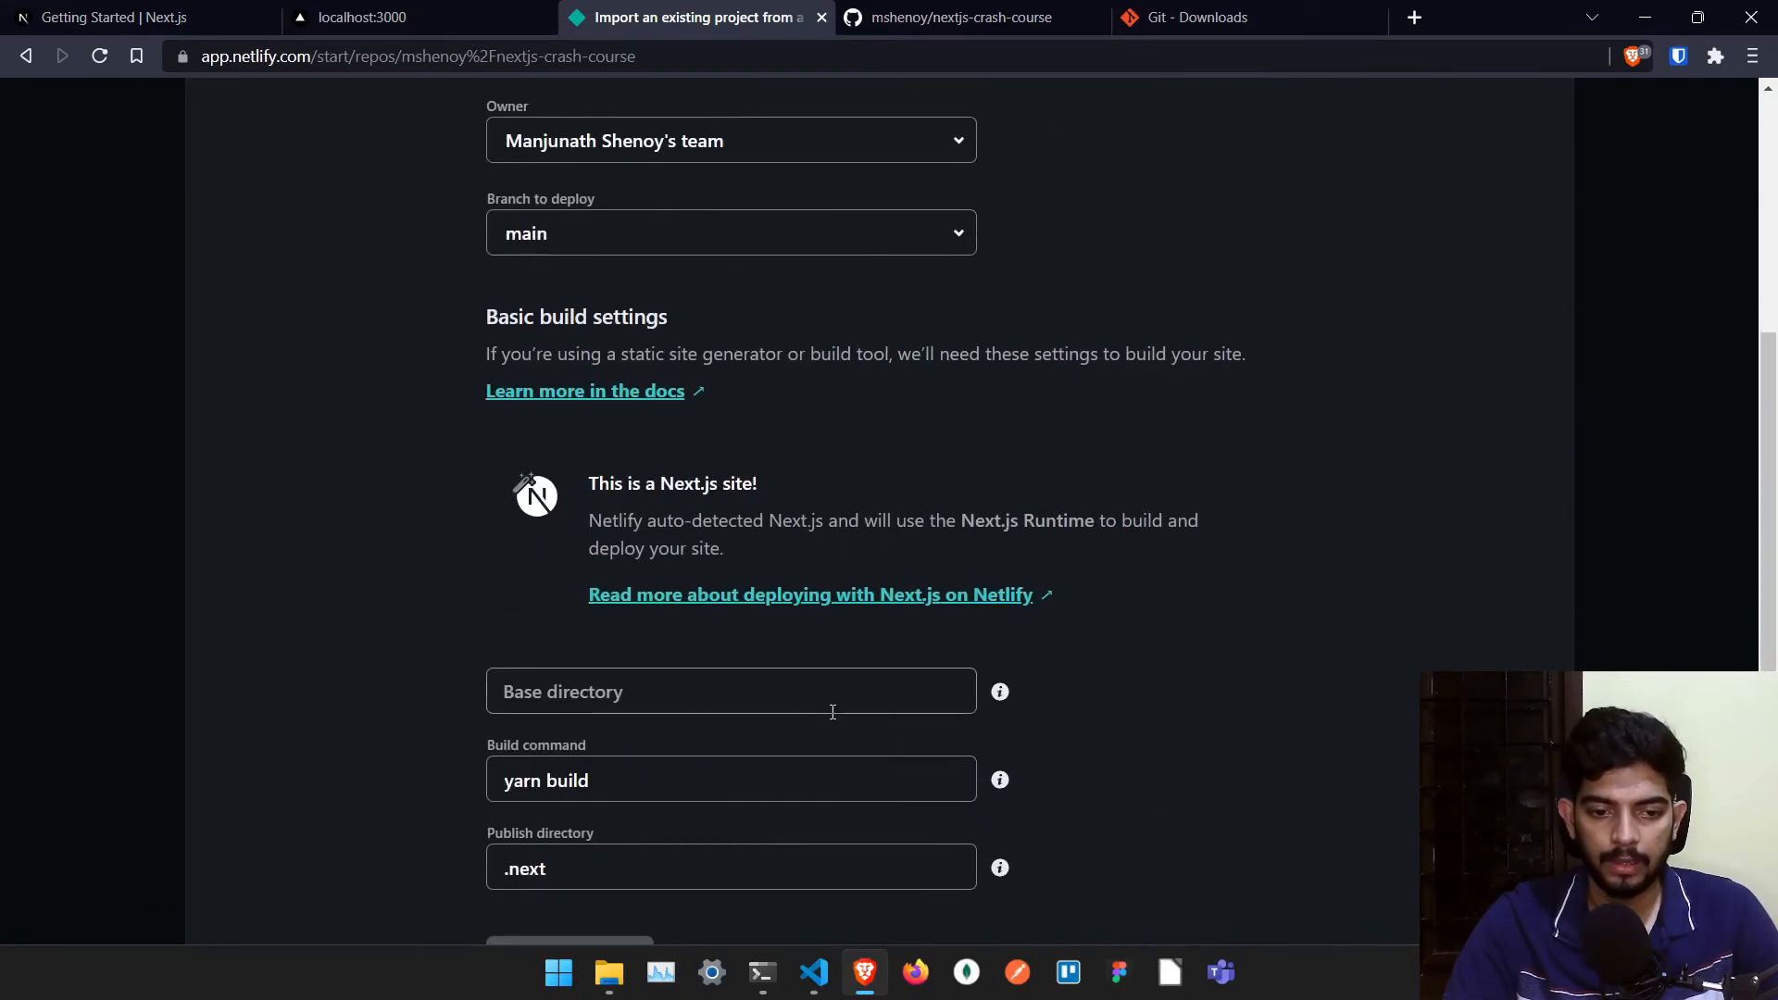
scroll(down, 3)
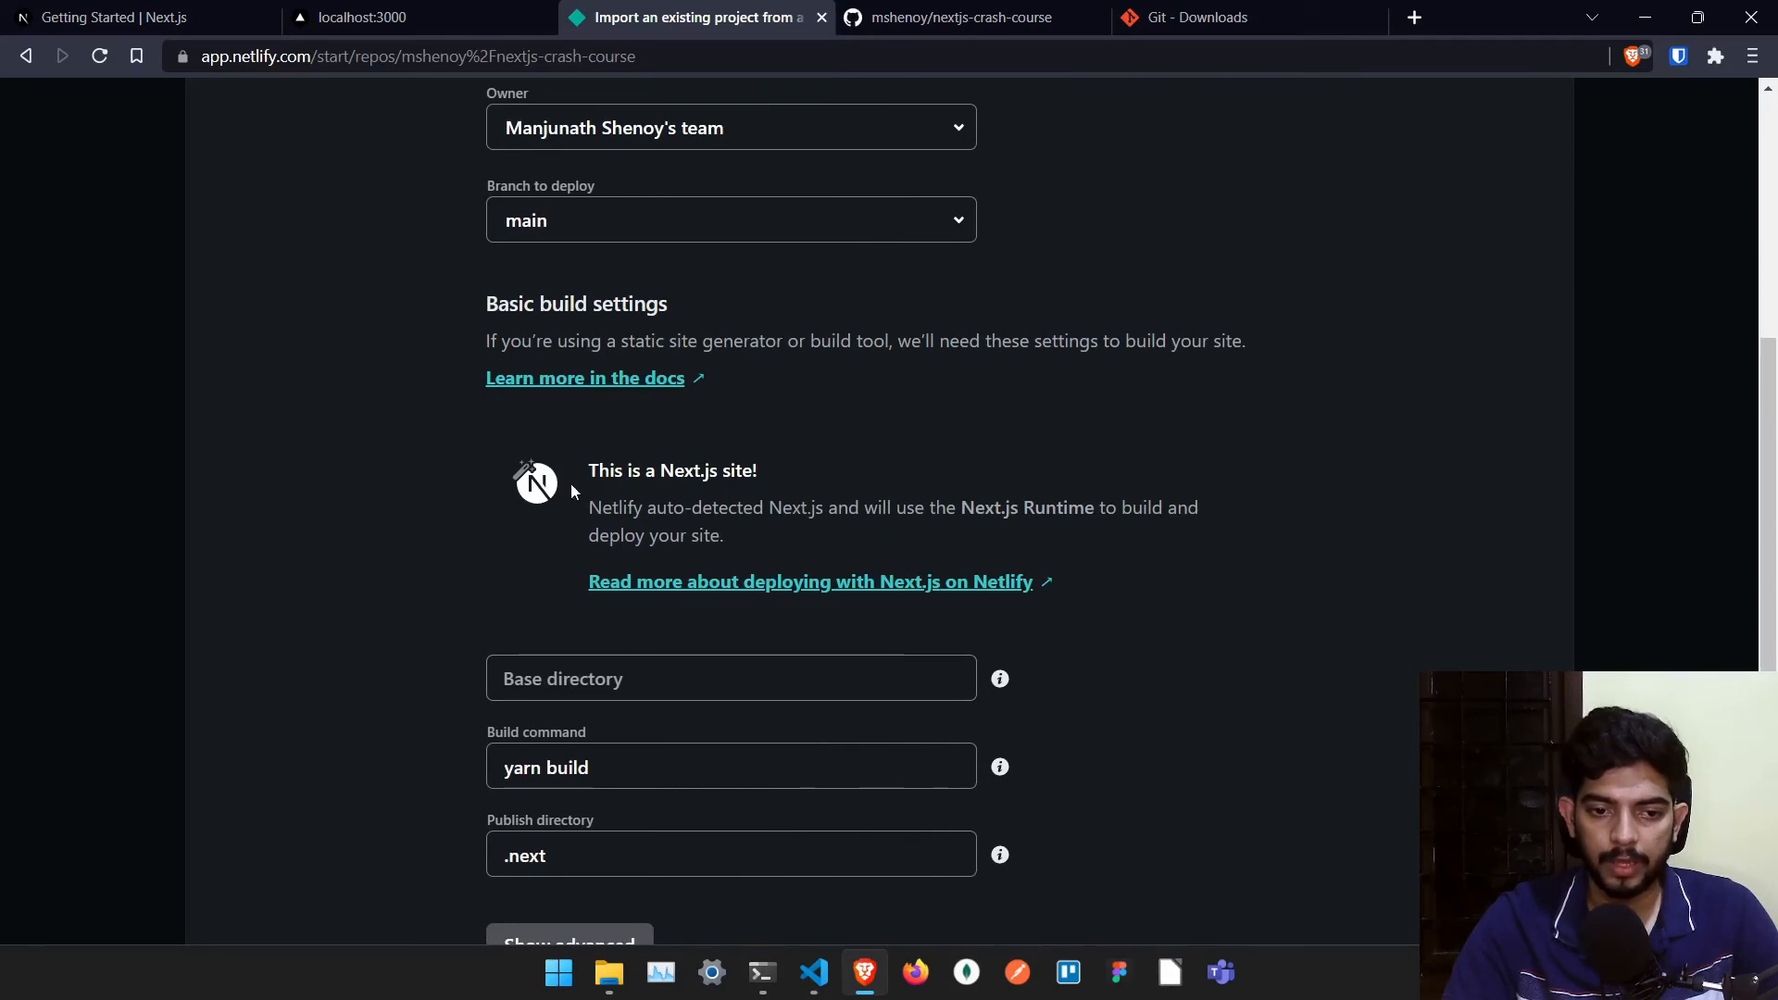
scroll(down, 3)
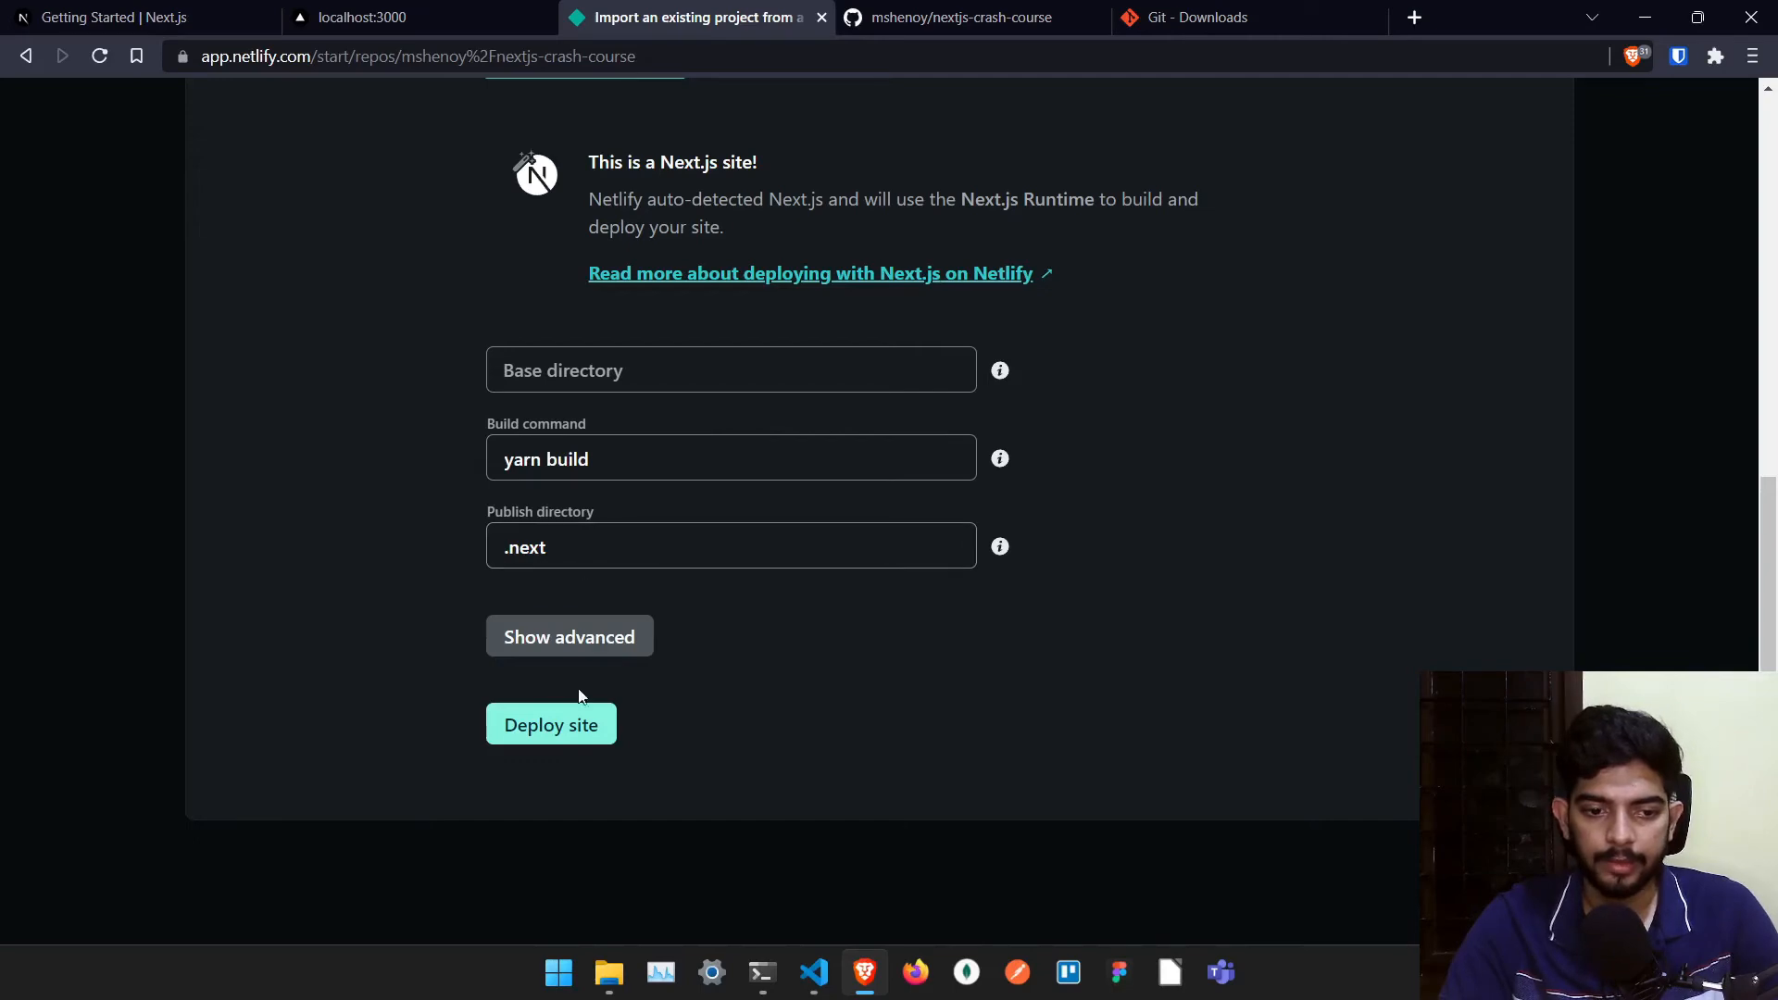
click(551, 724)
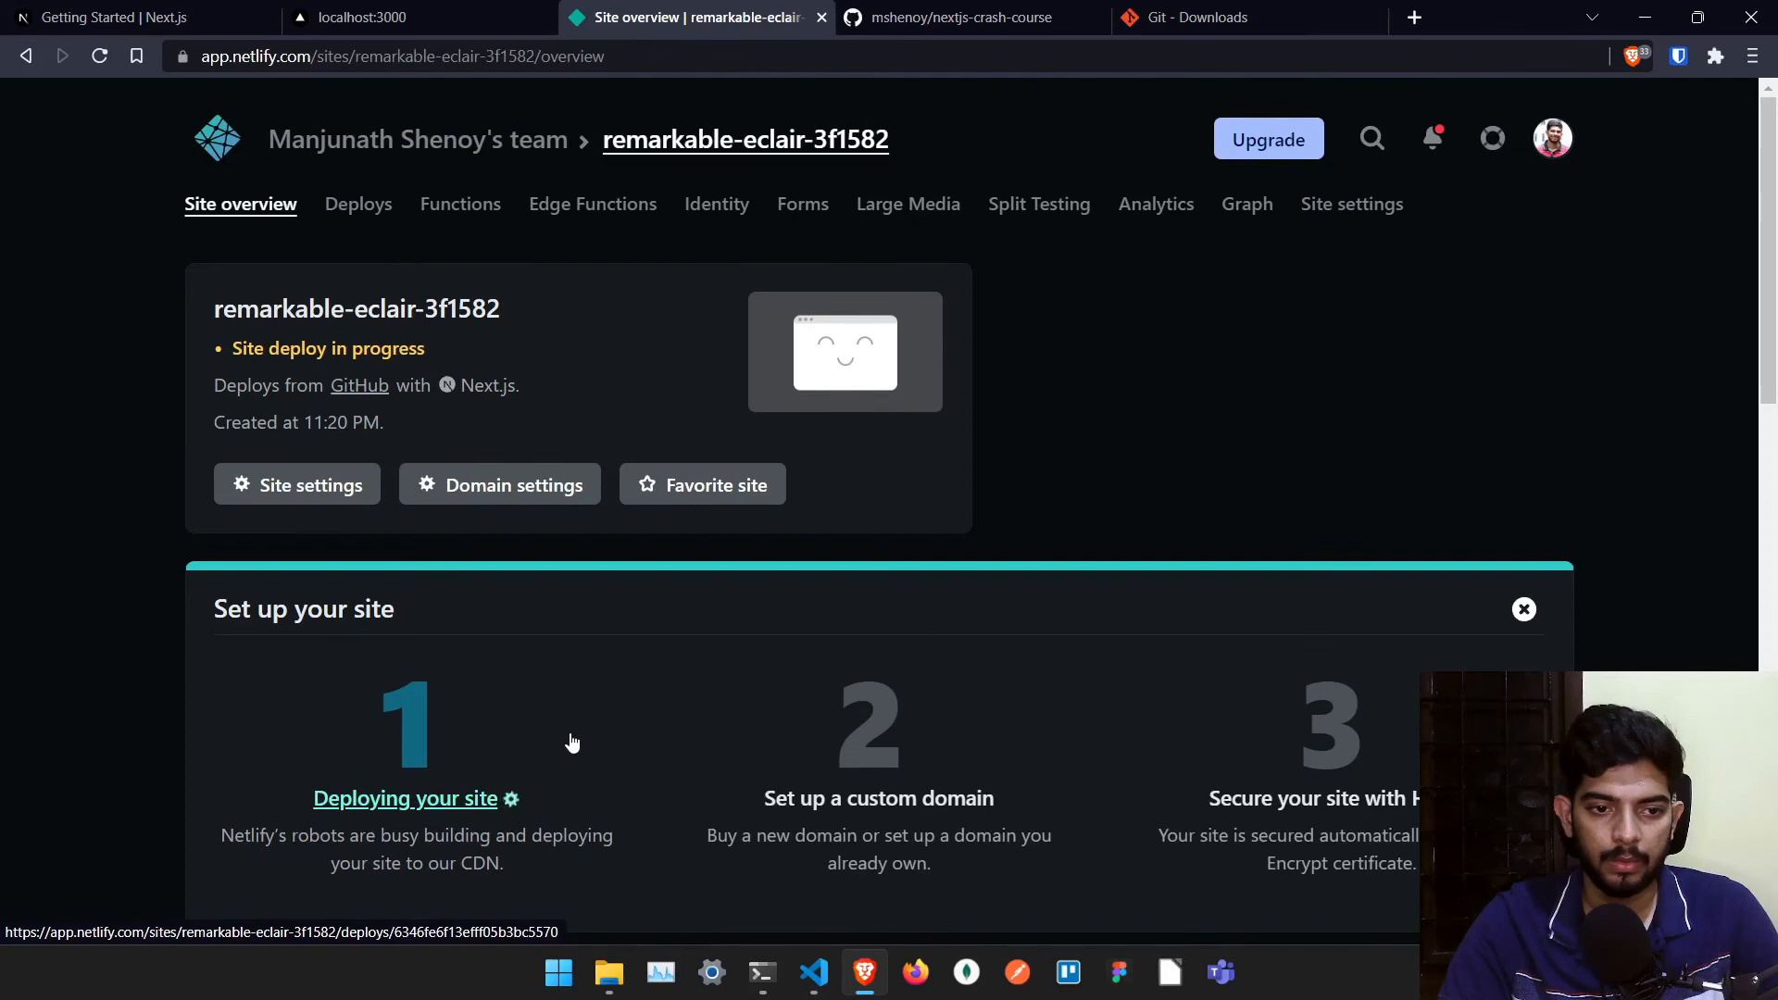
mouse_move(461, 413)
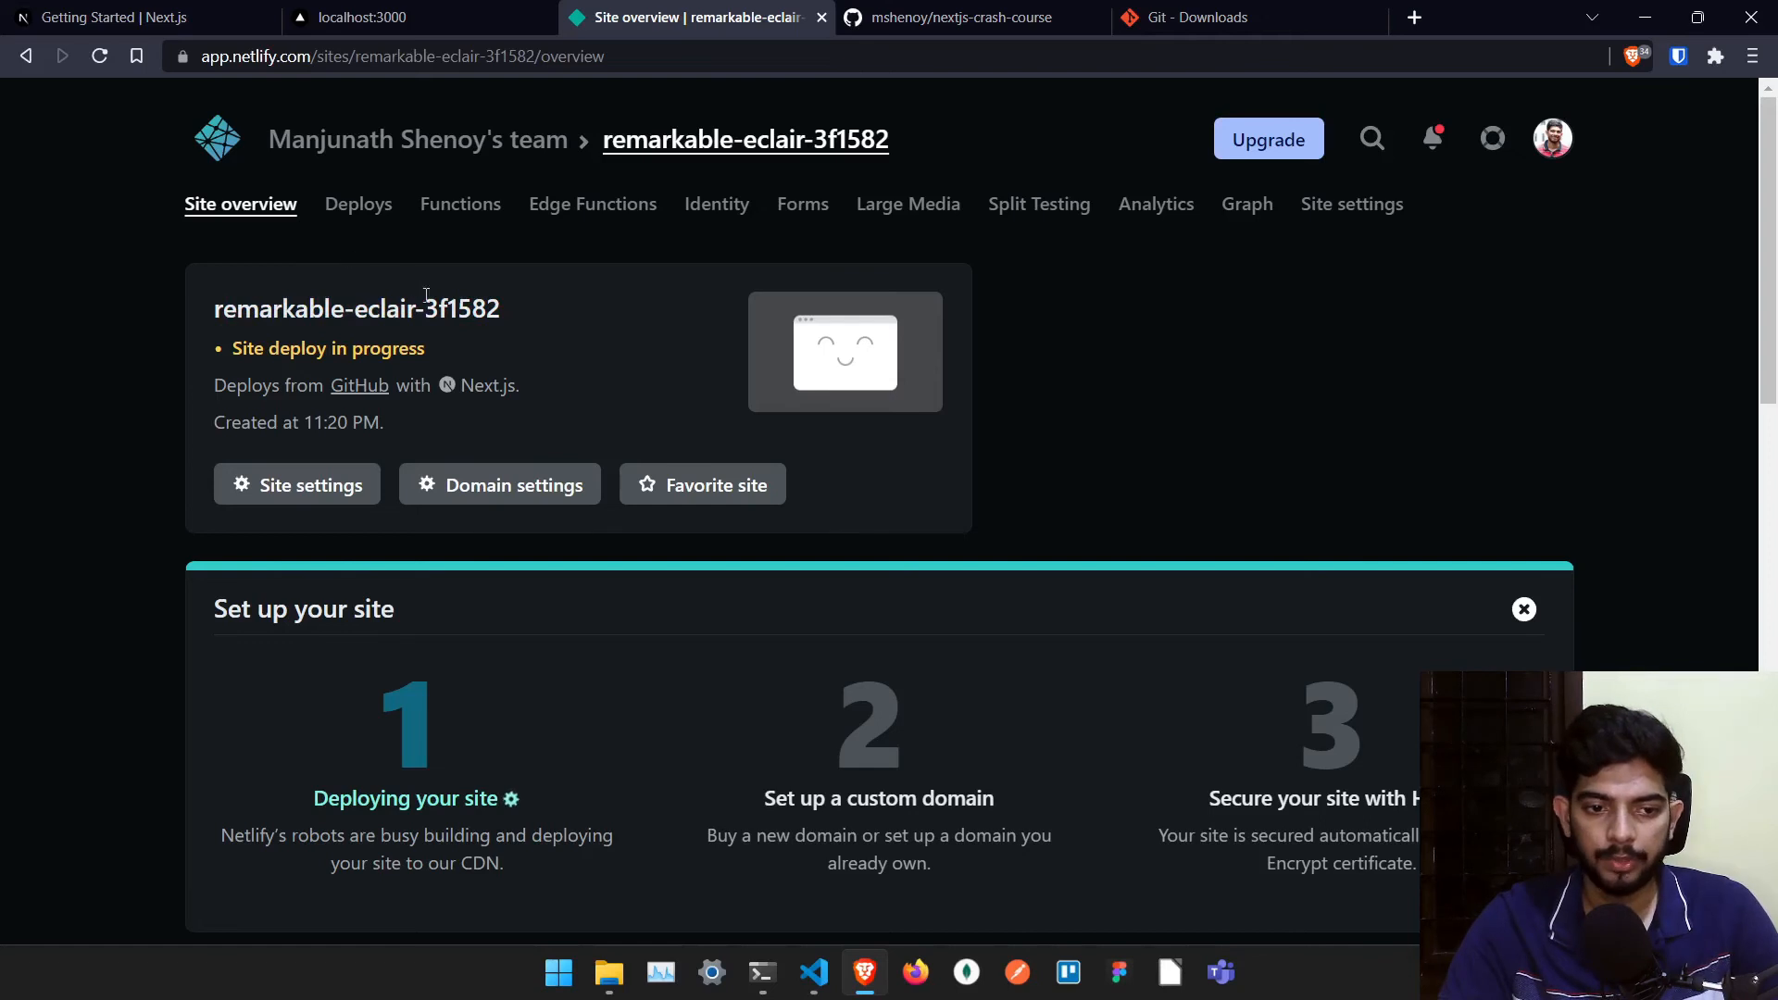
- Wait for 'Your site is deployed', then open remarkable-eclair-3f1582.netlify.app
scroll(down, 3)
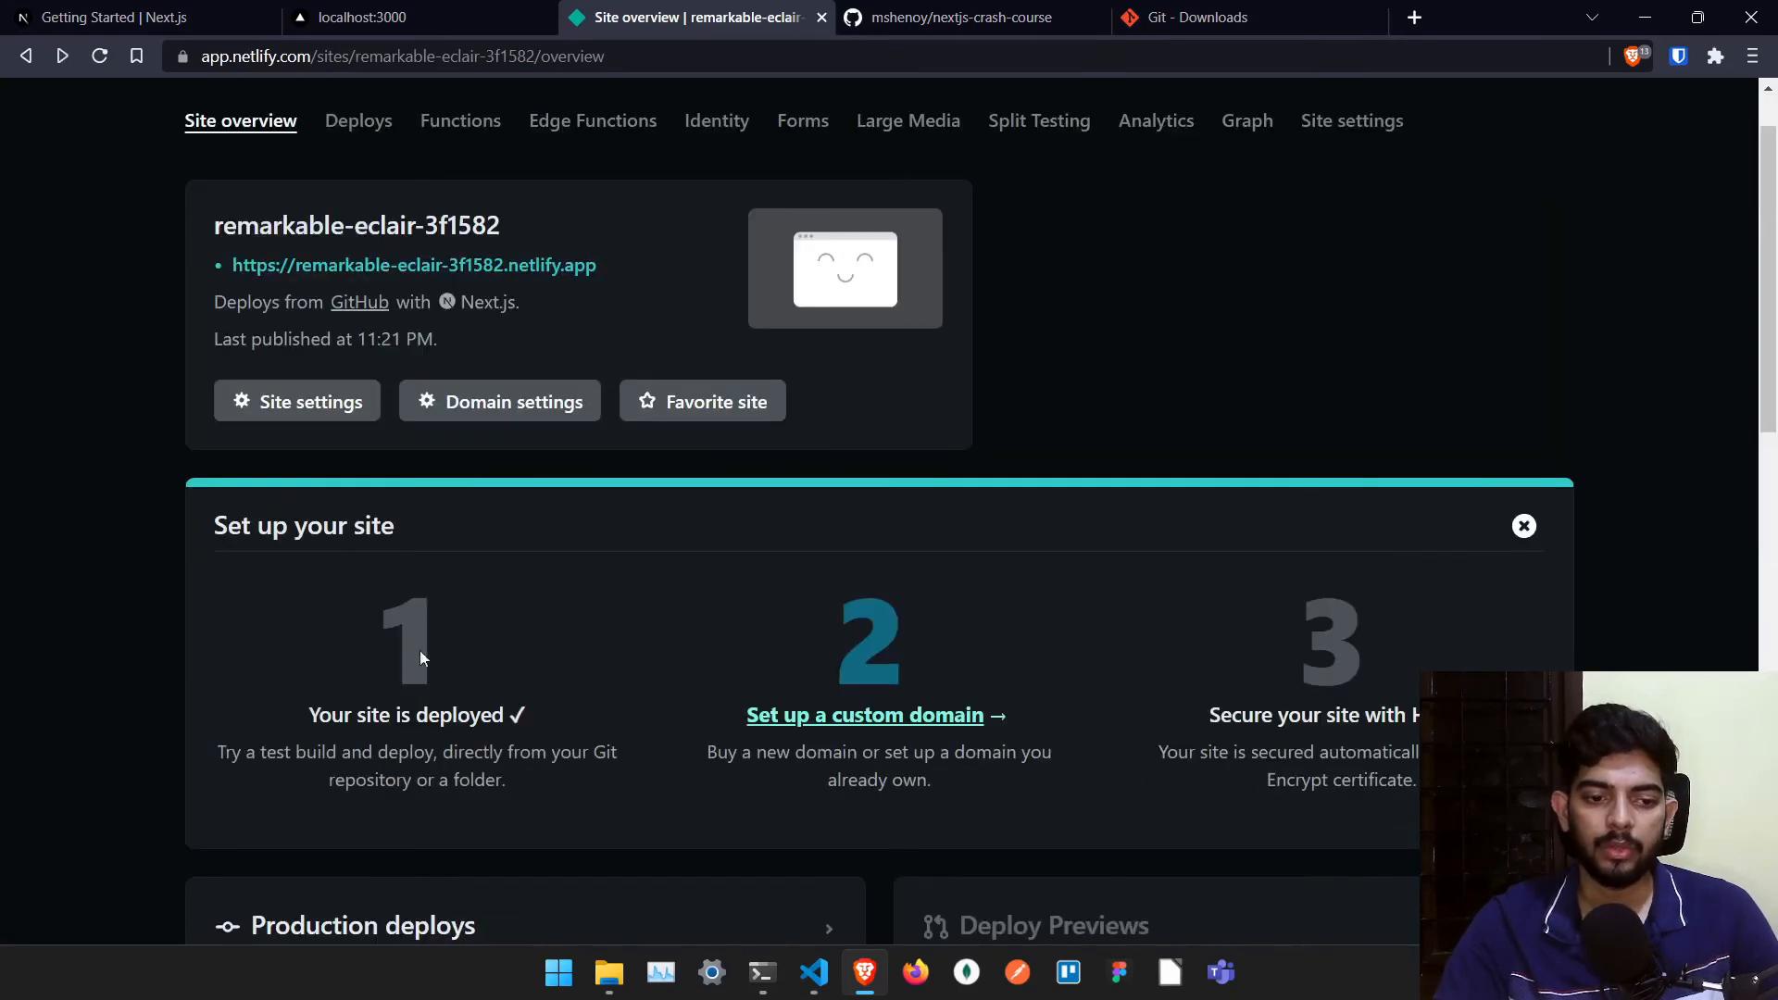
scroll(down, 3)
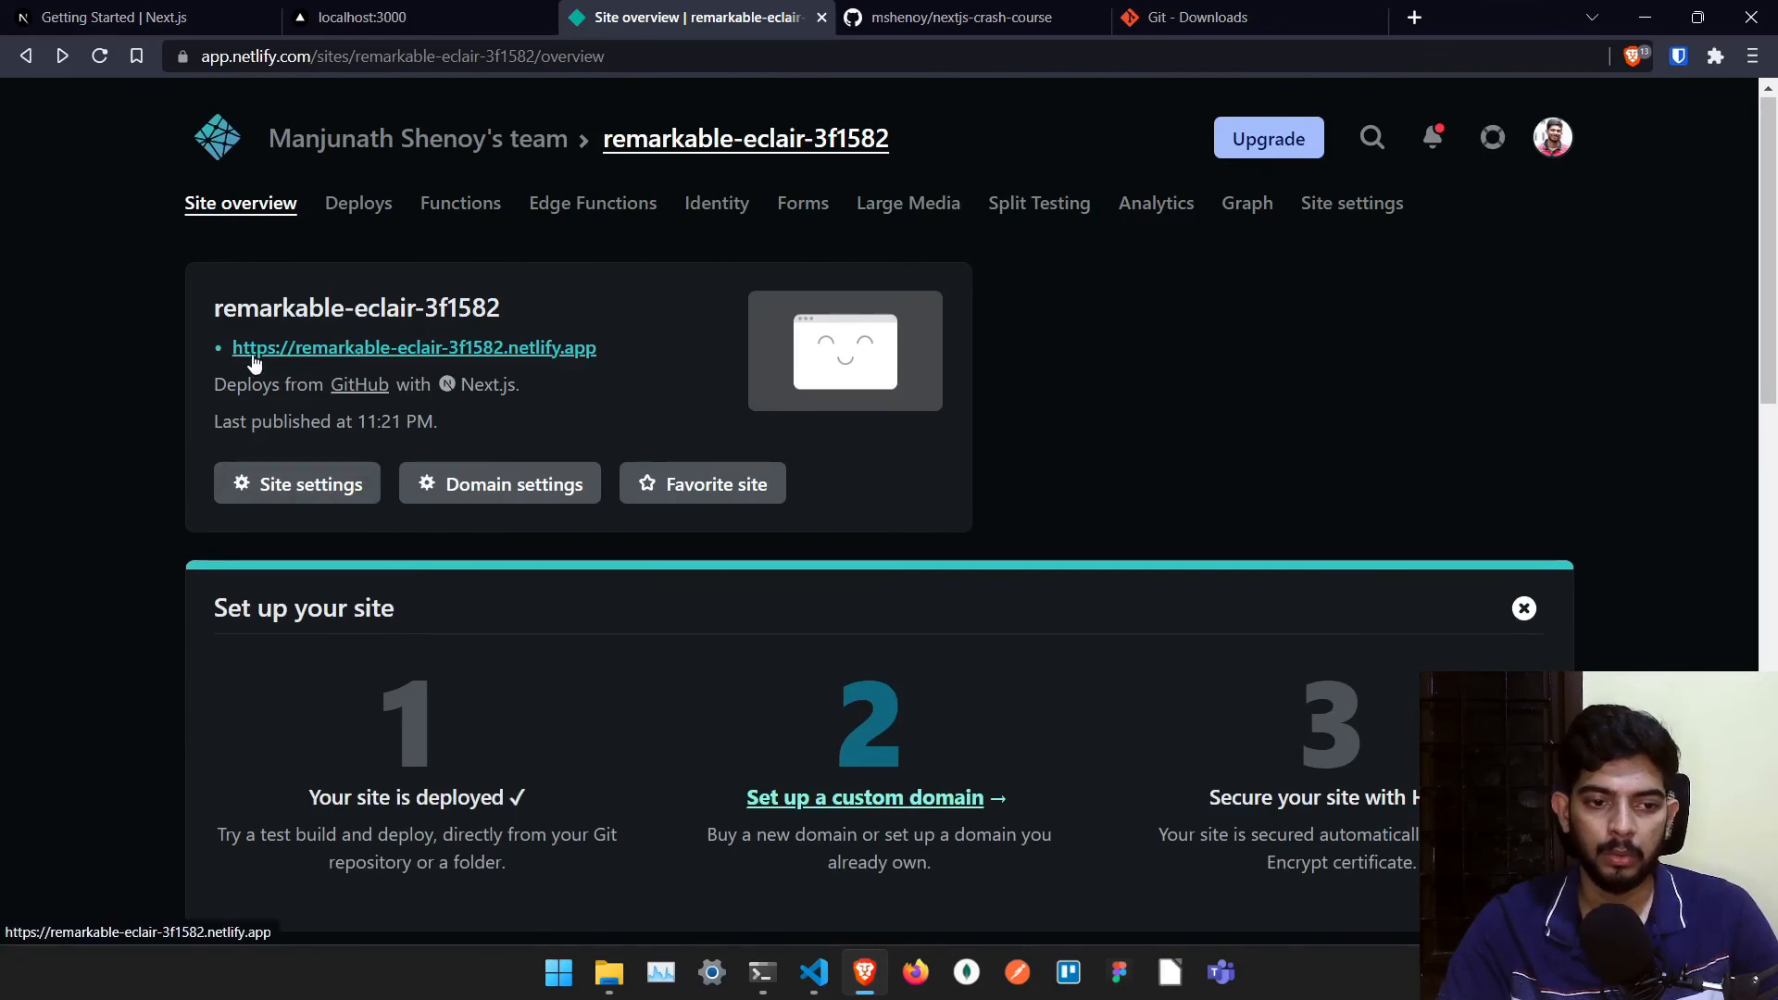
mouse_move(402, 349)
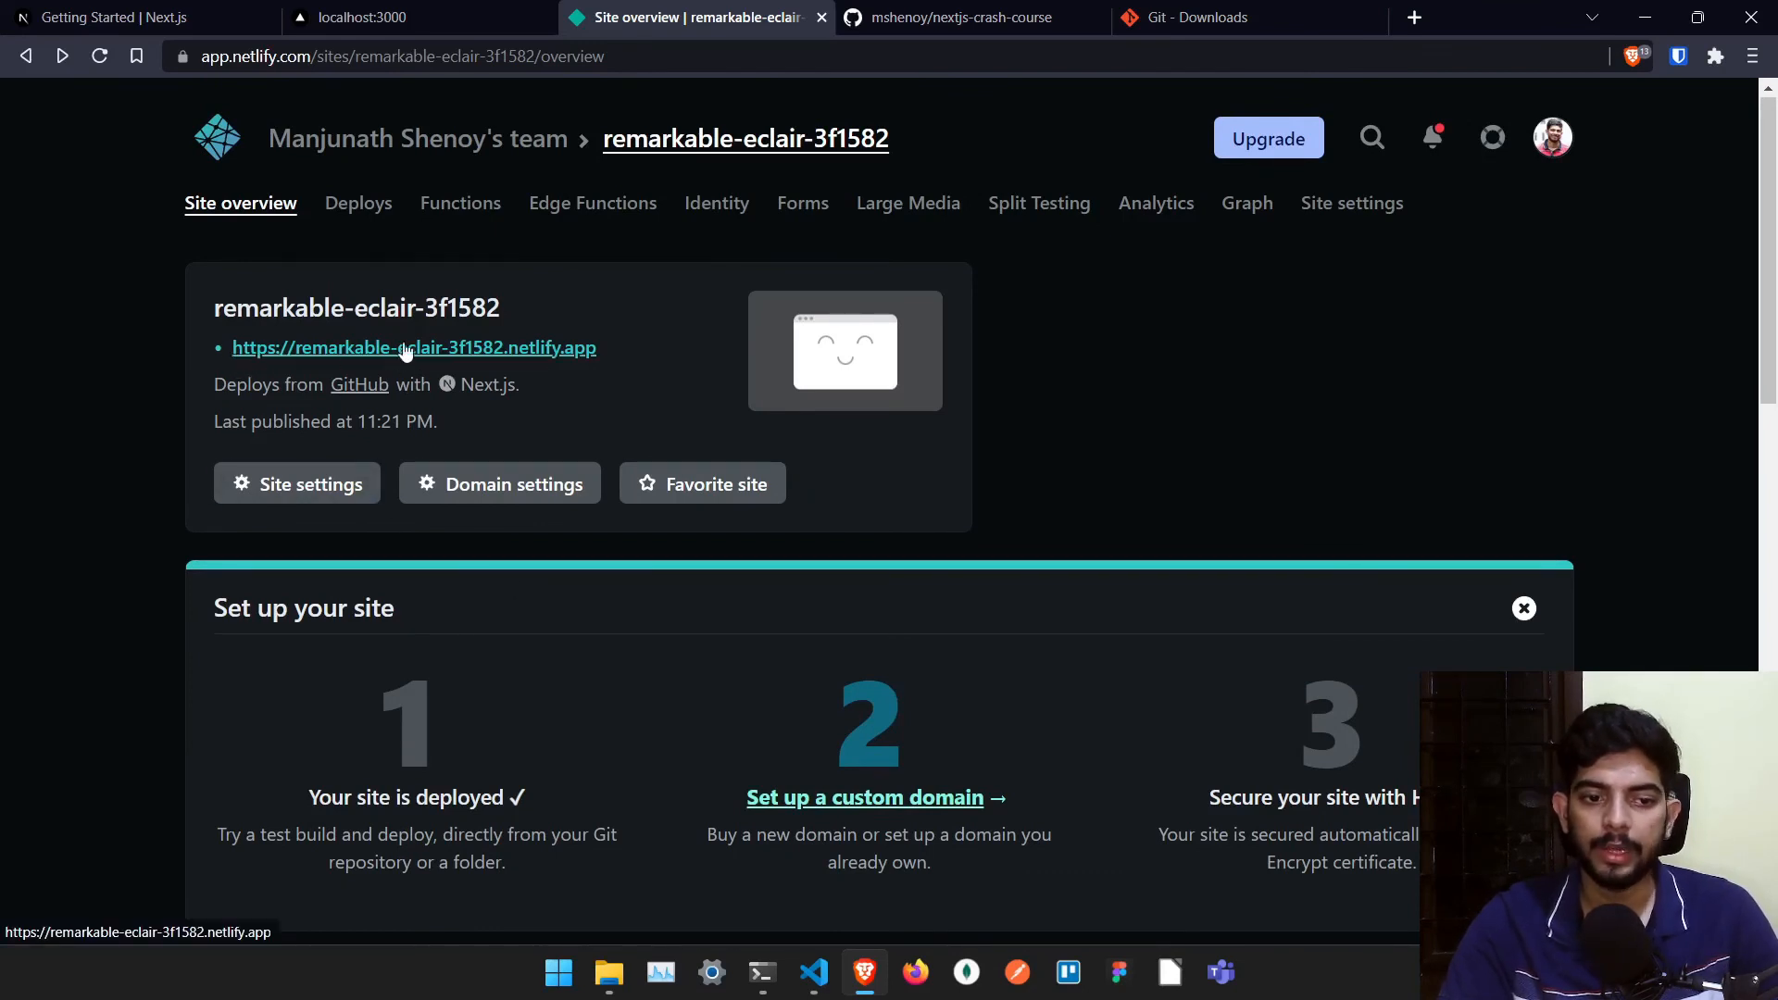
click(413, 347)
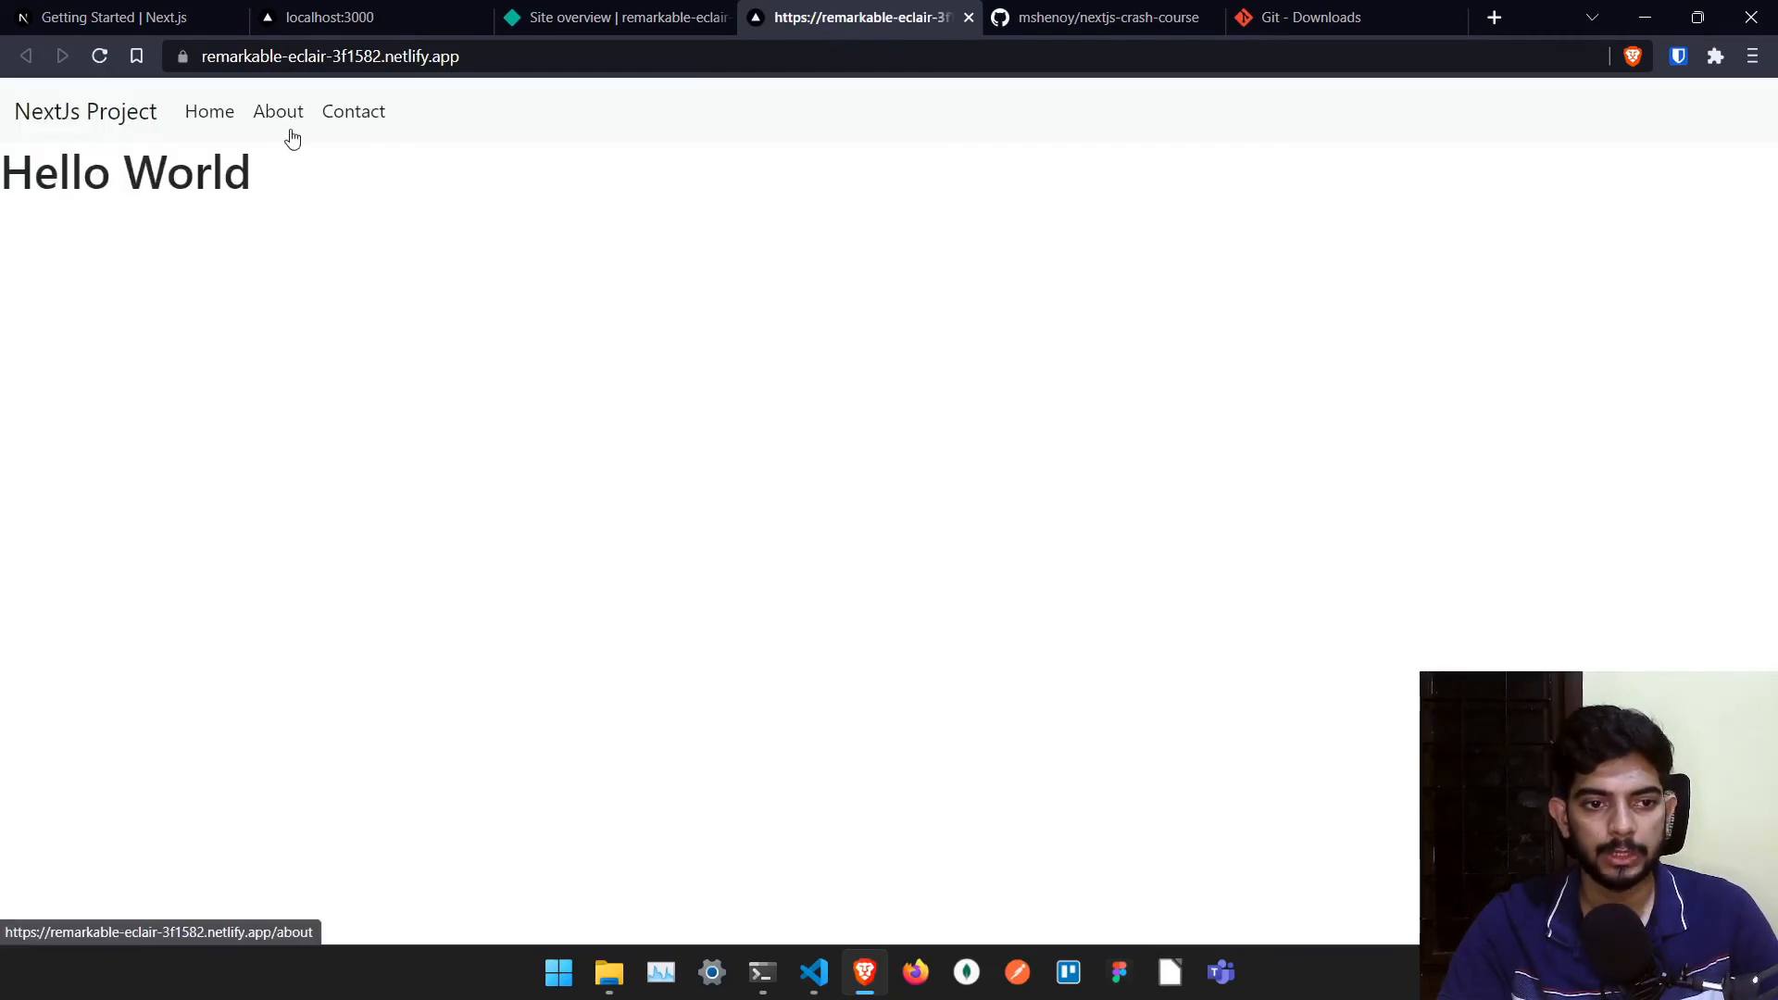
- Navigate the live site's navbar to the Contact page at /contact
click(278, 111)
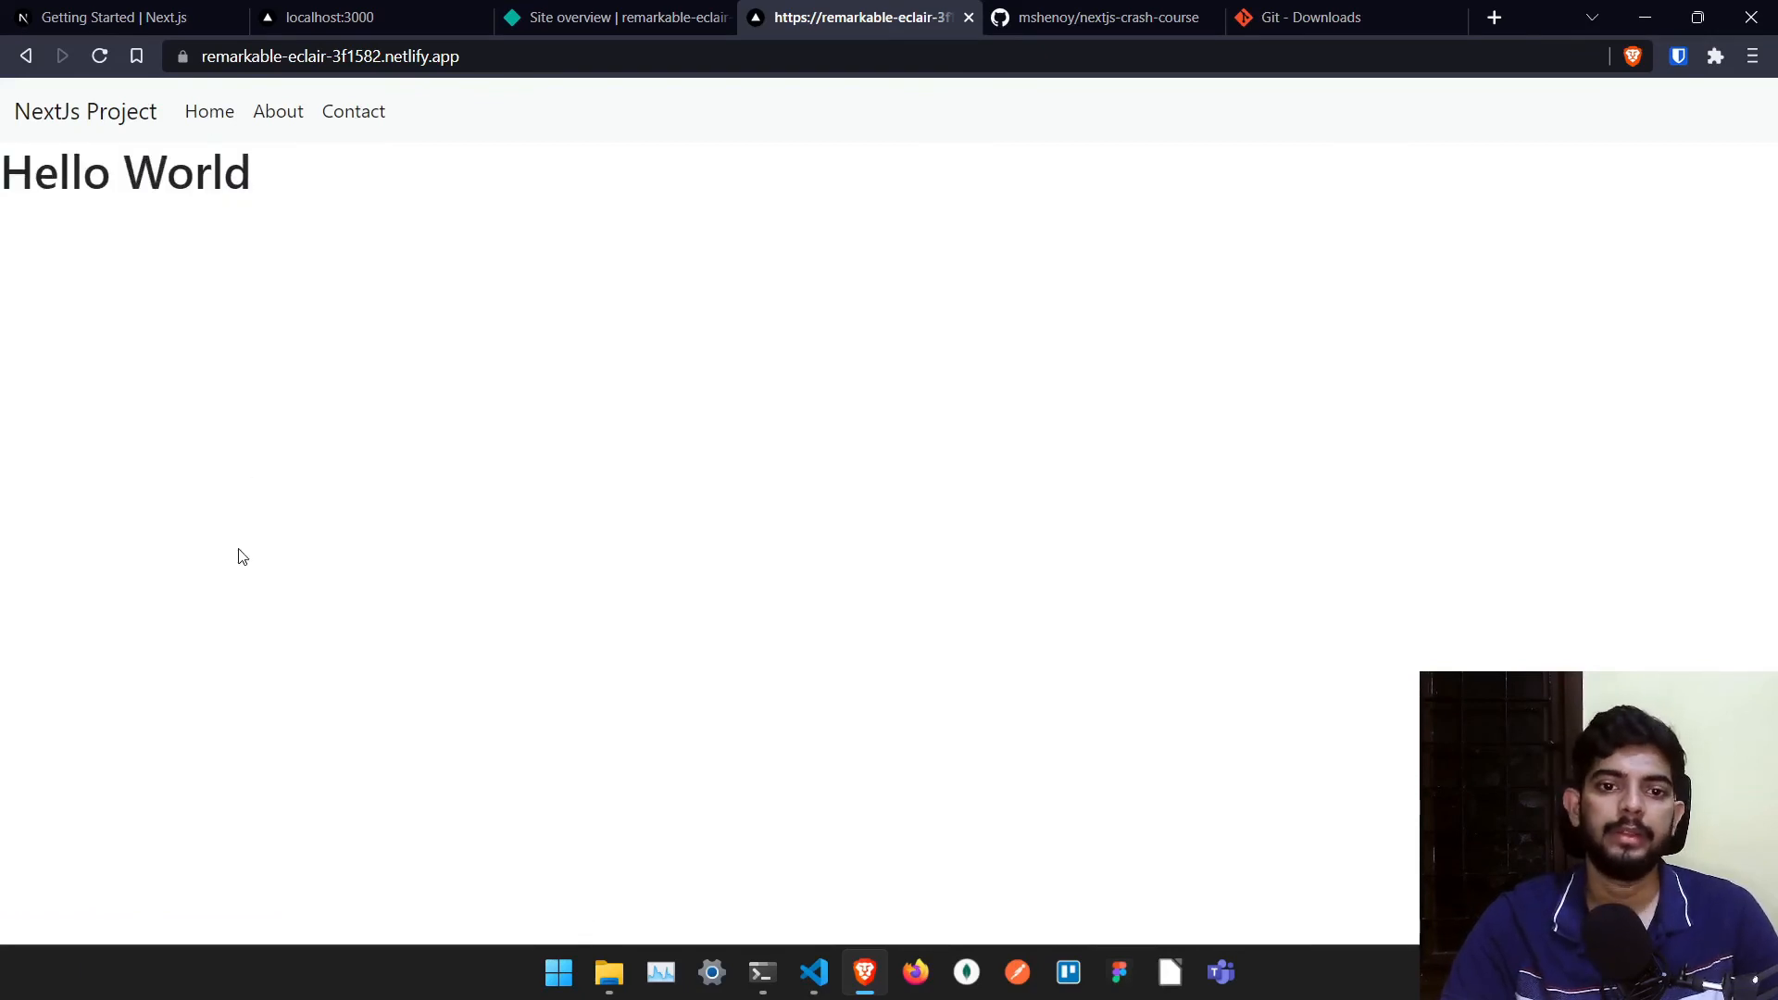
mouse_move(334, 363)
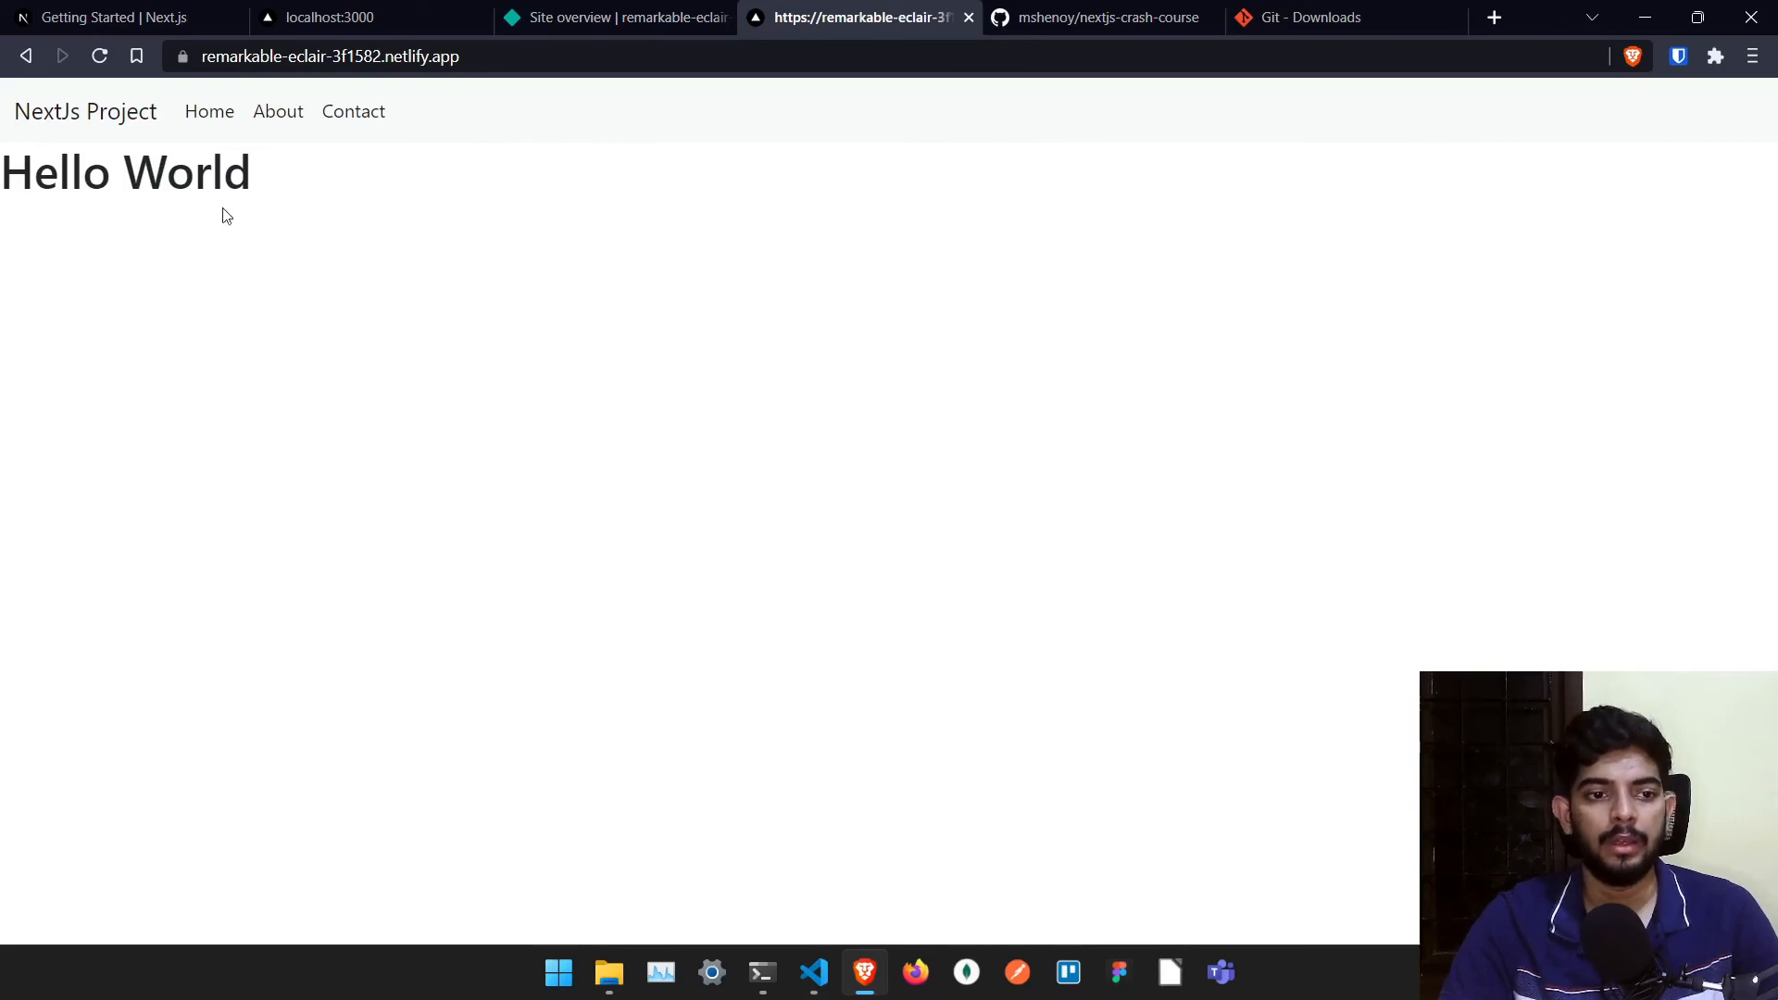
mouse_move(353, 111)
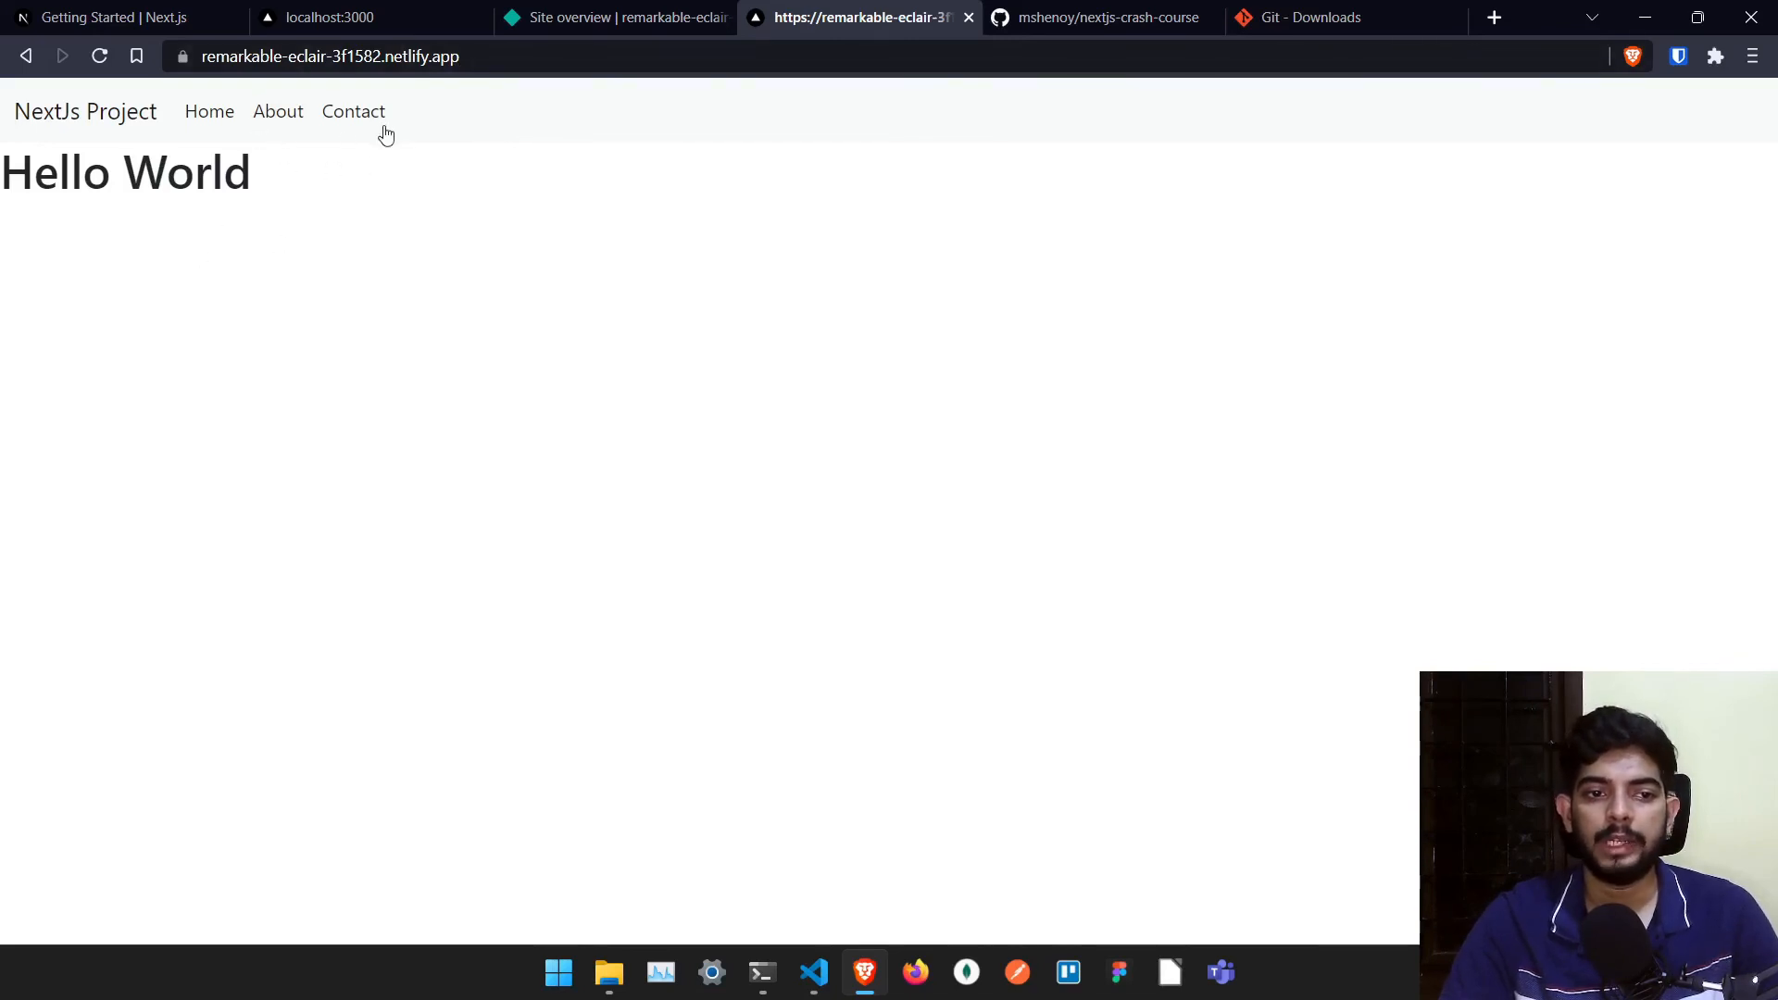
click(352, 111)
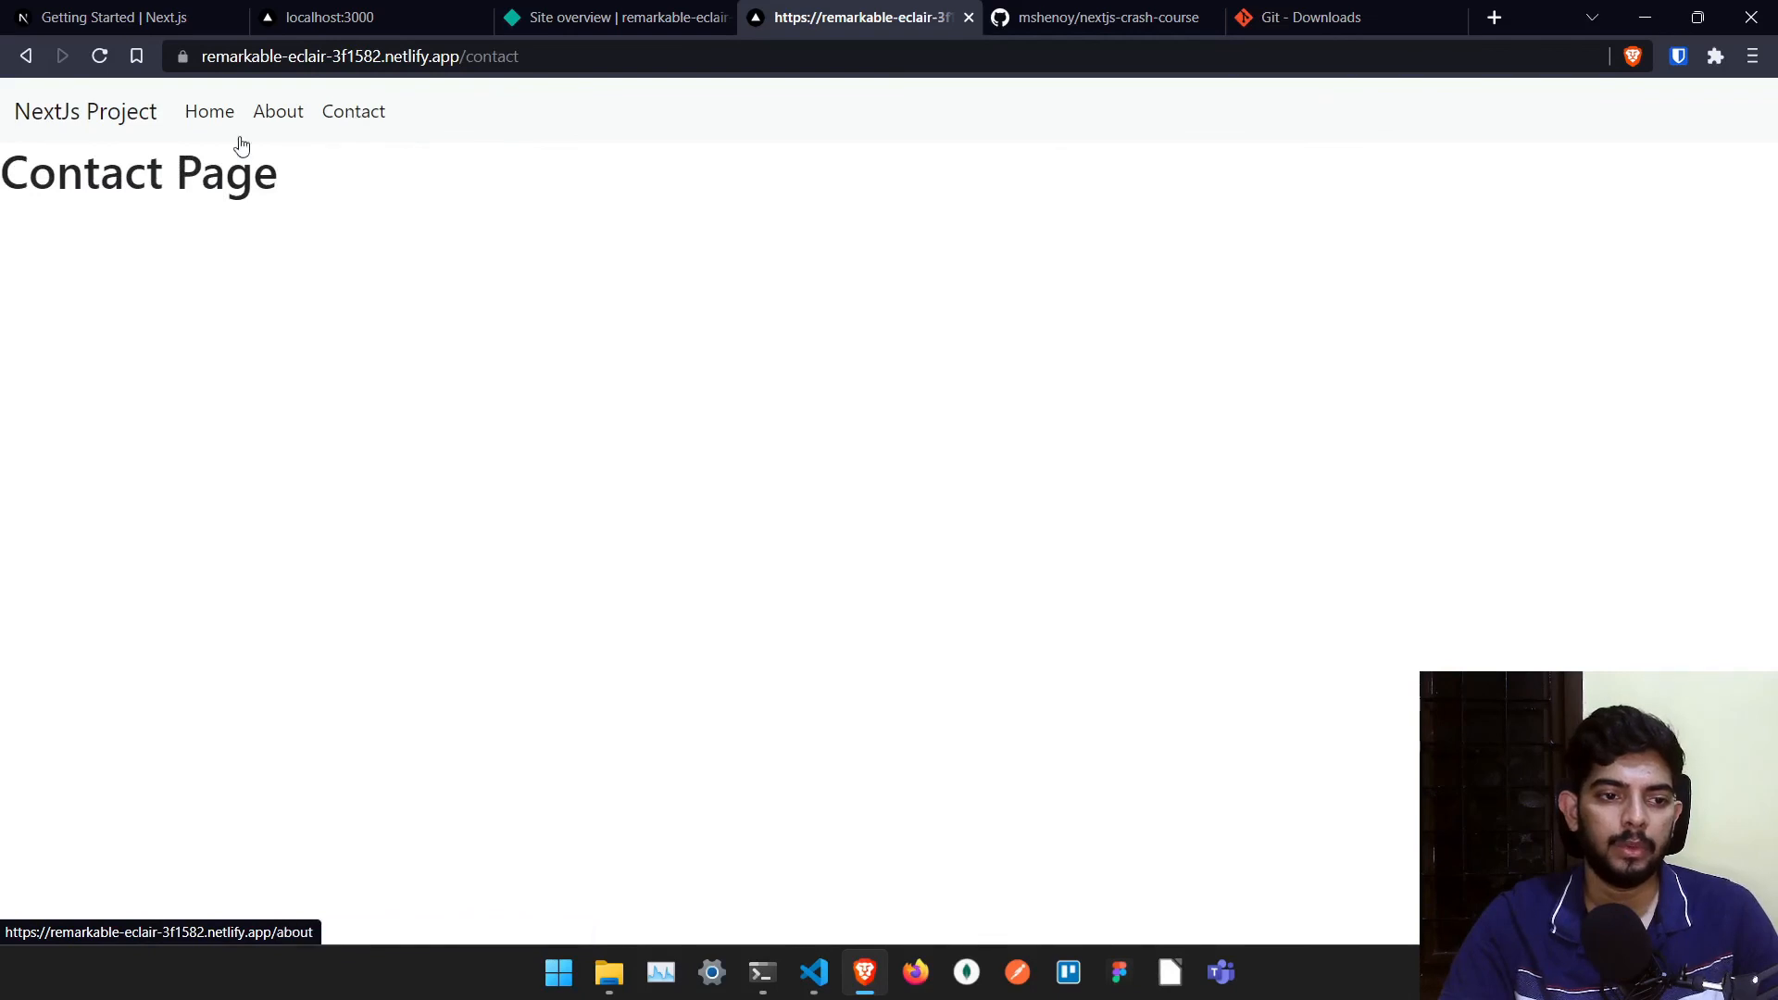
mouse_move(176, 141)
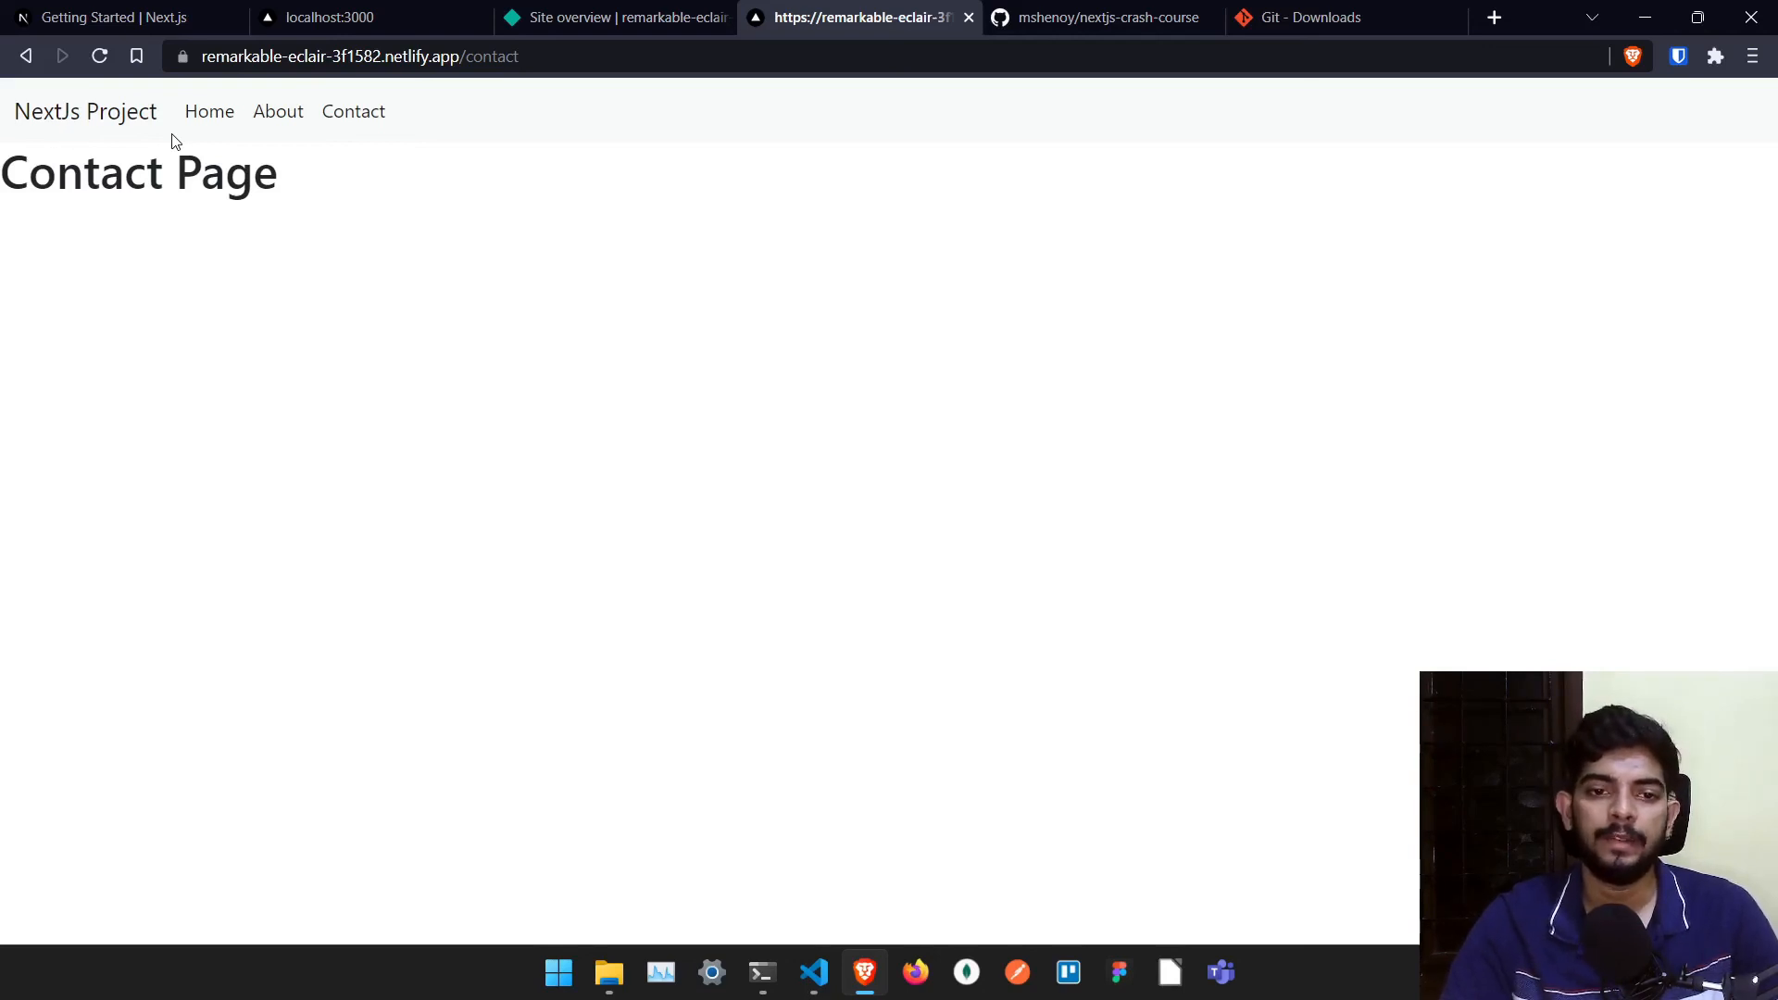
mouse_move(277, 111)
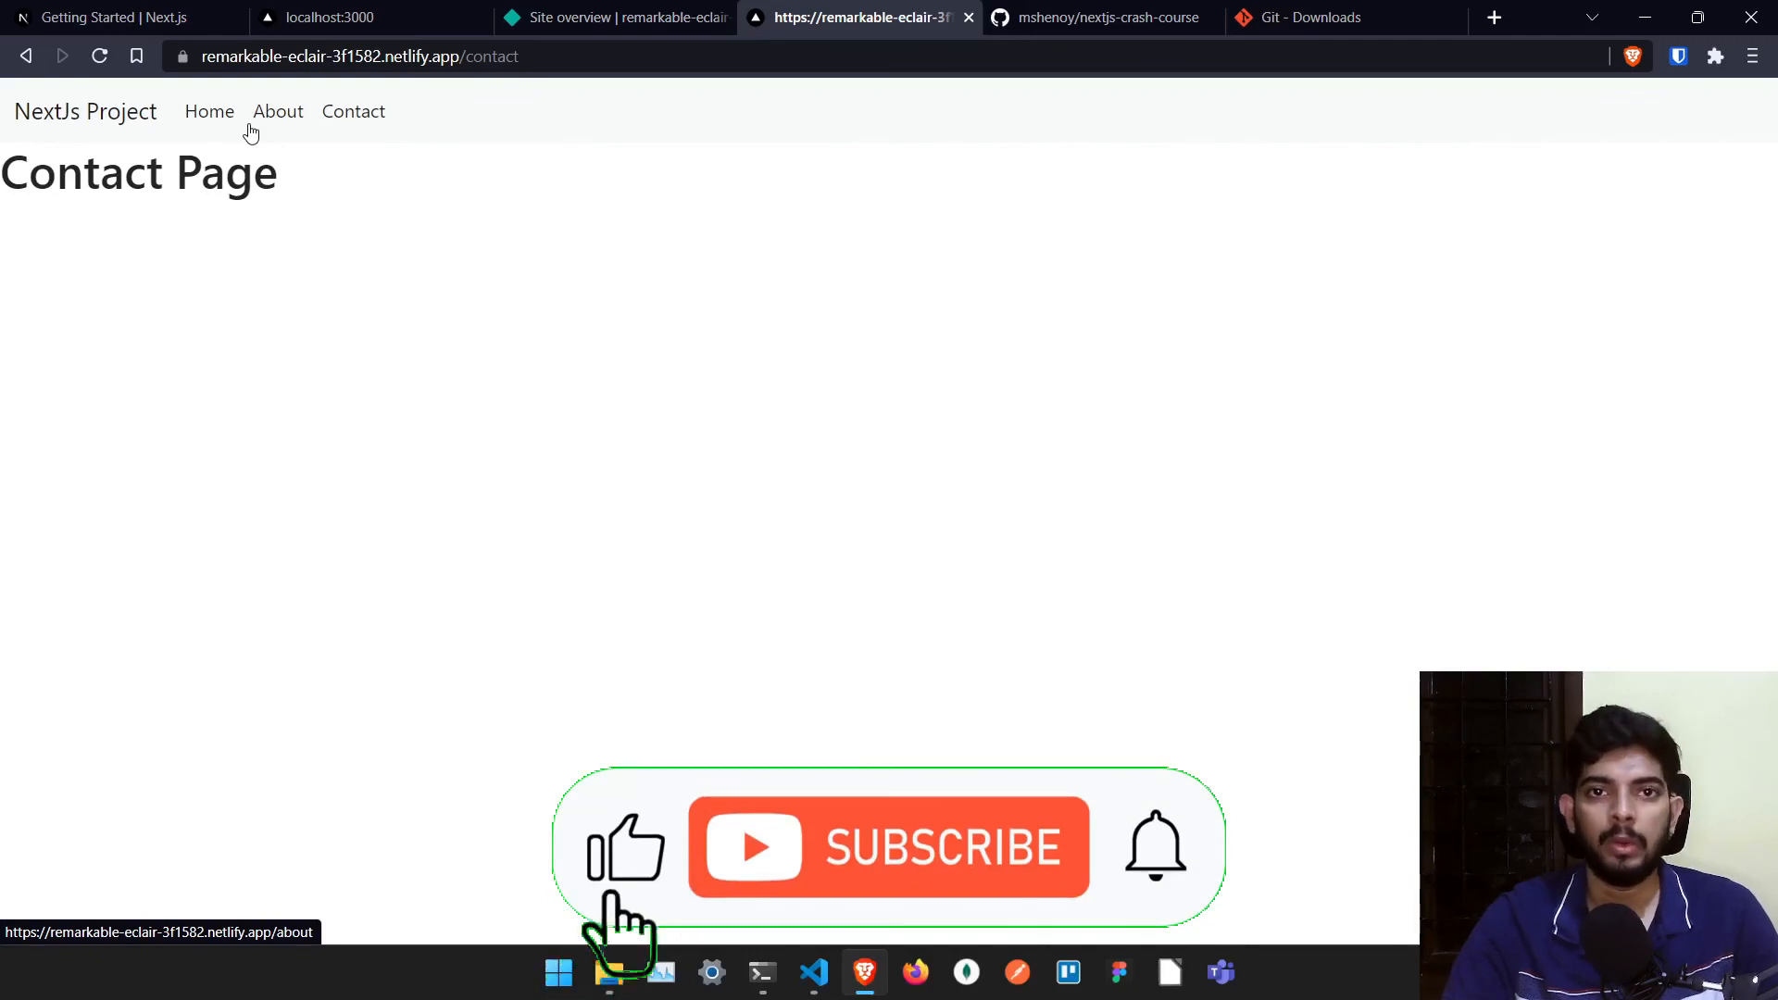
click(888, 847)
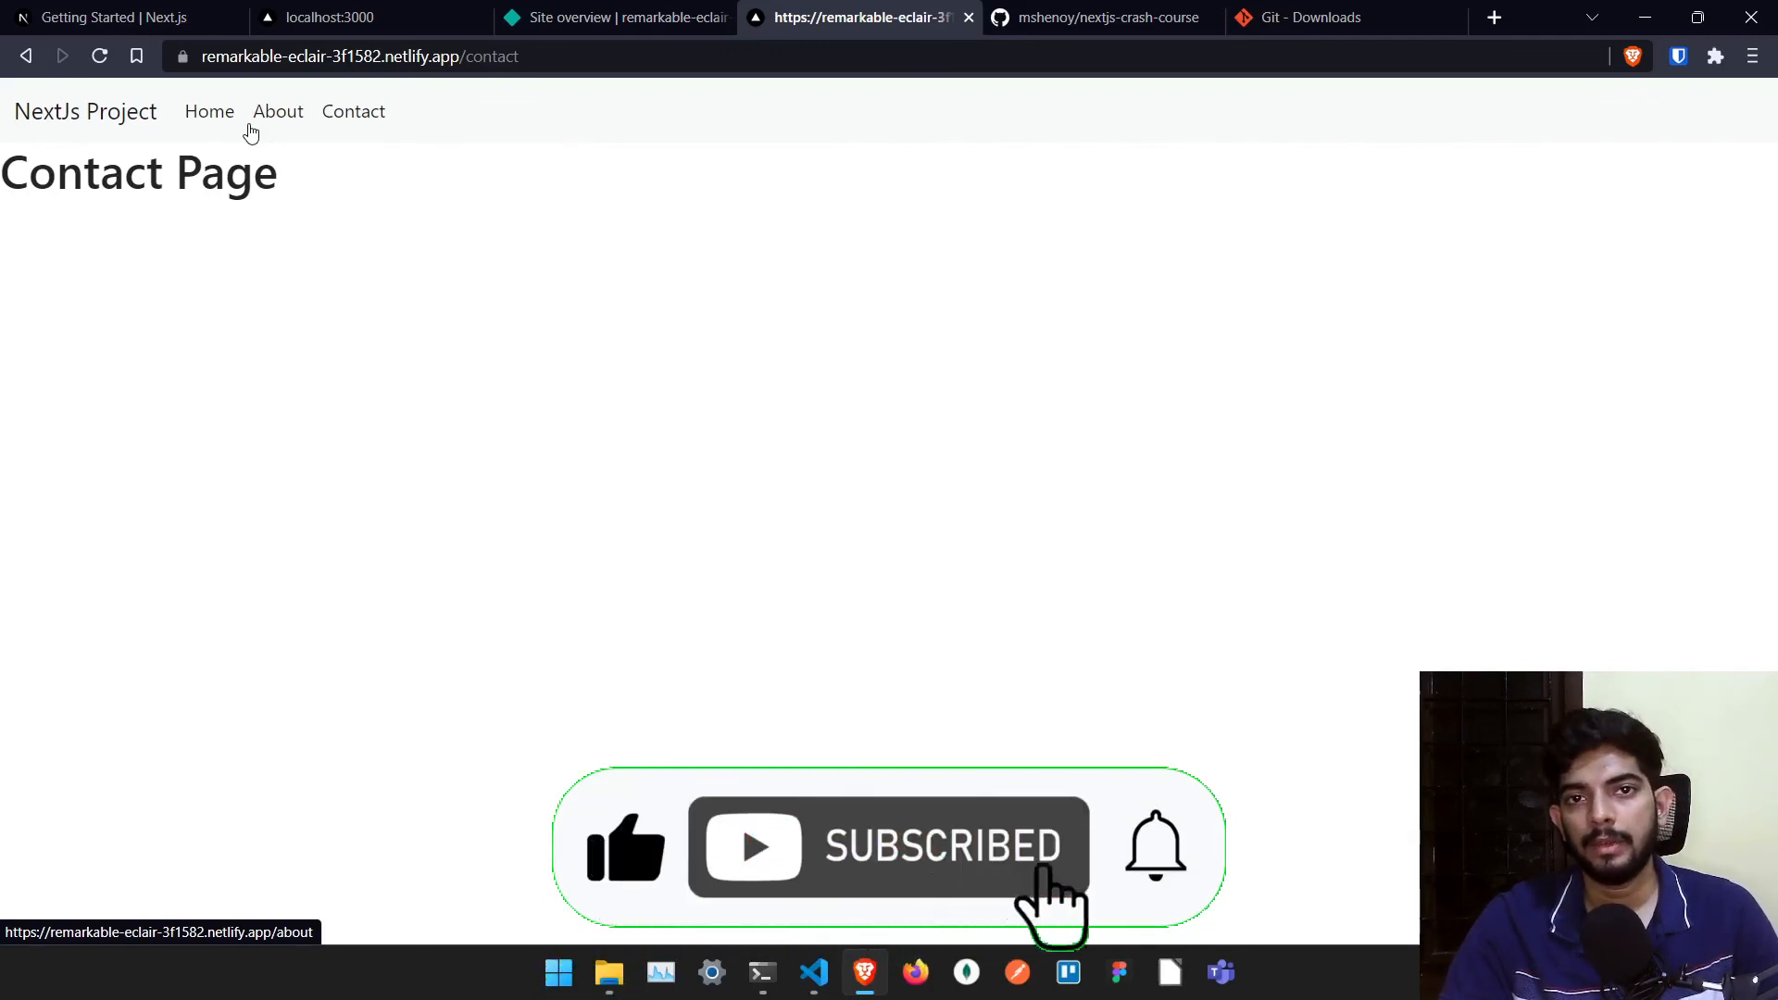